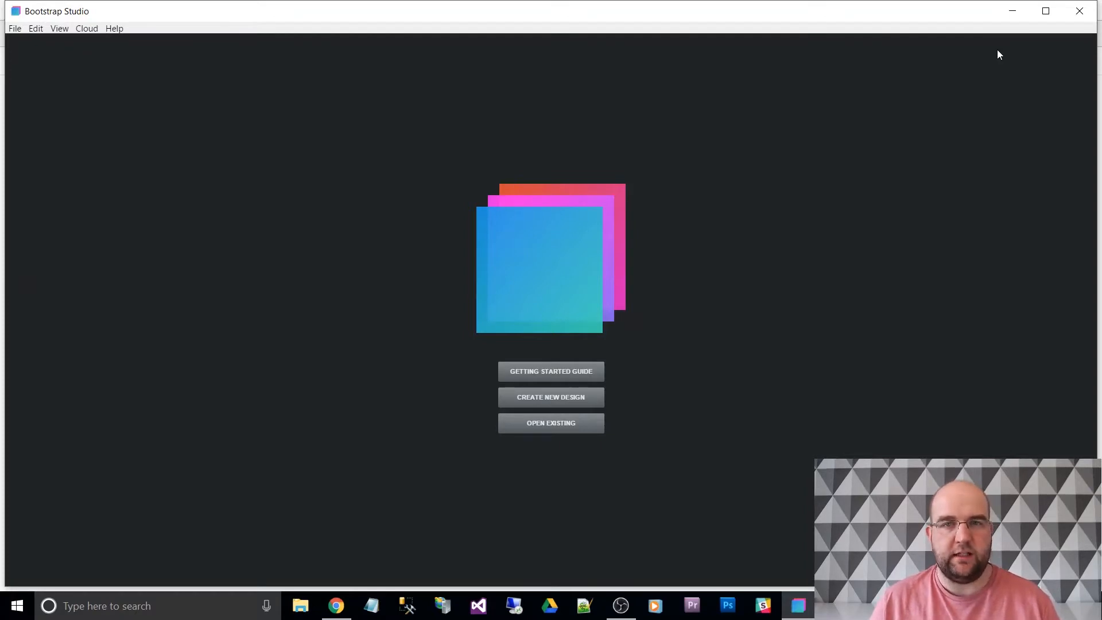
mouse_move(984, 83)
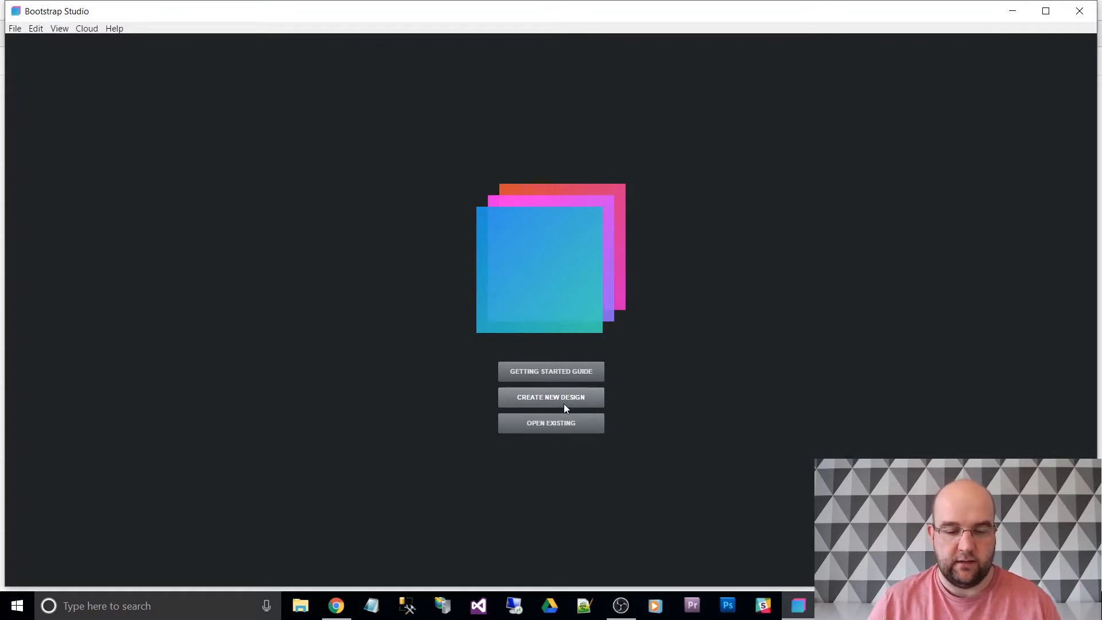
Step: Create a new blank, untitled design from the start screen
click(551, 397)
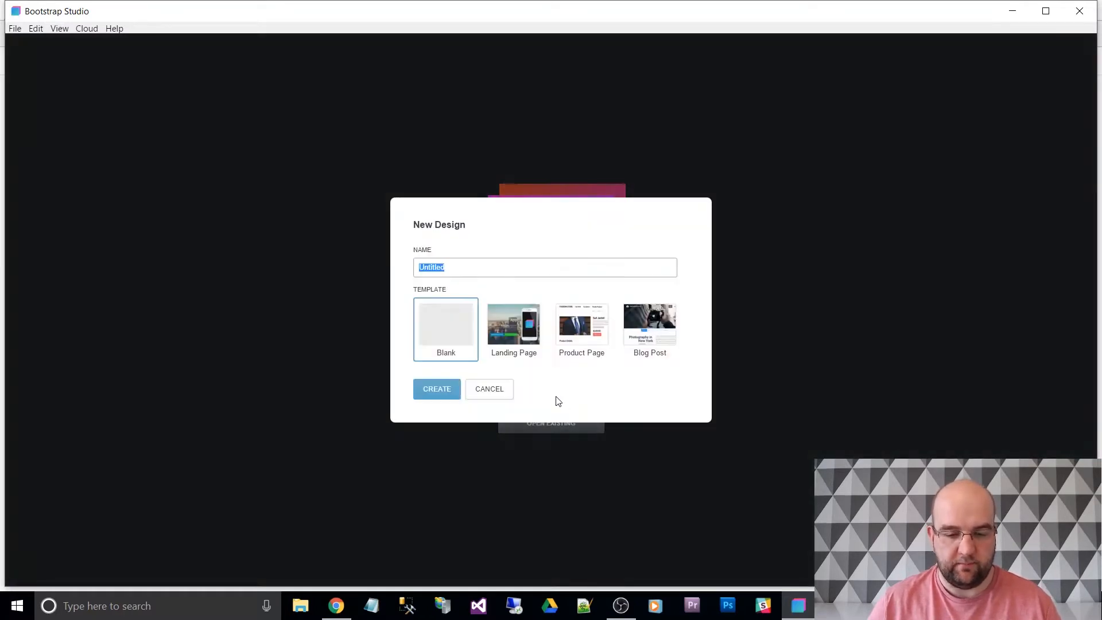
click(436, 389)
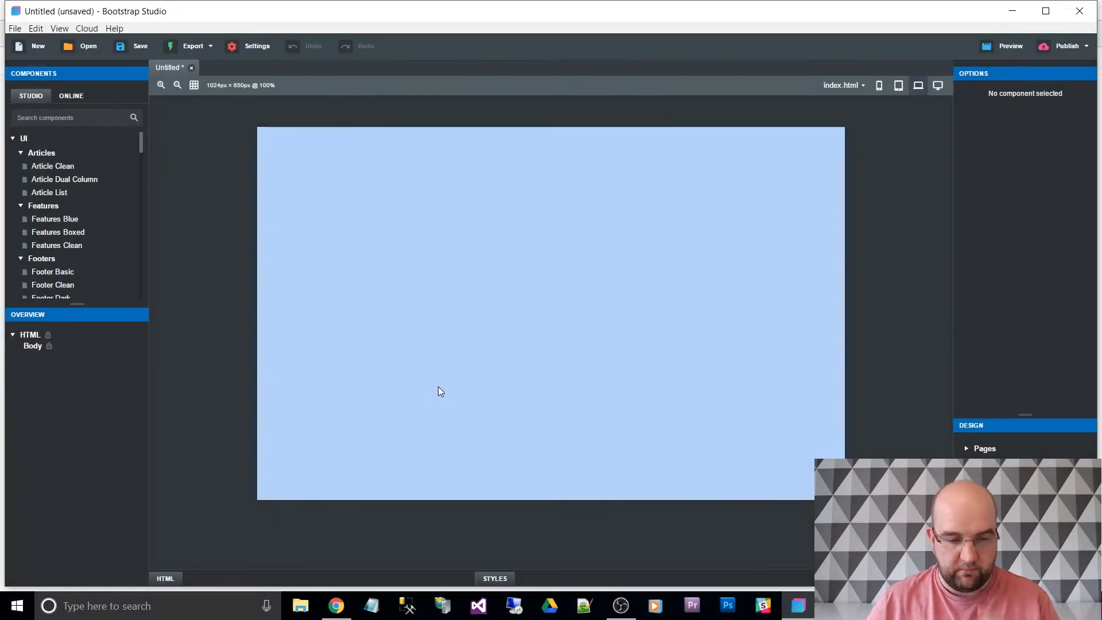
mouse_move(809, 188)
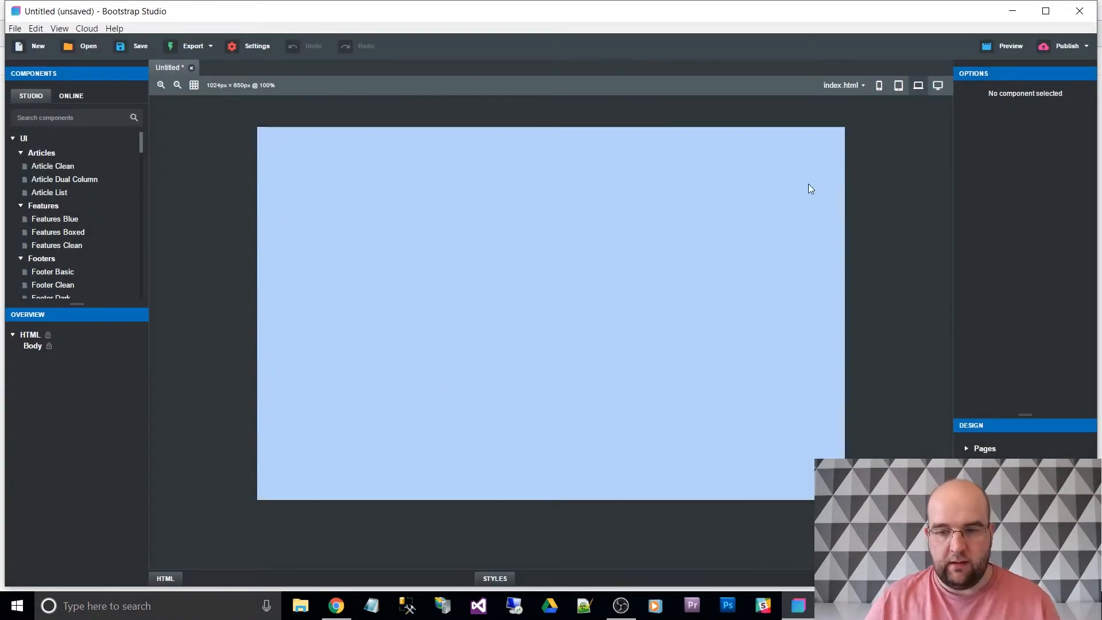
Step: Preview the empty page at phone, tablet and desktop widths in turn
click(898, 85)
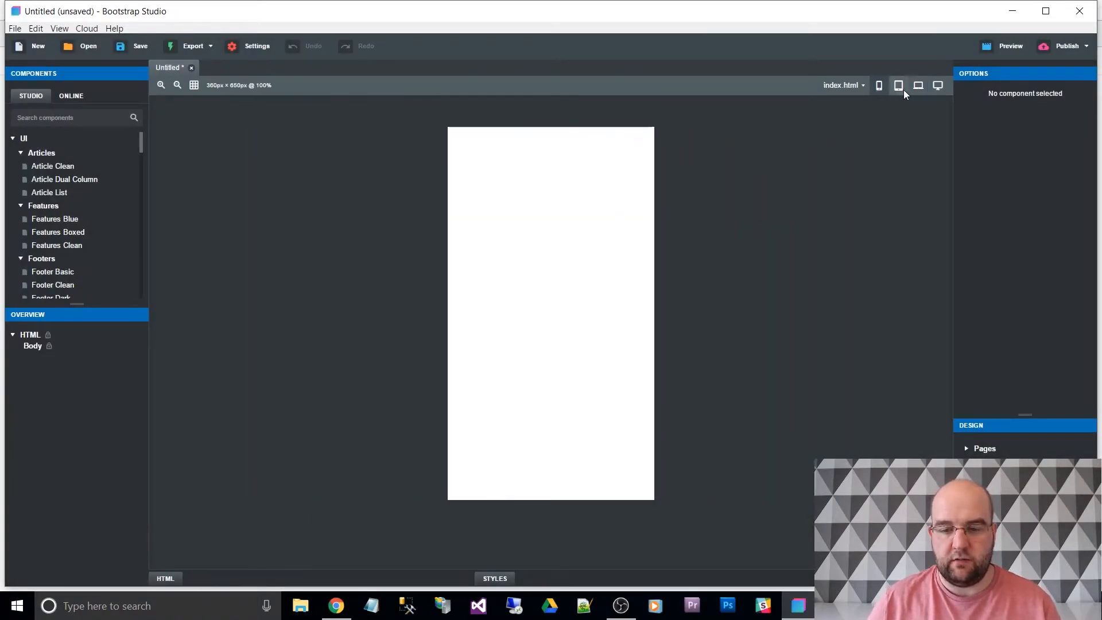
click(938, 85)
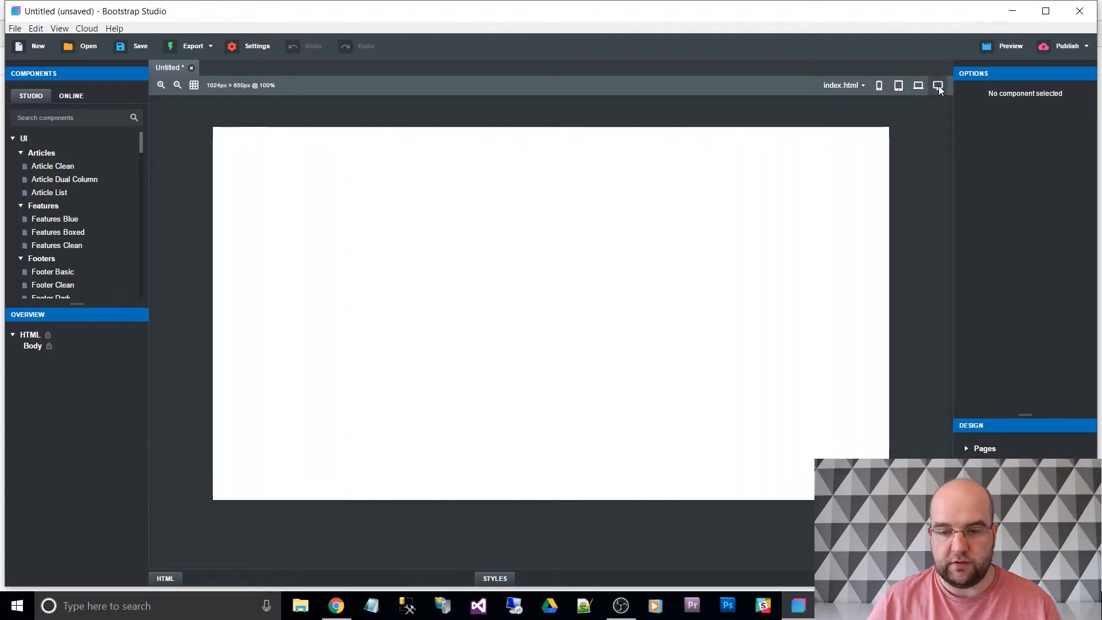
click(898, 85)
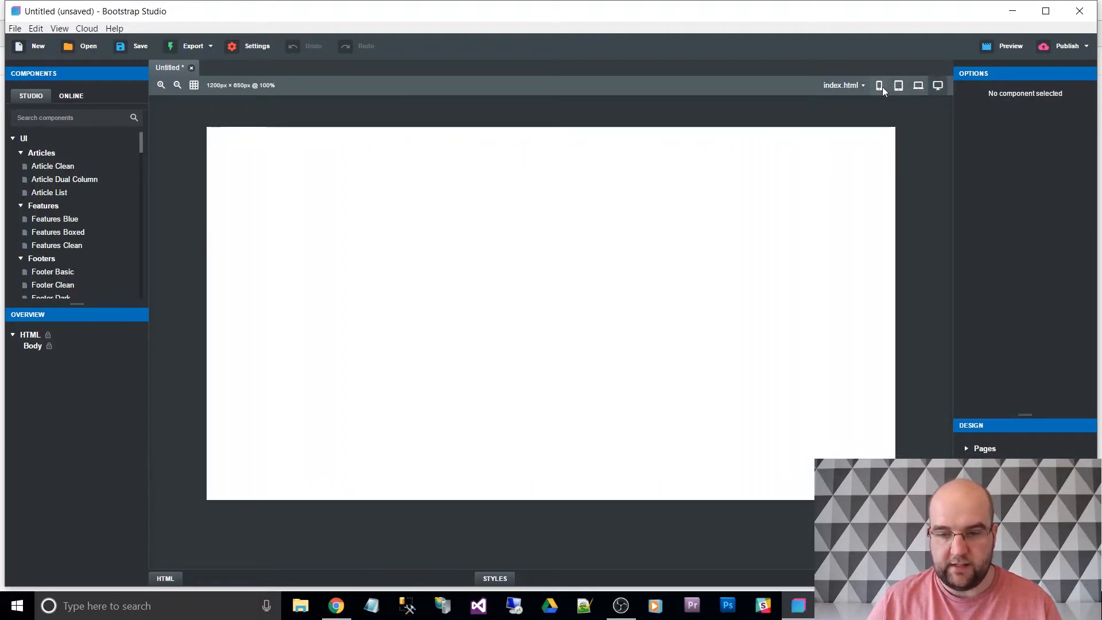
click(898, 85)
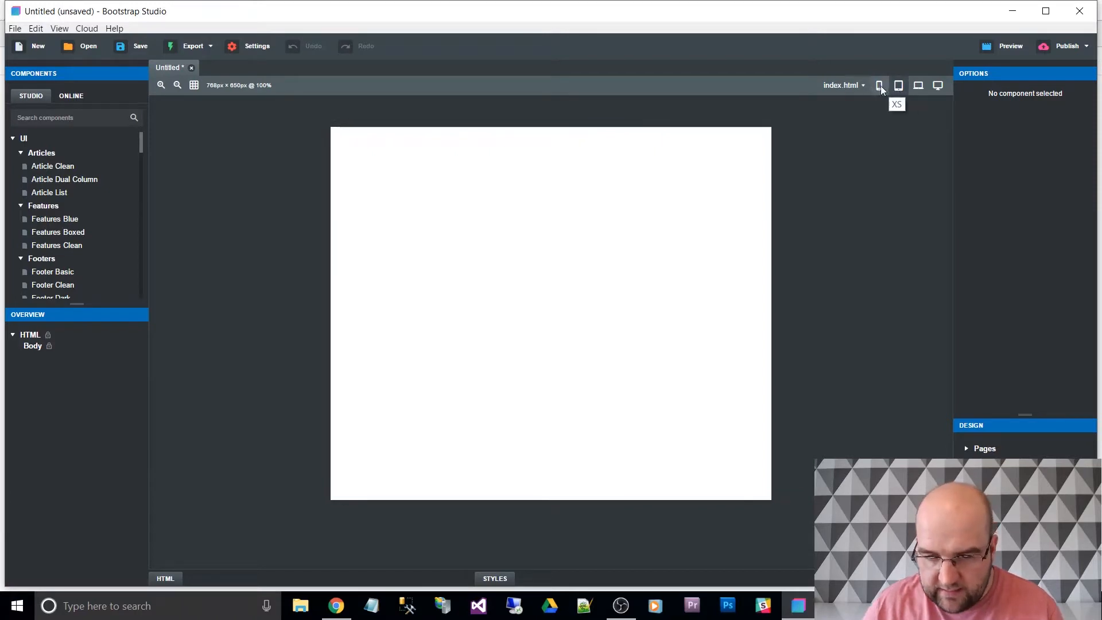
click(880, 85)
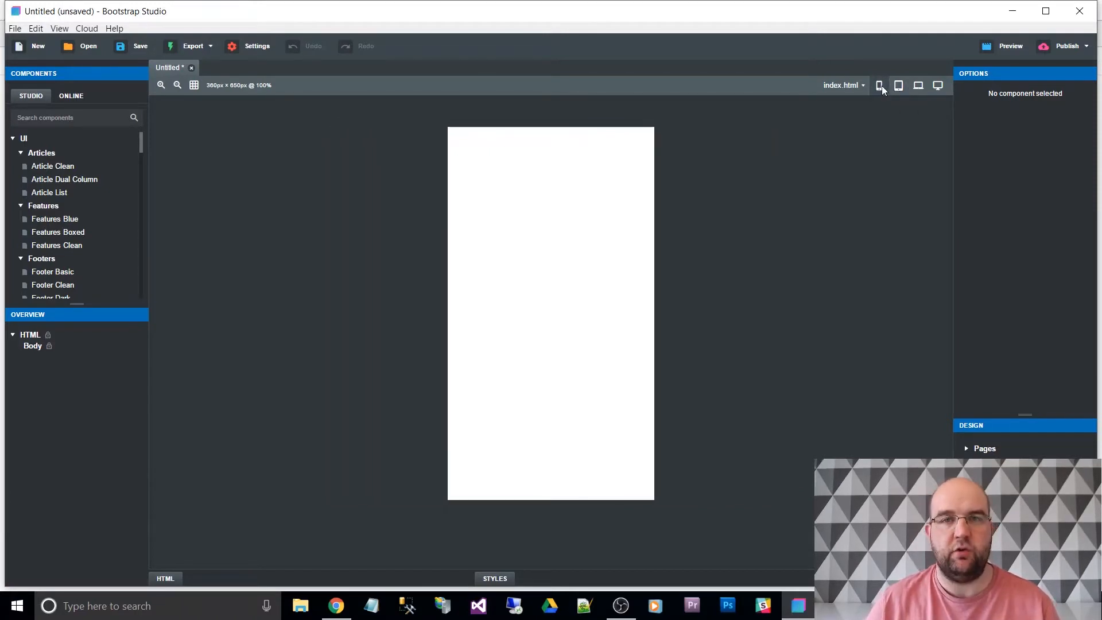
click(898, 85)
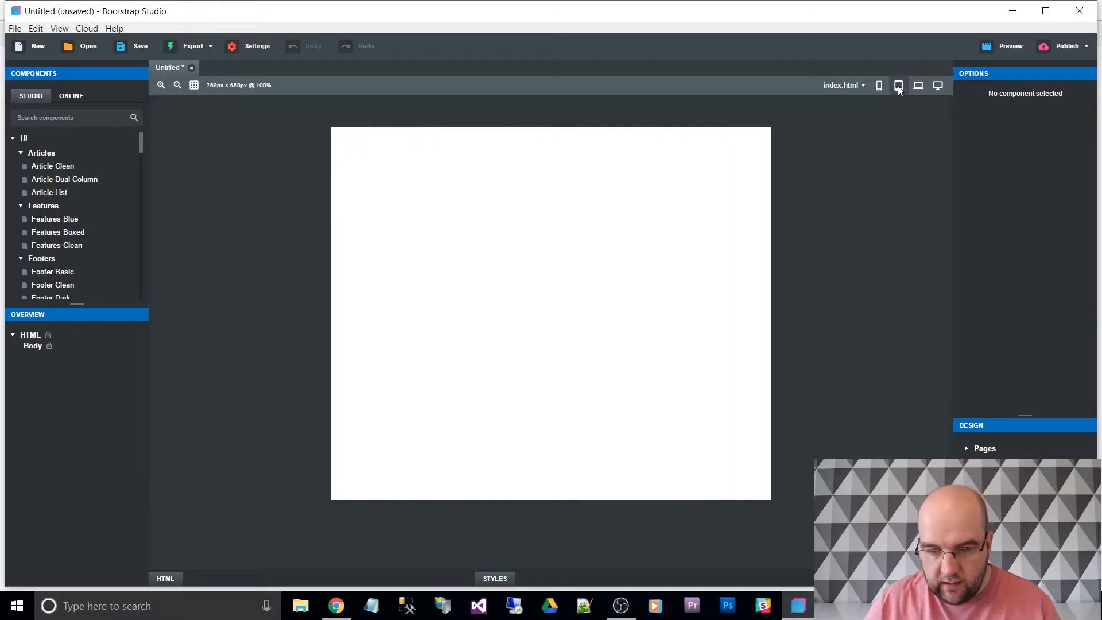
mouse_move(898, 85)
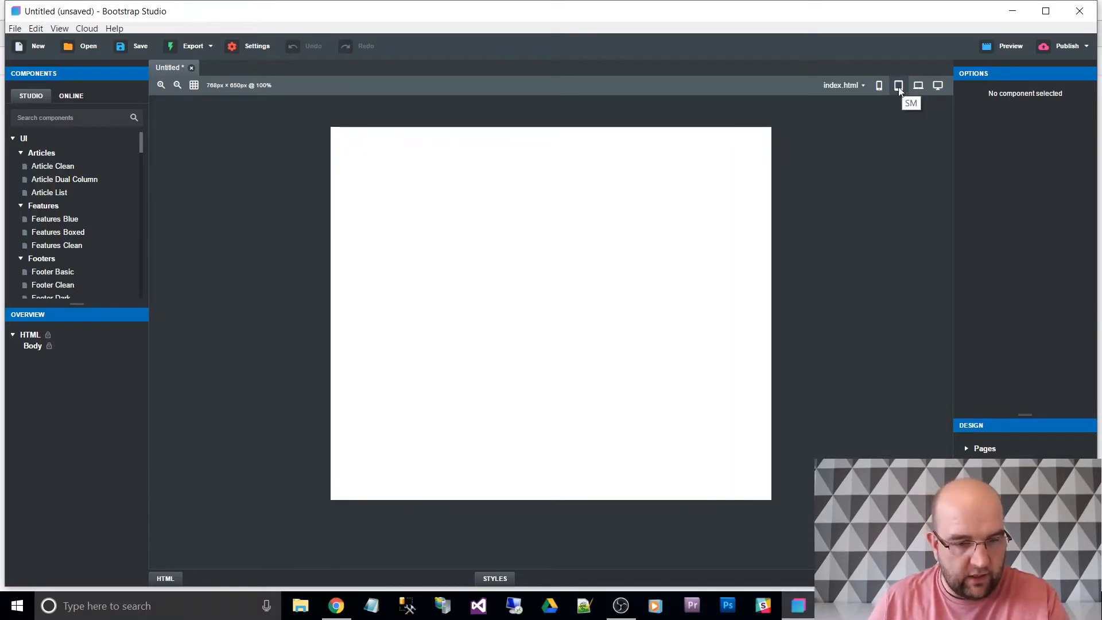
Step: Cycle through the device widths again, finishing on the widest 1200px layout
click(879, 85)
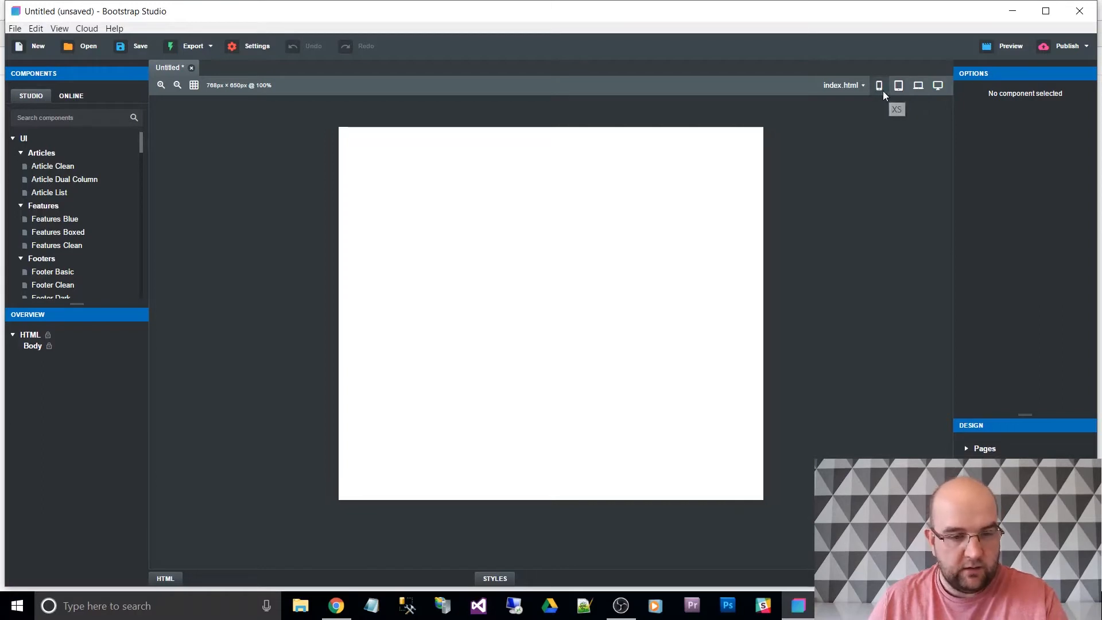
click(898, 85)
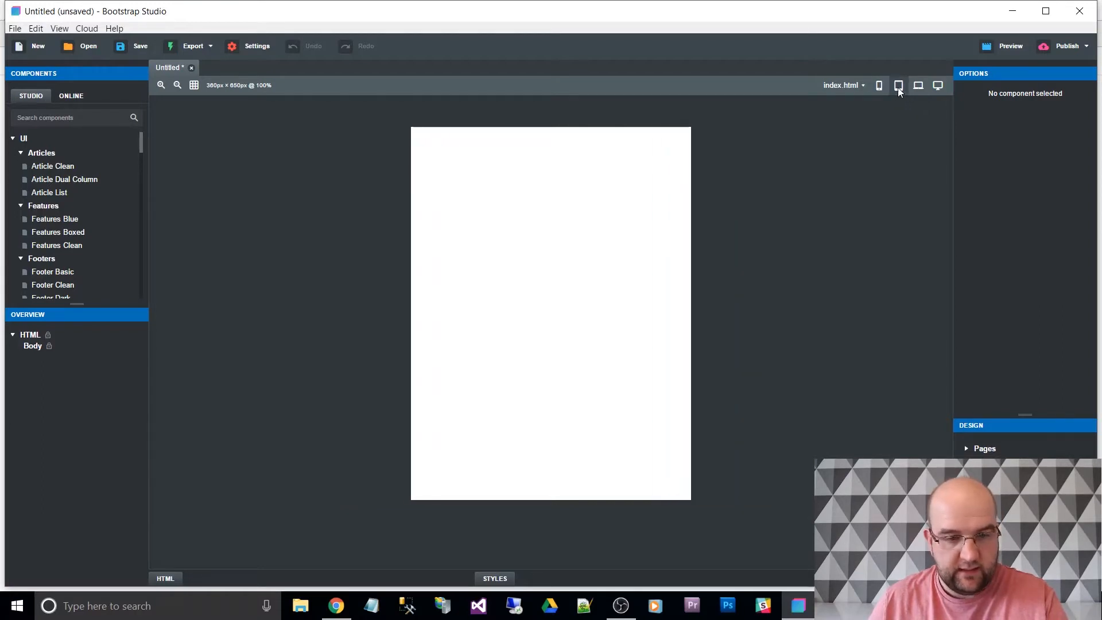
click(919, 85)
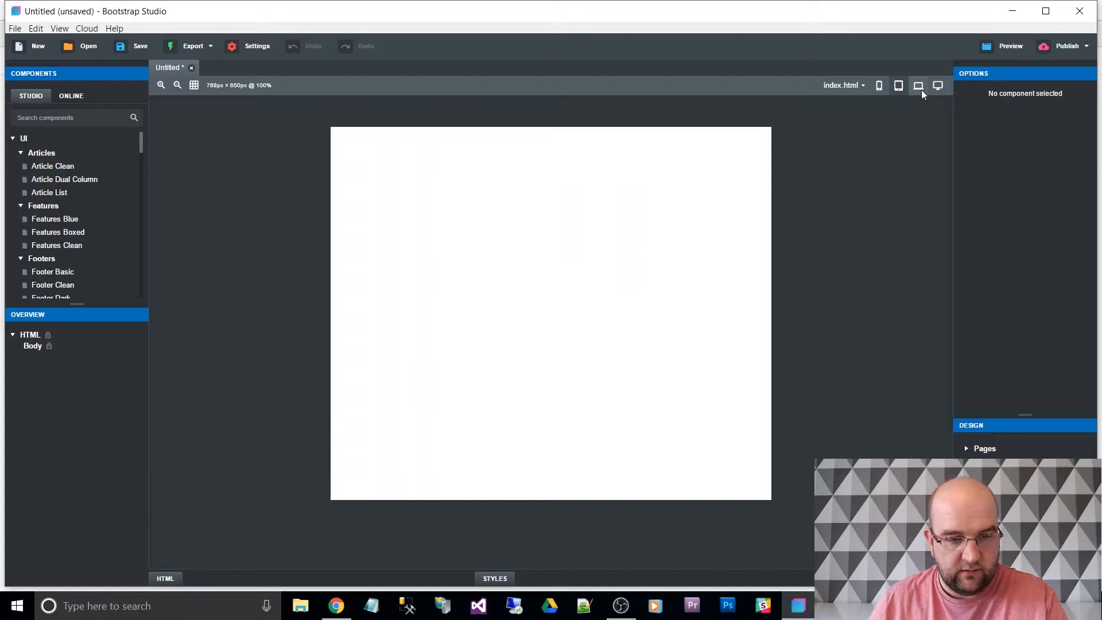
click(919, 85)
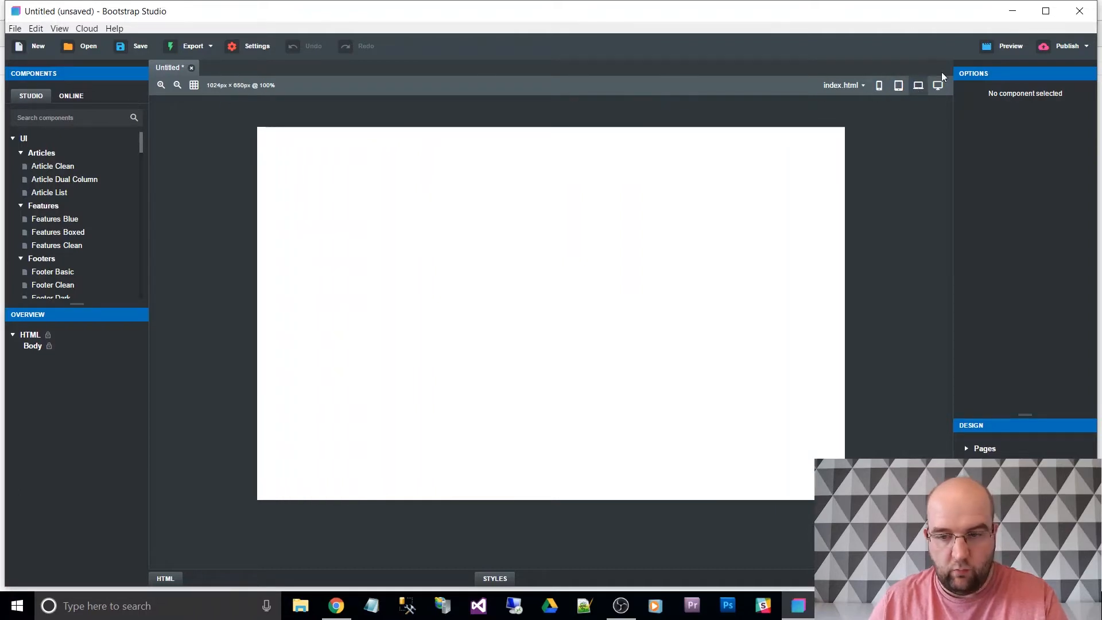
click(919, 85)
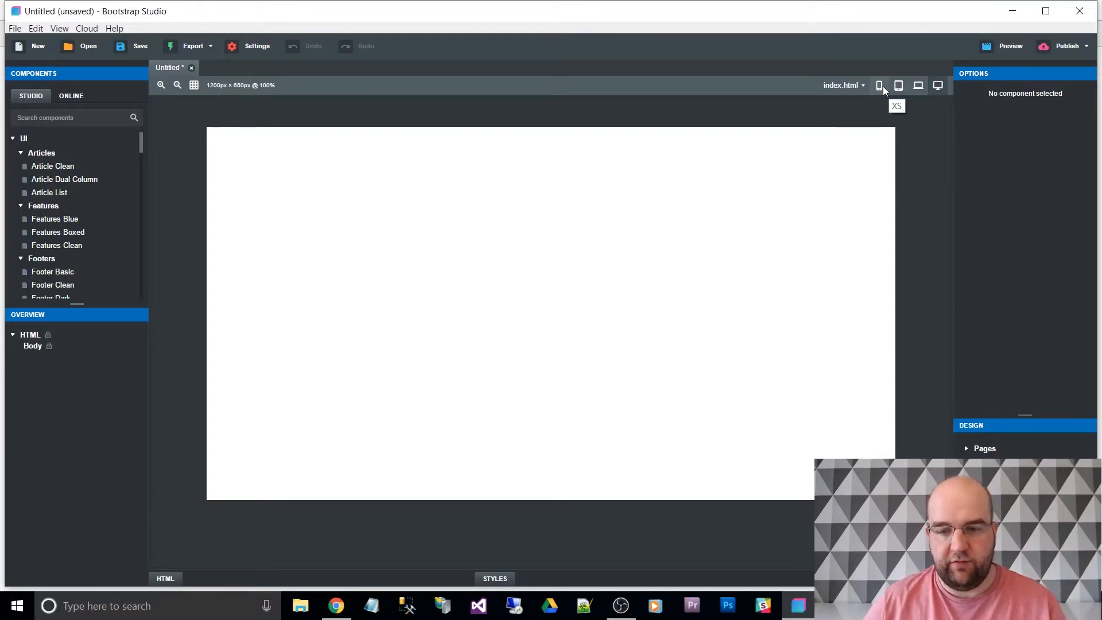
mouse_move(899, 85)
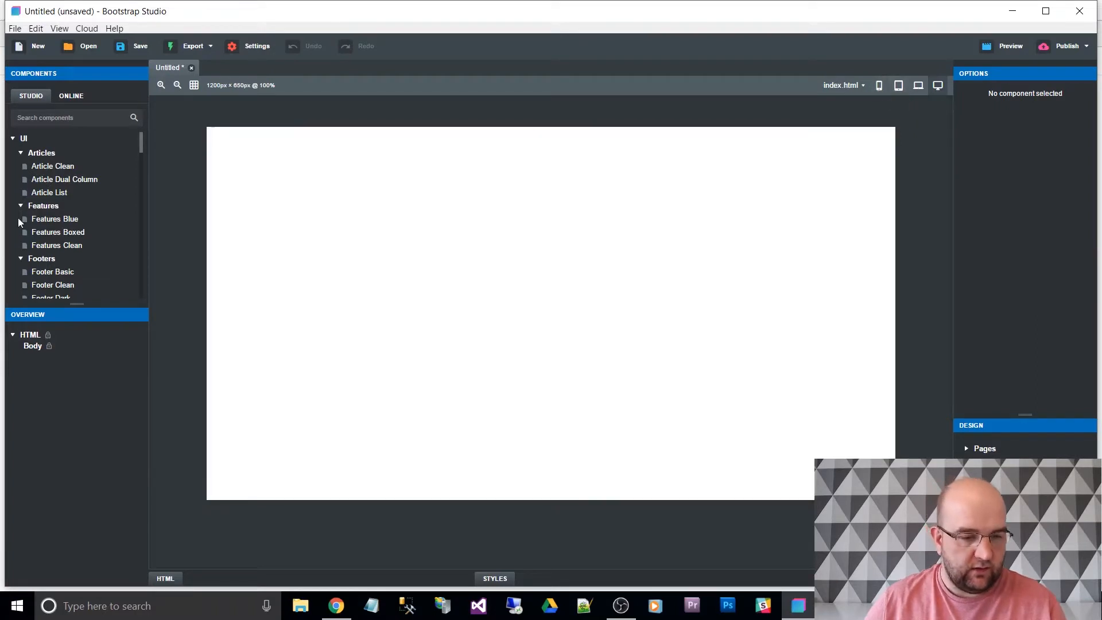
Step: Drag a Grid Row component into the page body and select it
scroll(down, 3)
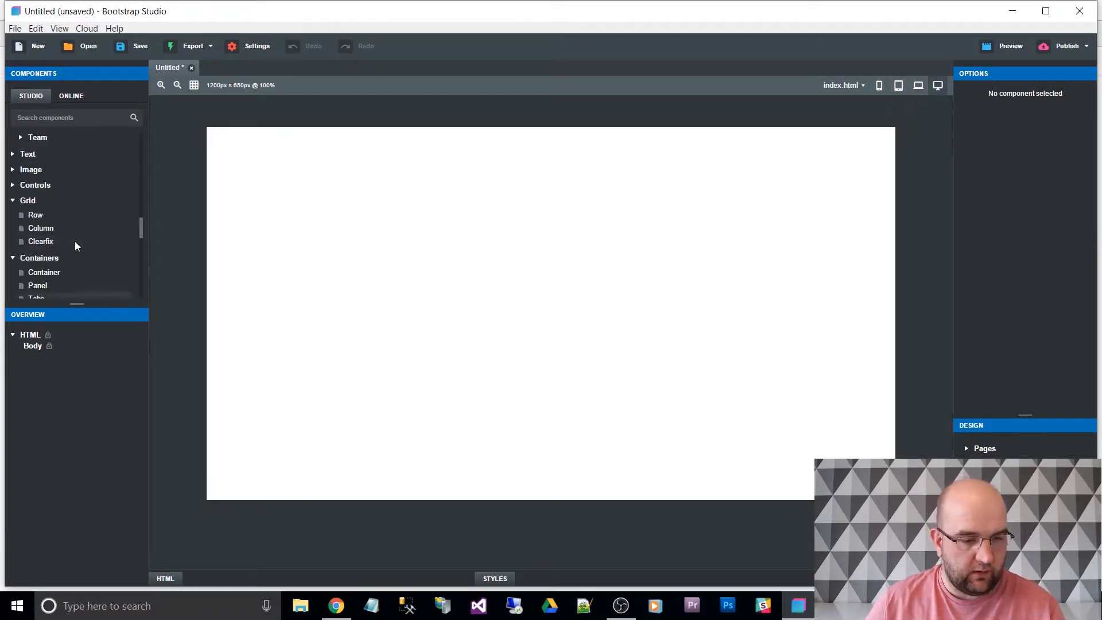
mouse_move(41, 241)
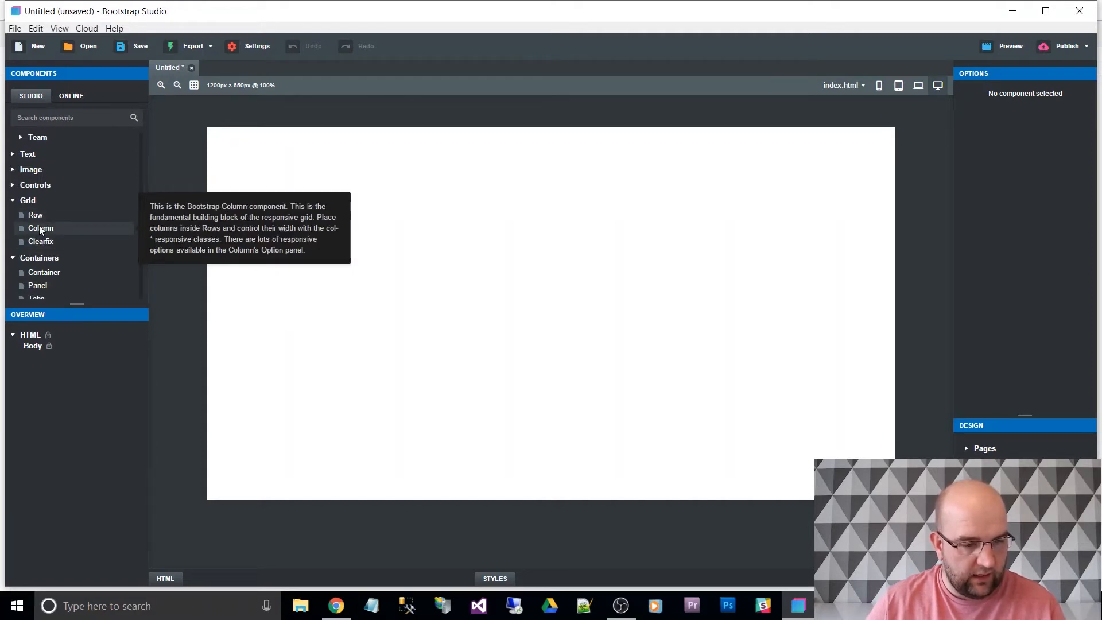
mouse_move(35, 215)
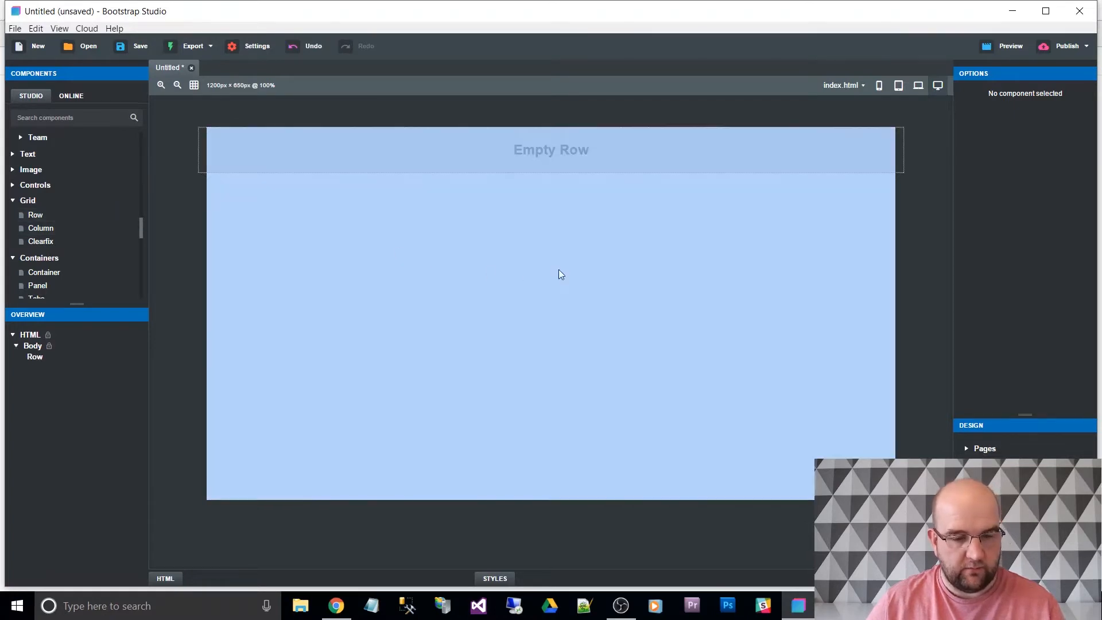
click(551, 149)
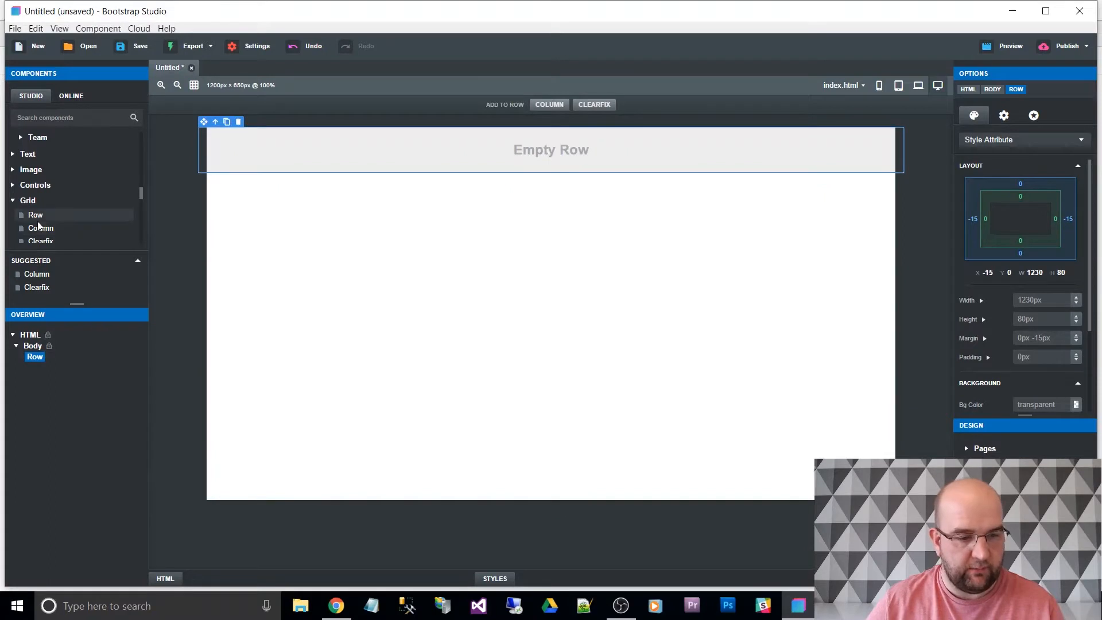
mouse_move(867, 110)
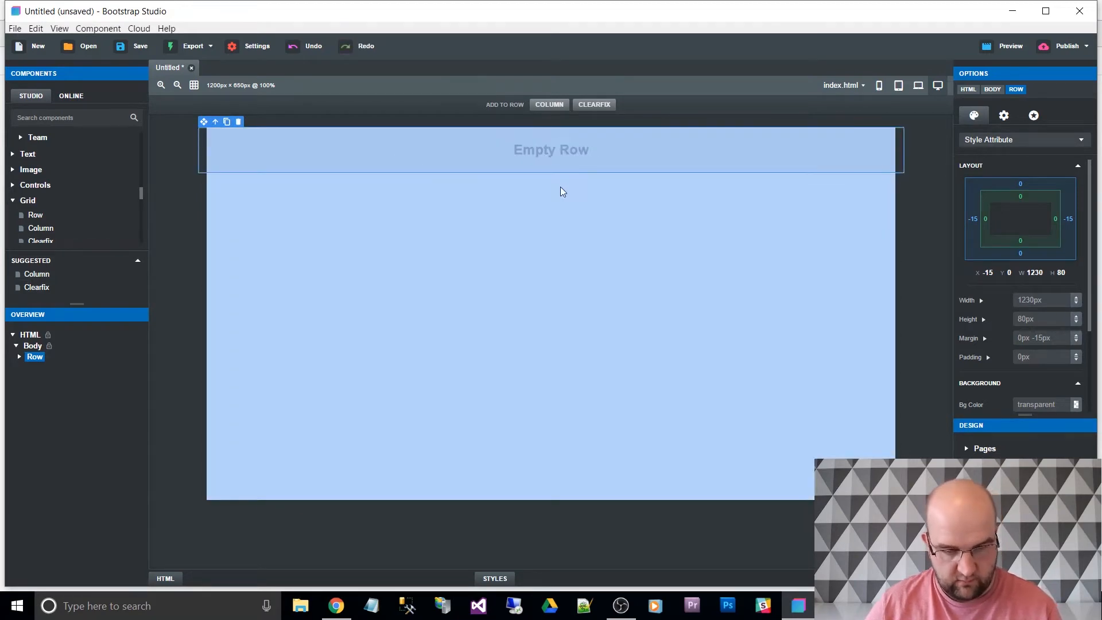
Step: Add four empty columns to the row and select the first one
click(549, 104)
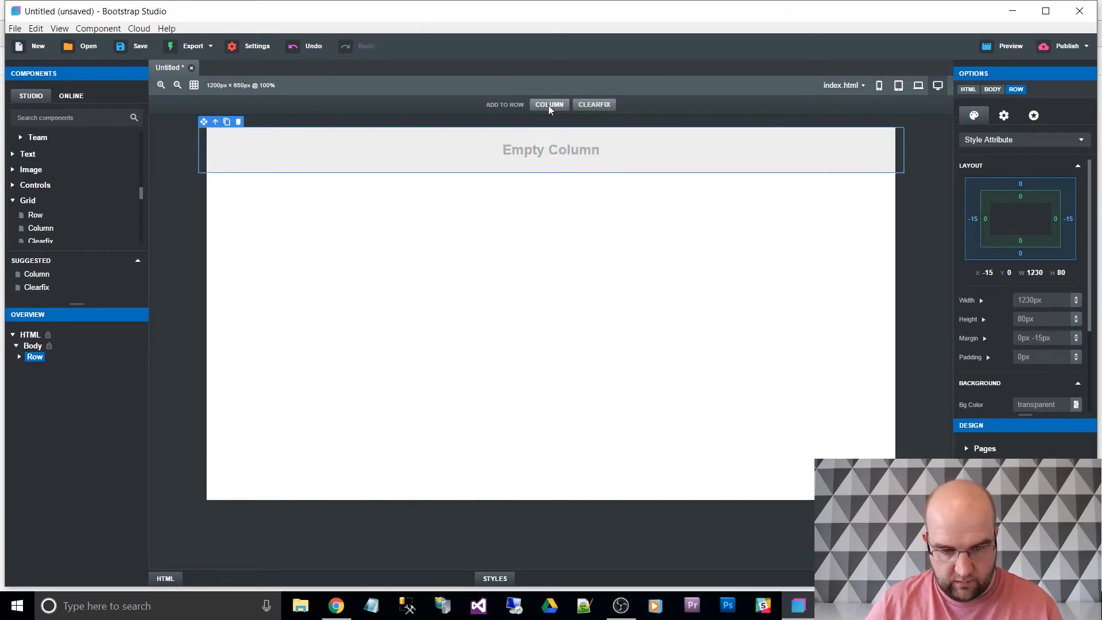
click(549, 104)
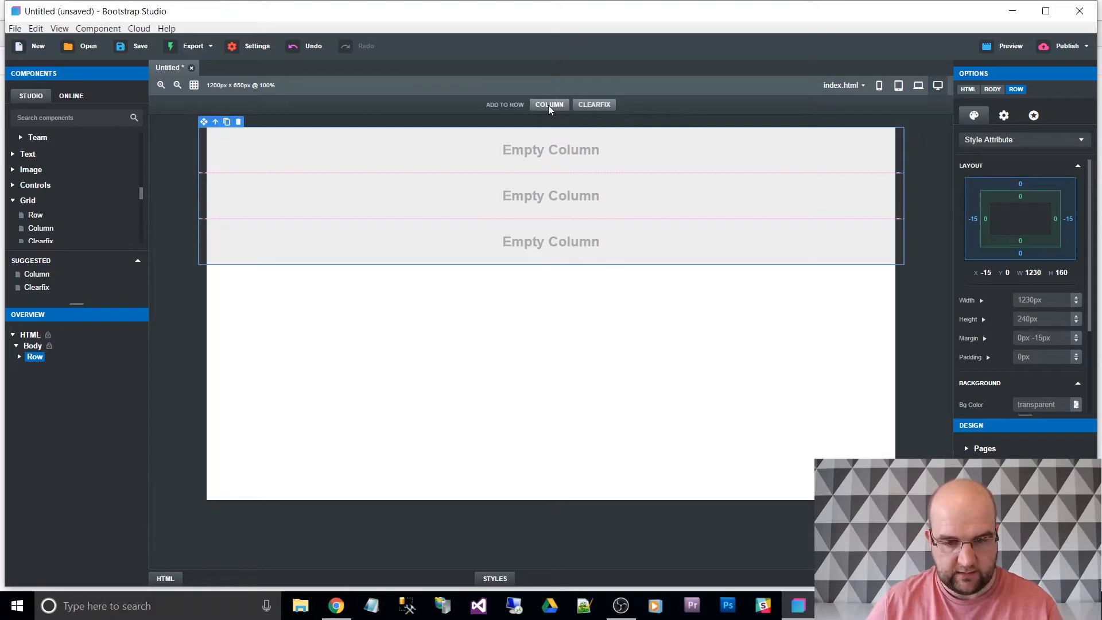
click(548, 104)
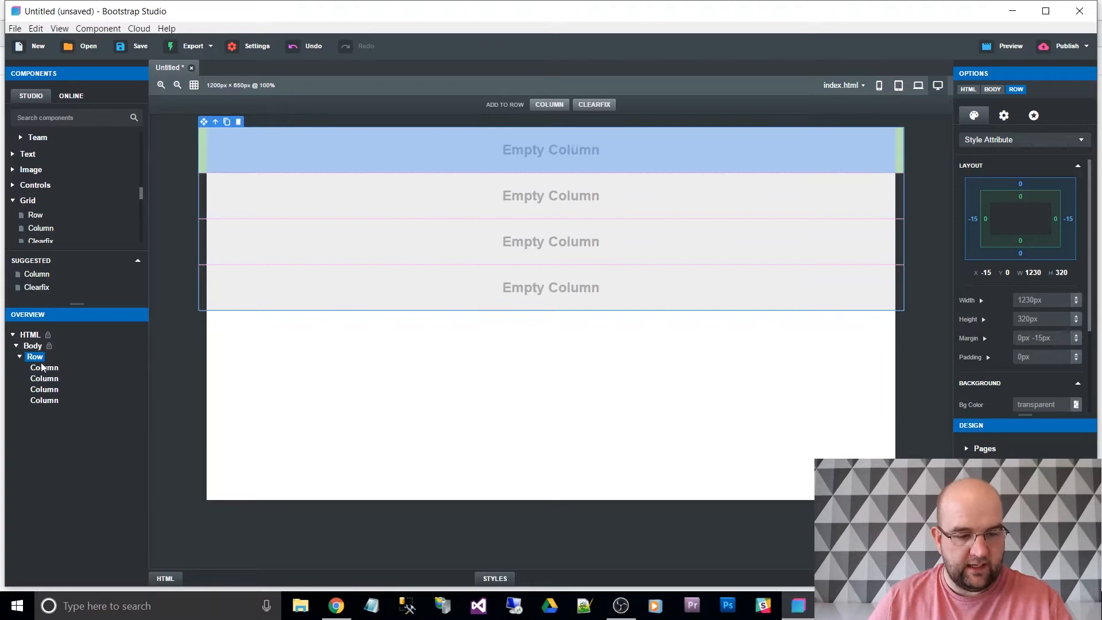
click(43, 400)
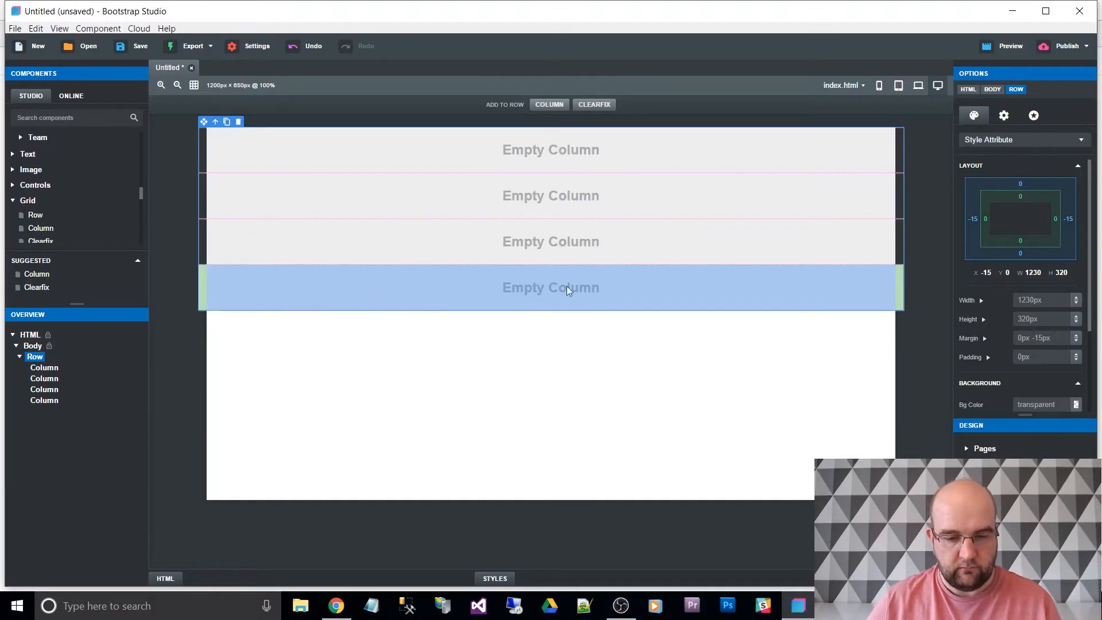
click(550, 149)
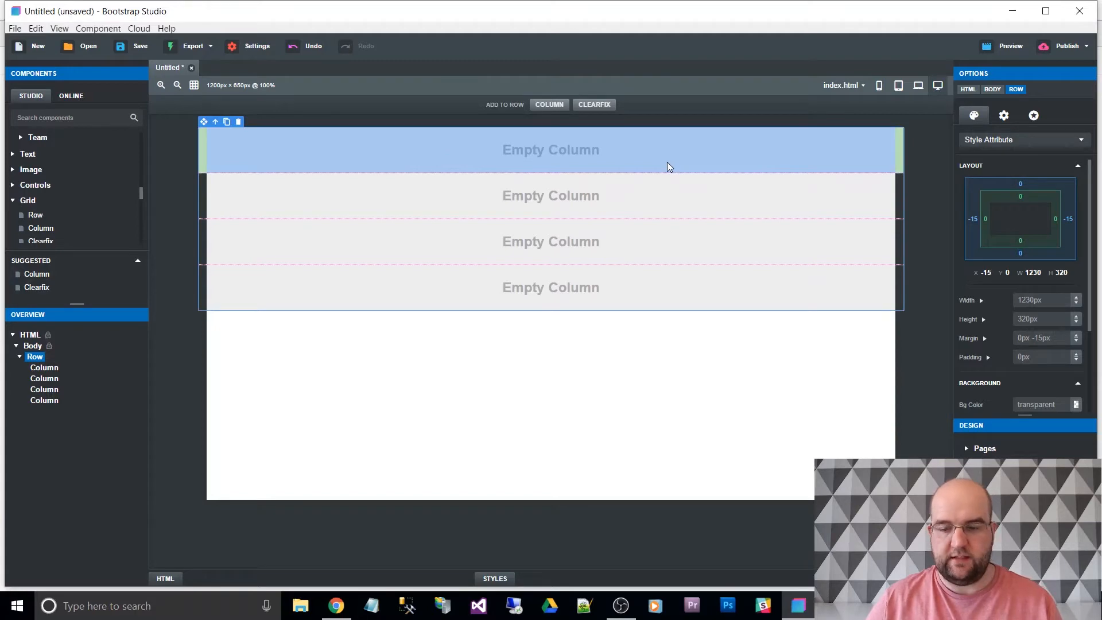
click(550, 150)
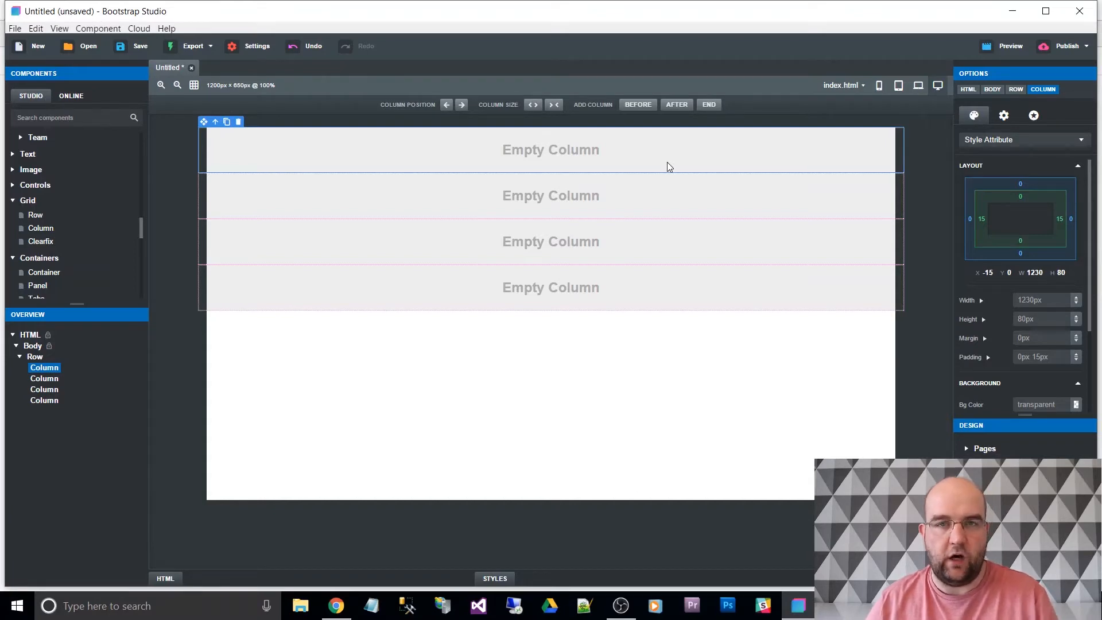
click(550, 242)
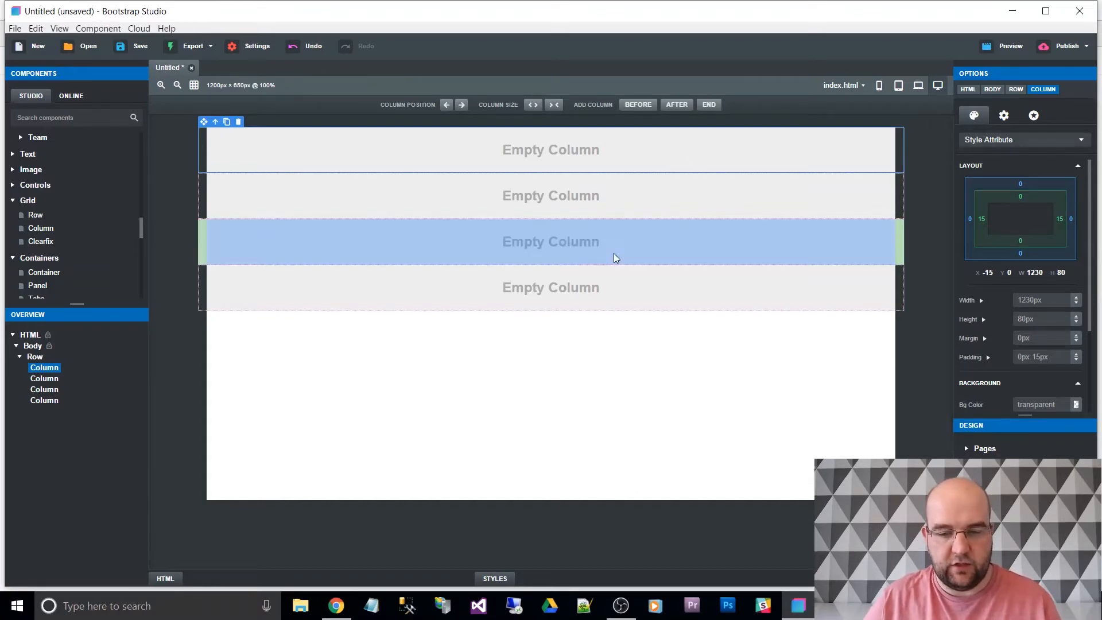
click(550, 287)
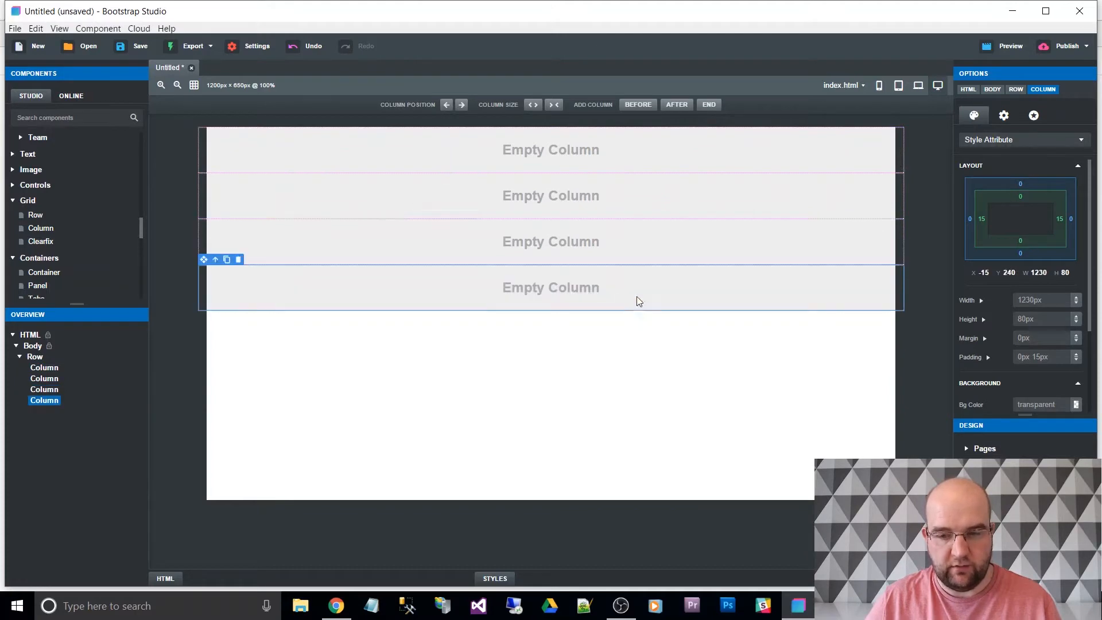
click(899, 85)
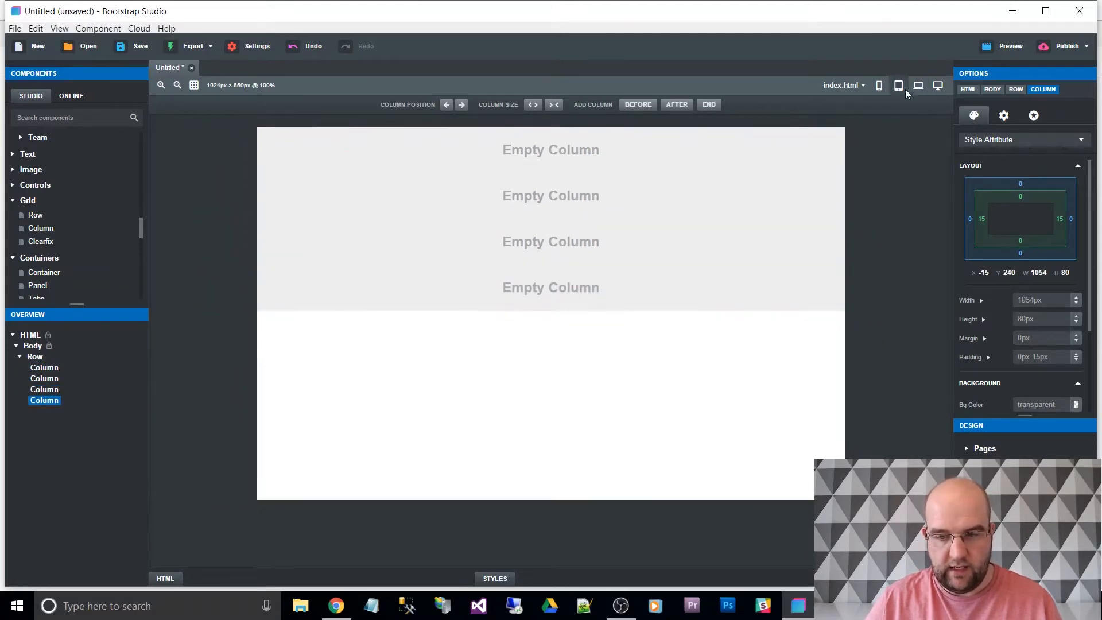
click(939, 85)
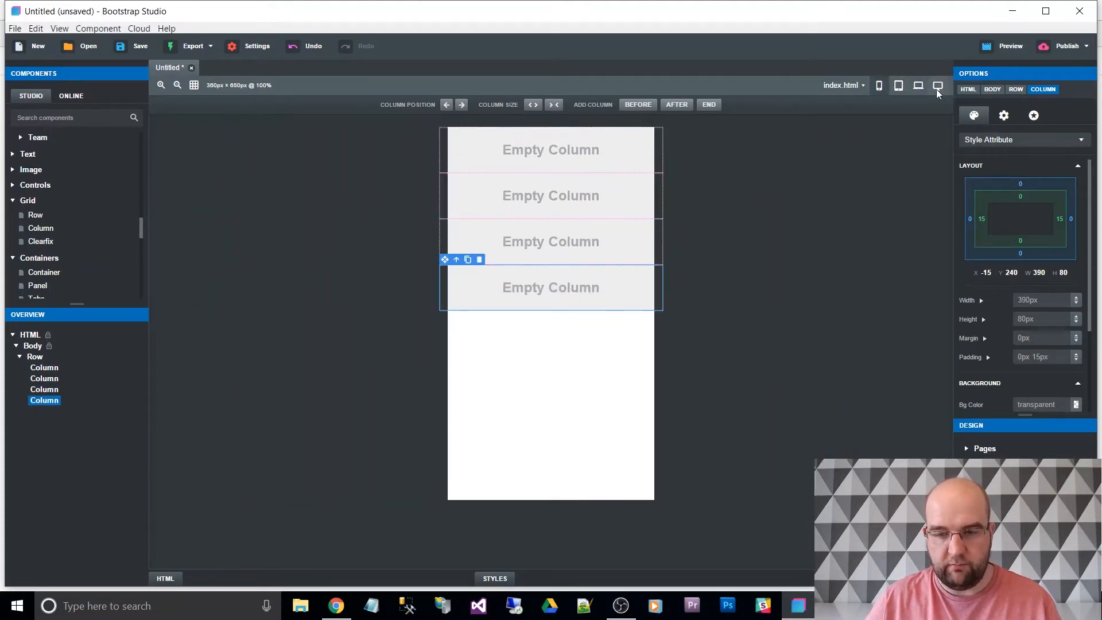
click(938, 85)
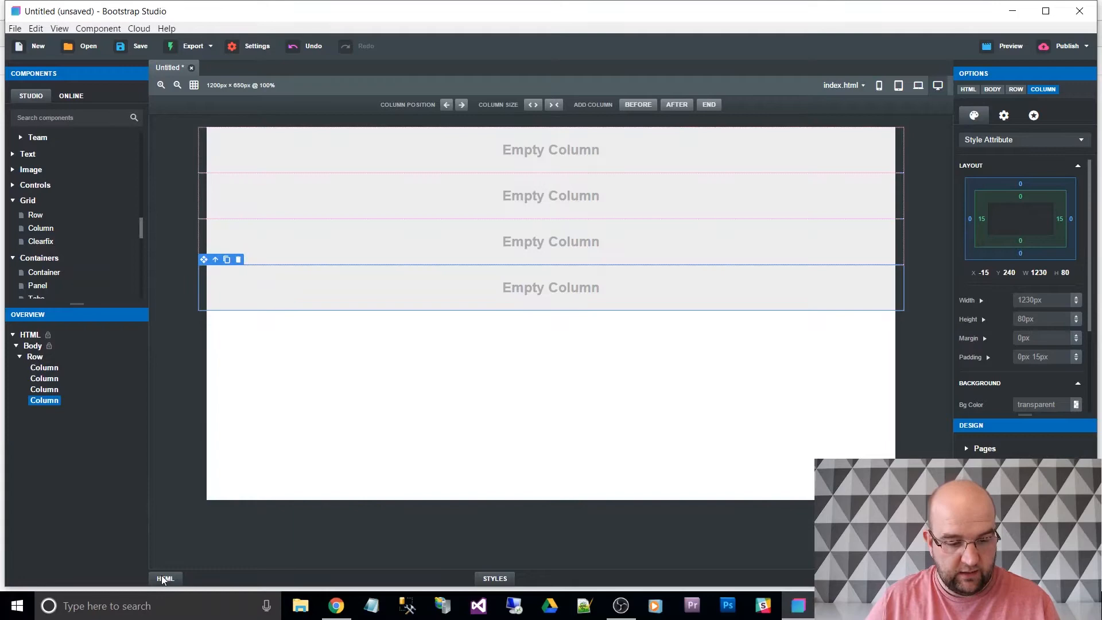
Step: Show the HTML and Styles panels listing the four col-md-12 column divs
click(165, 579)
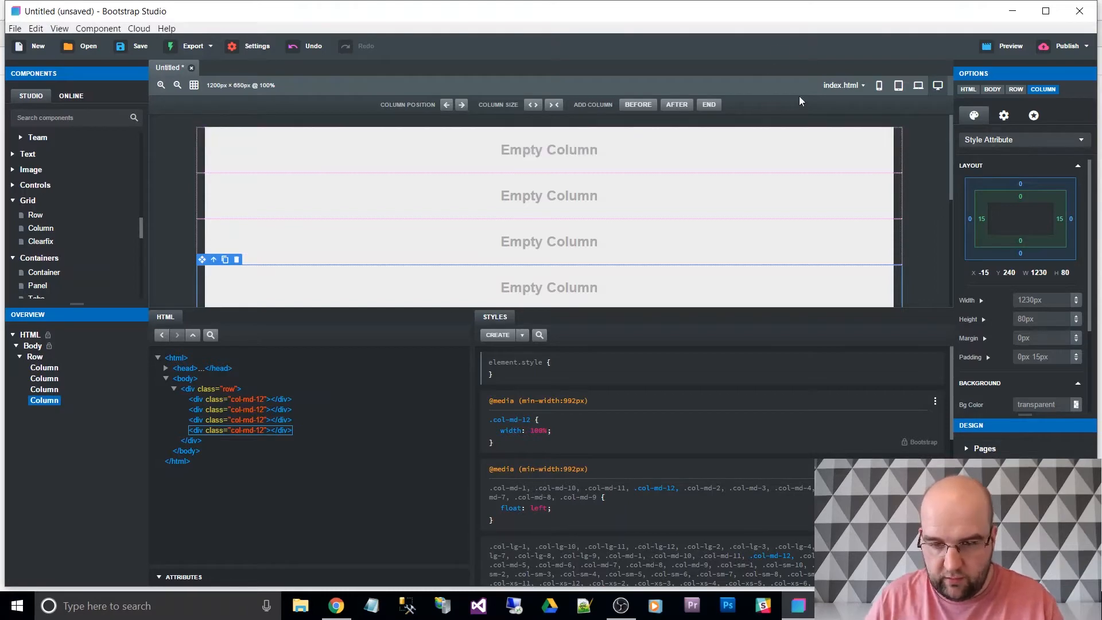
mouse_move(919, 85)
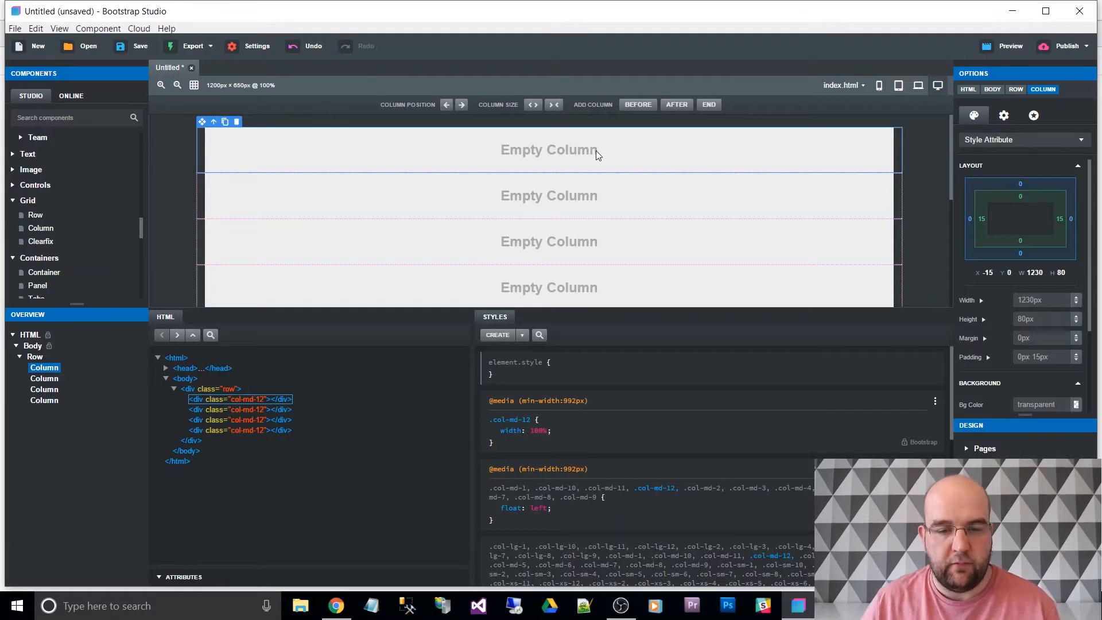
mouse_move(526, 116)
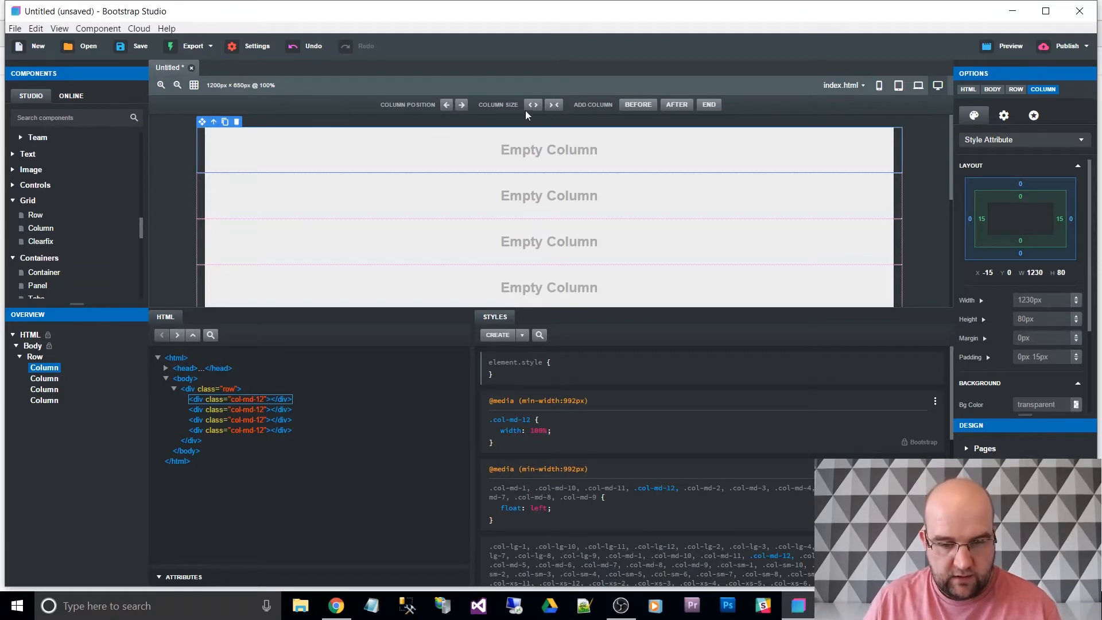
mouse_move(555, 104)
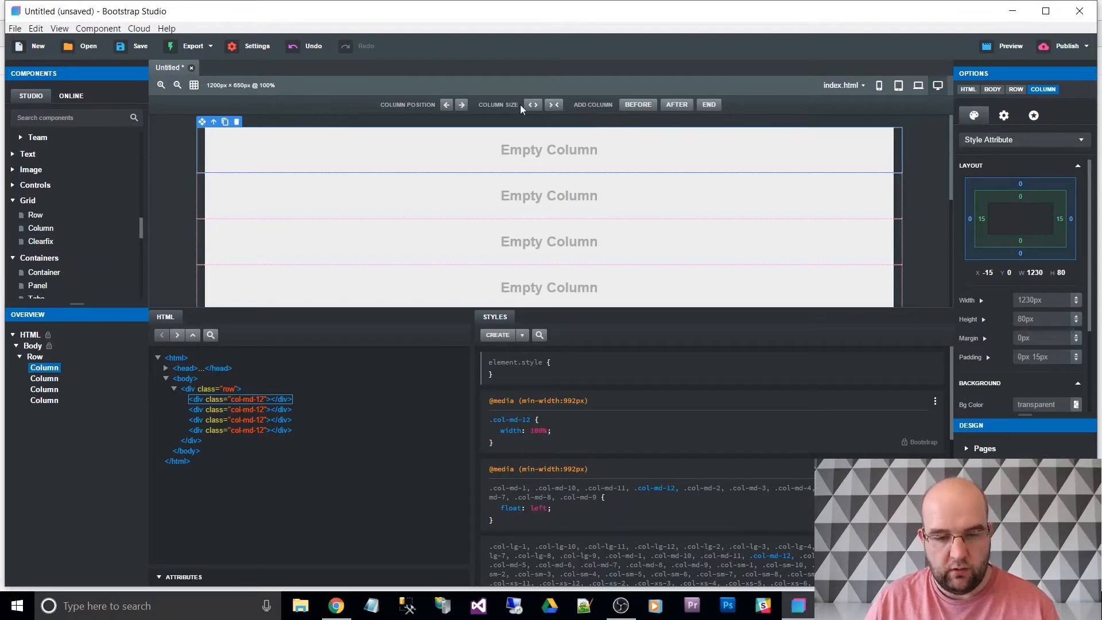
mouse_move(540, 171)
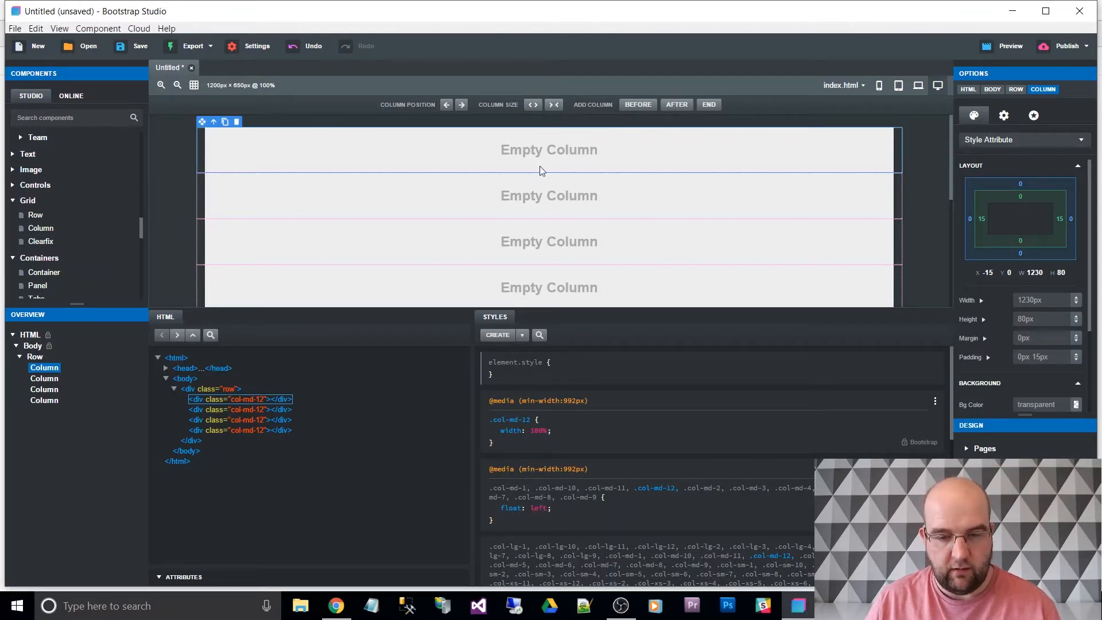
Step: Narrow each of the four columns to col-lg-3 so they sit side by side
click(532, 105)
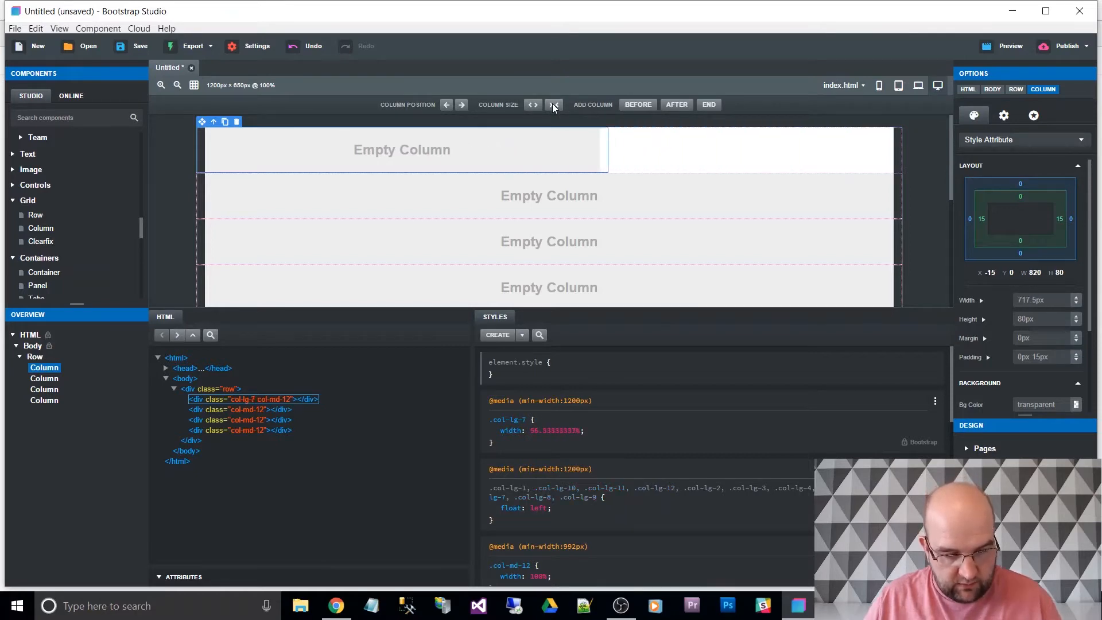
click(533, 104)
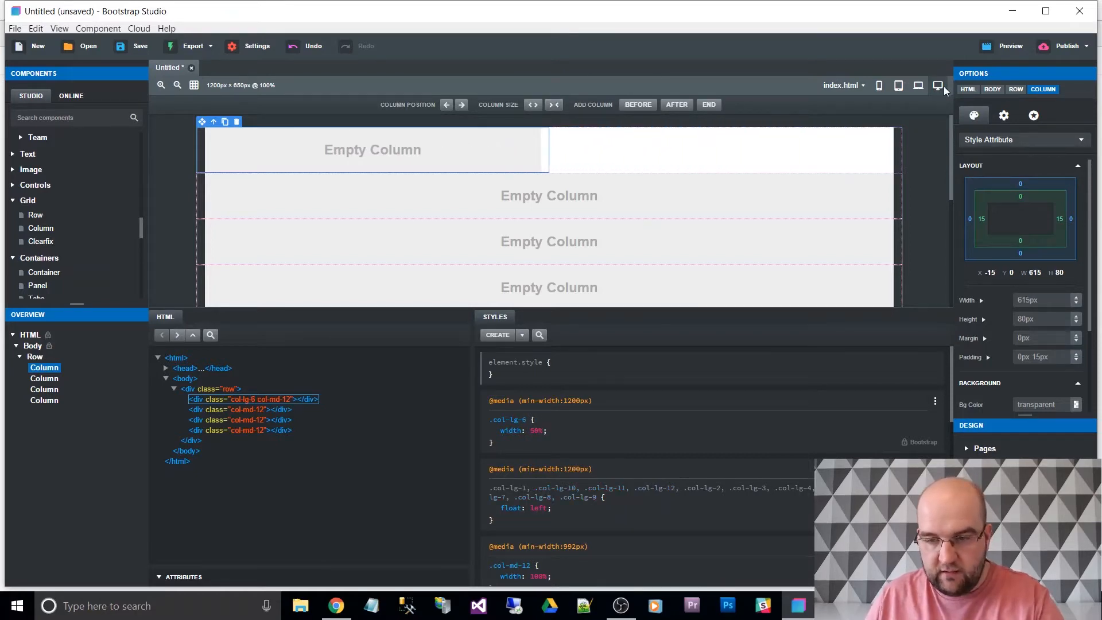
mouse_move(308, 423)
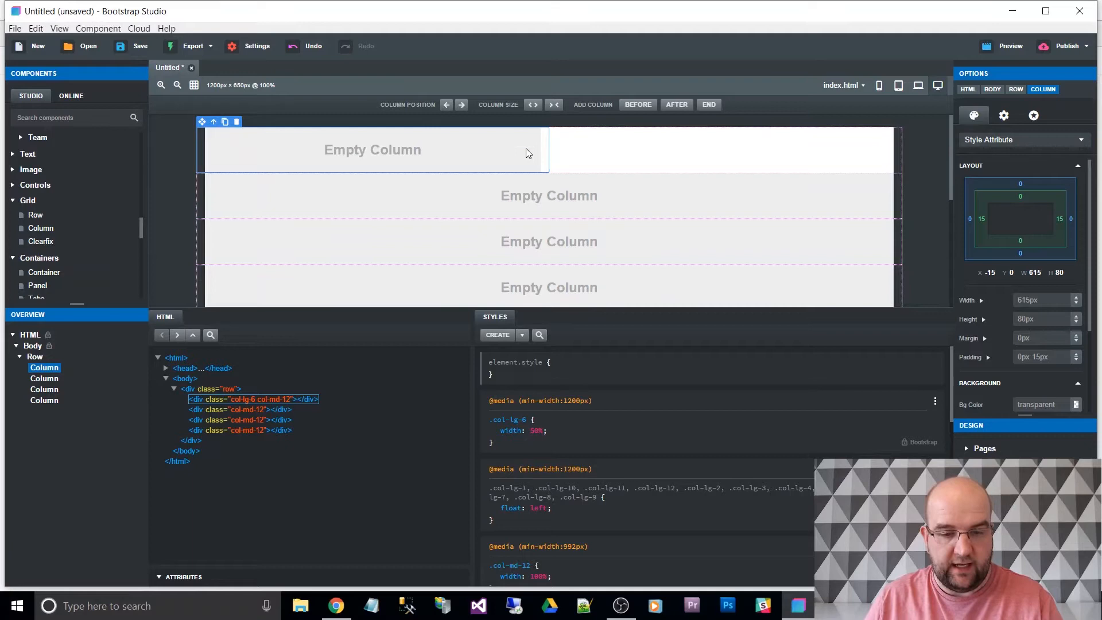
click(554, 105)
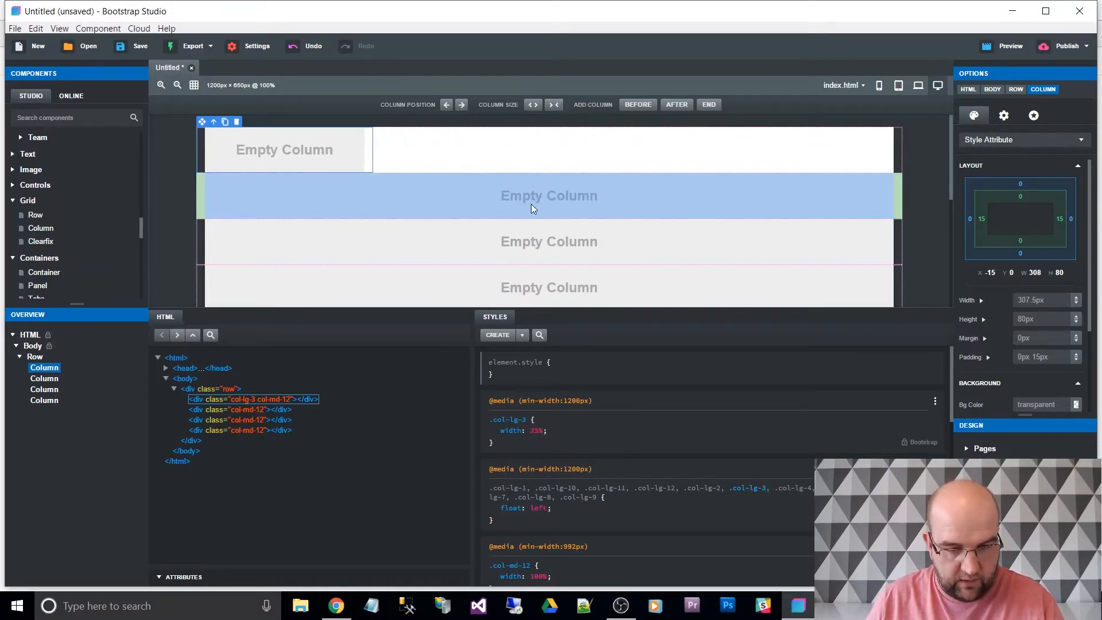
click(552, 104)
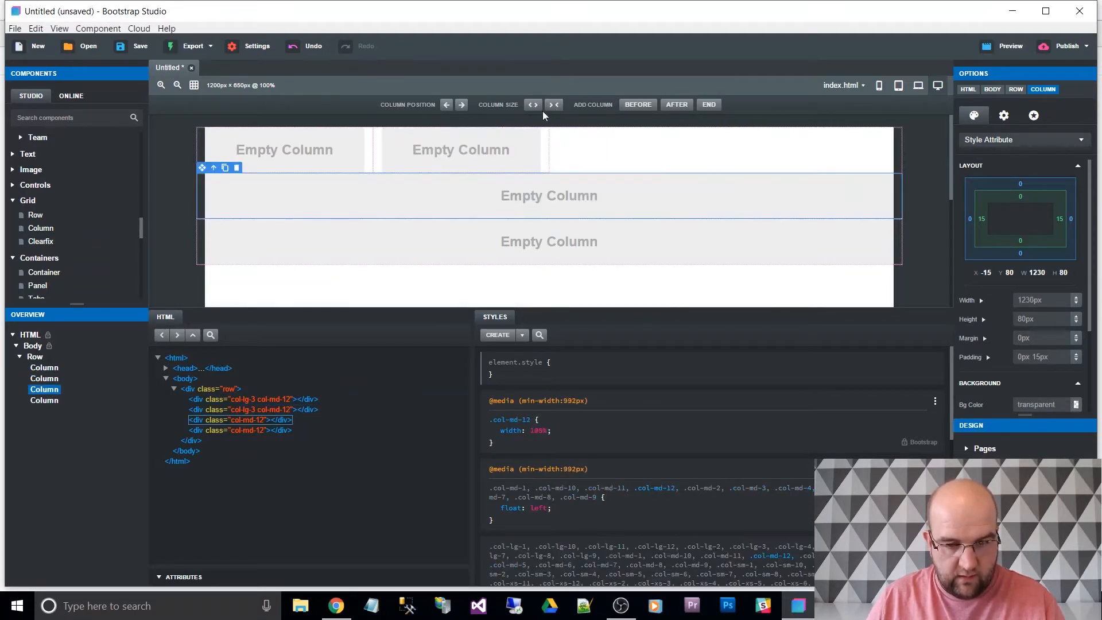
click(554, 105)
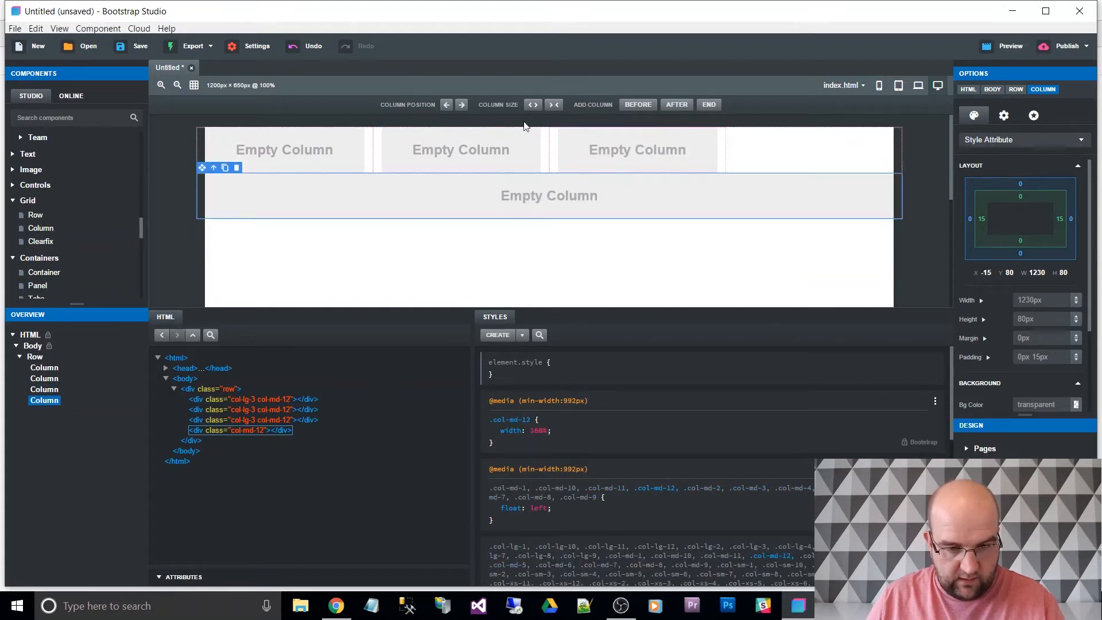
click(532, 105)
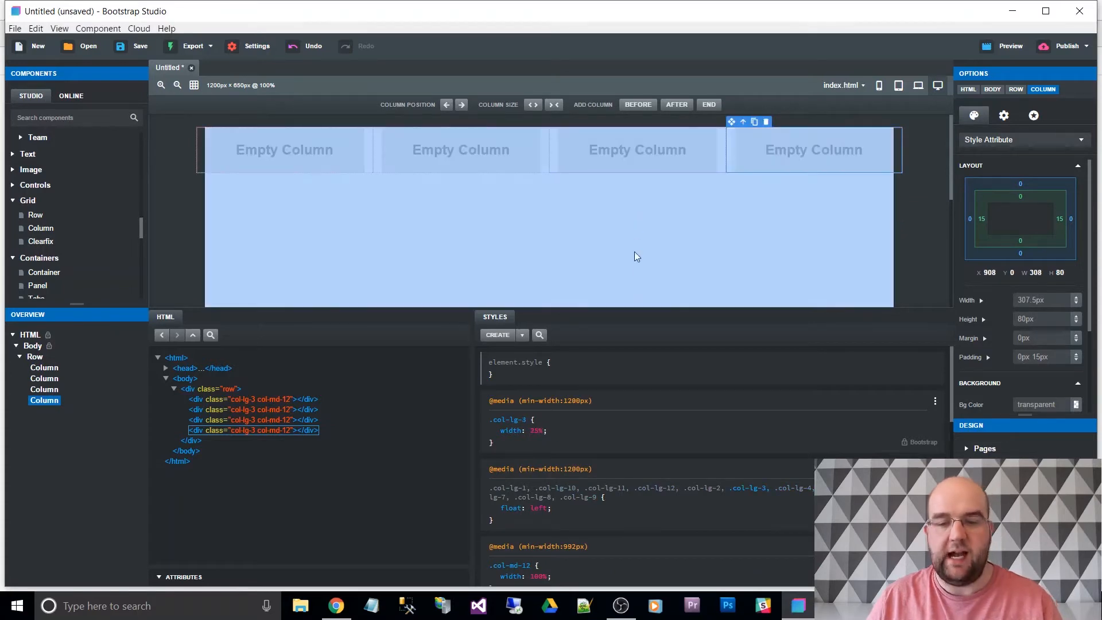
mouse_move(626, 295)
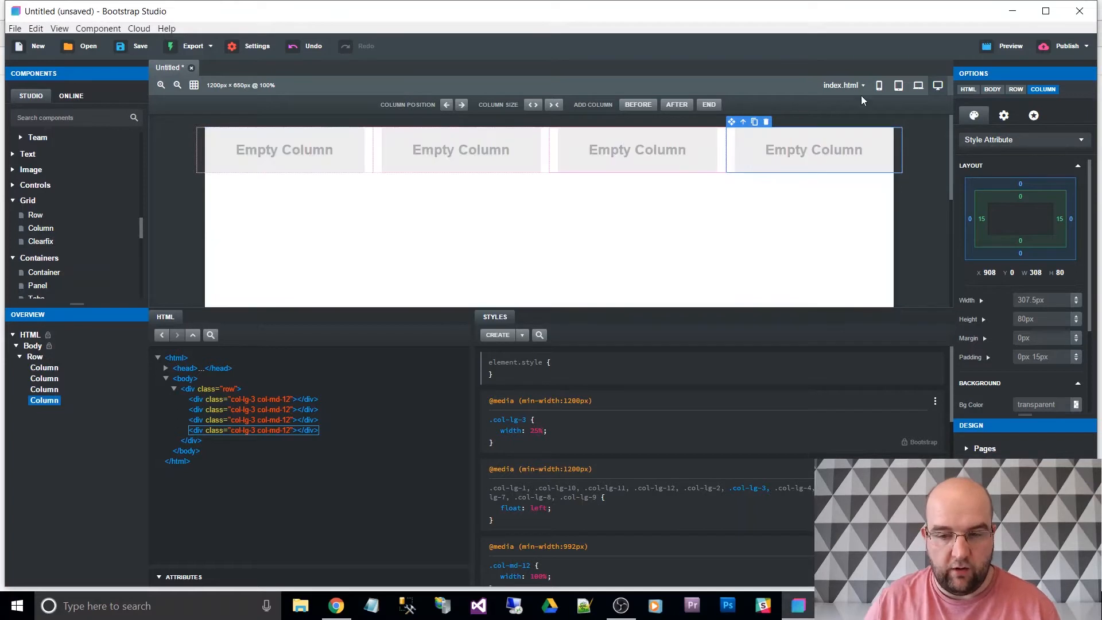
Step: At tablet width, narrow the first and second columns to col-md-4
click(898, 85)
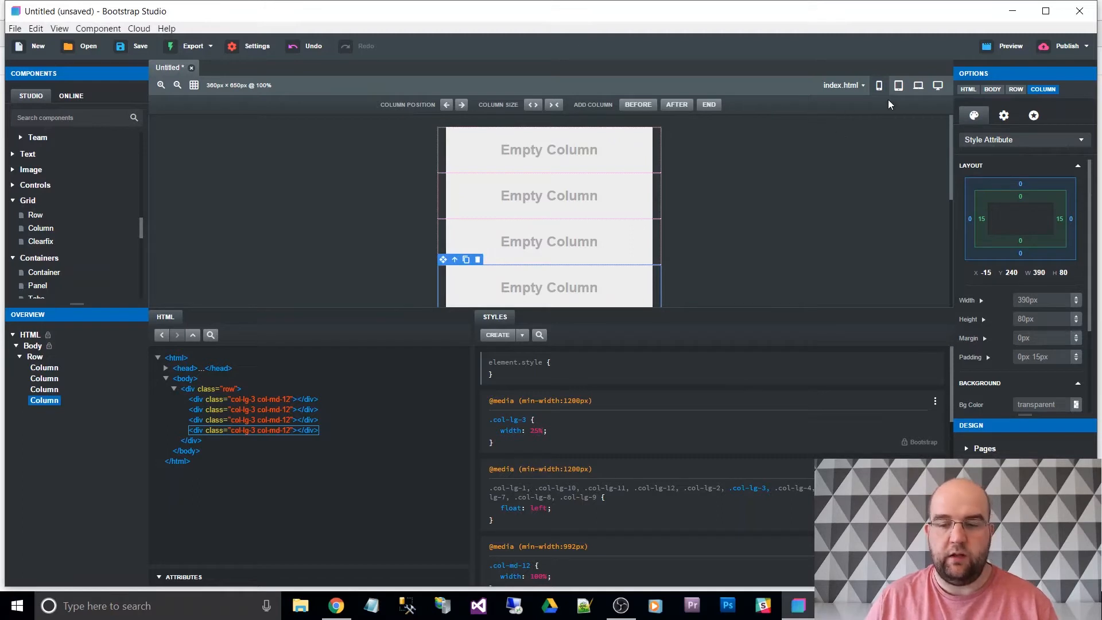
click(919, 85)
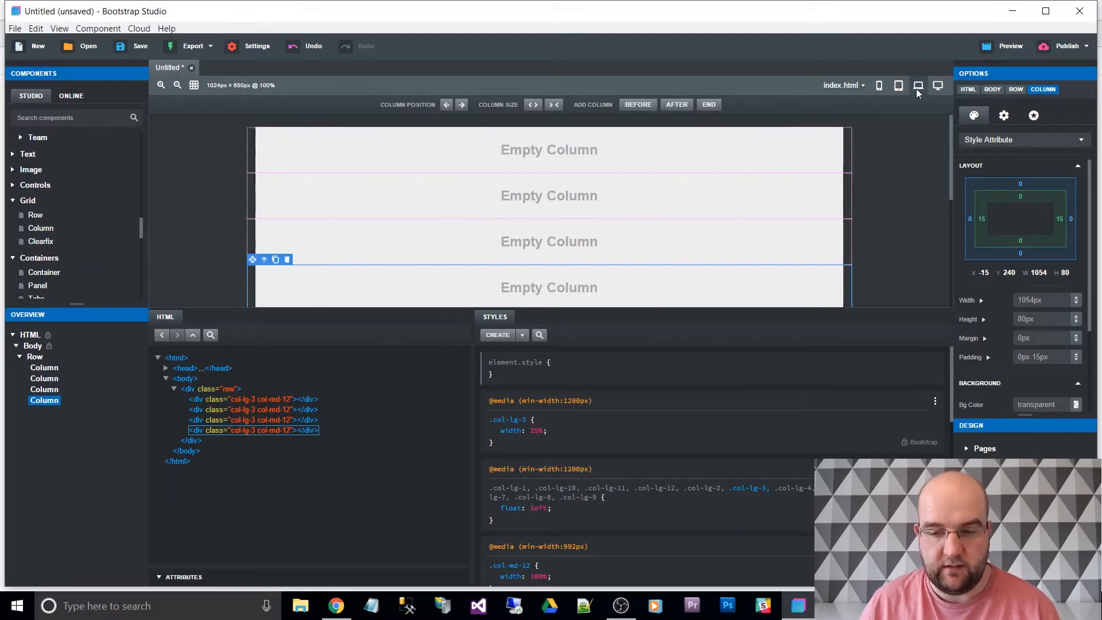
mouse_move(917, 85)
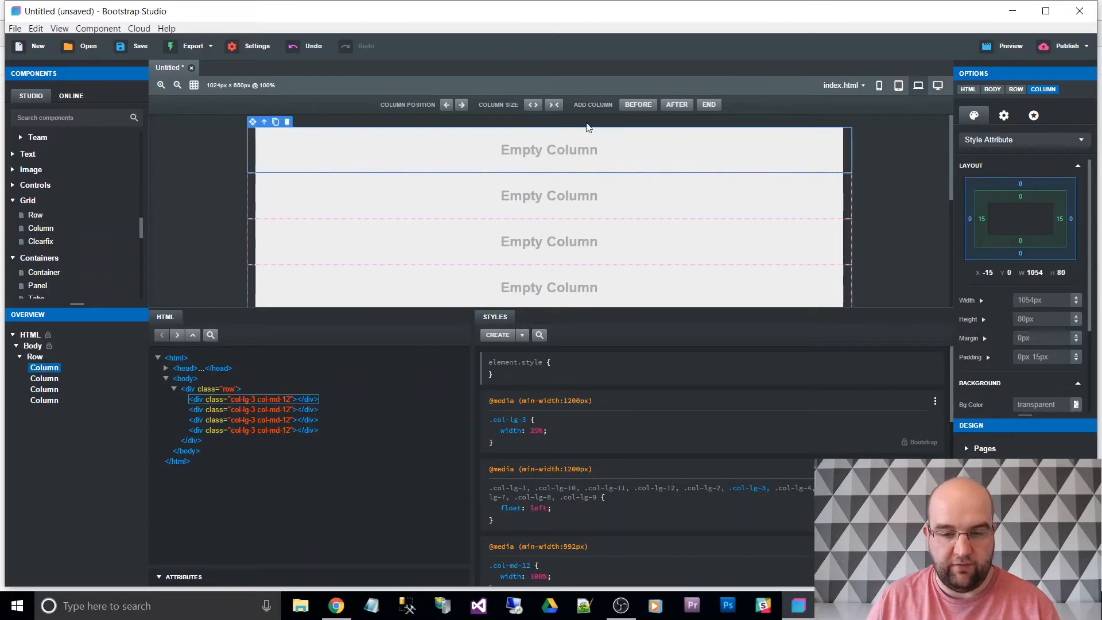
mouse_move(554, 105)
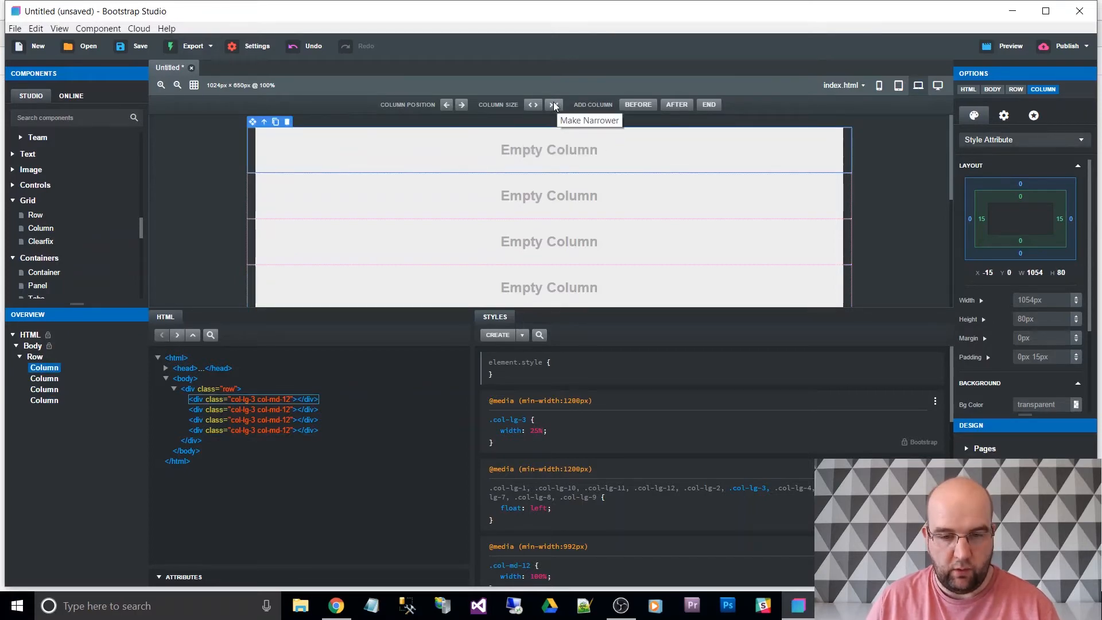
click(554, 104)
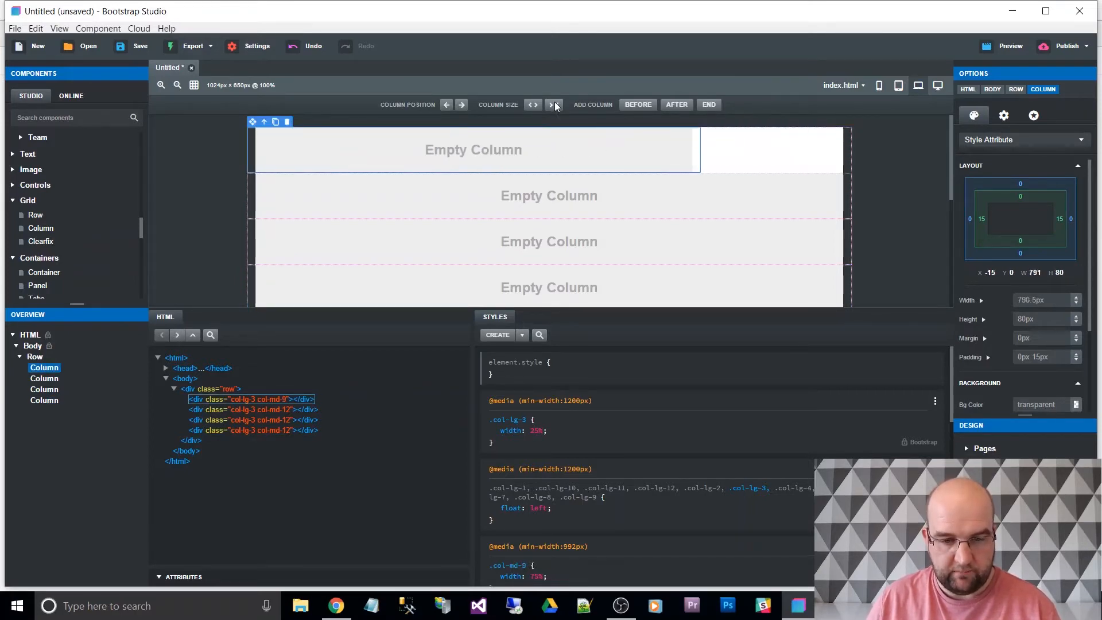
click(533, 104)
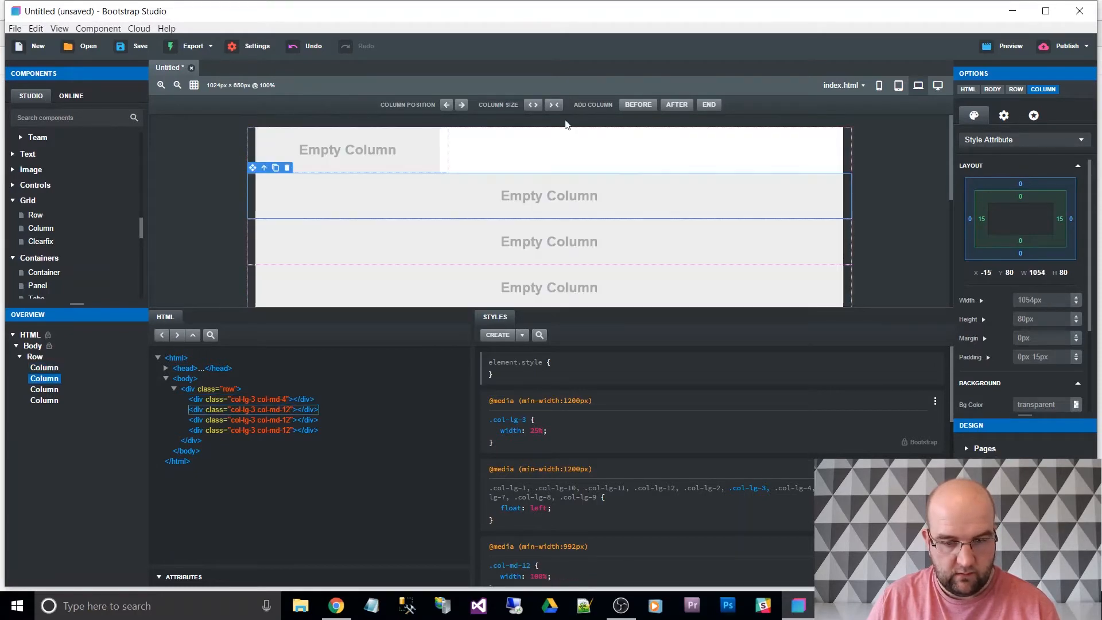
click(554, 105)
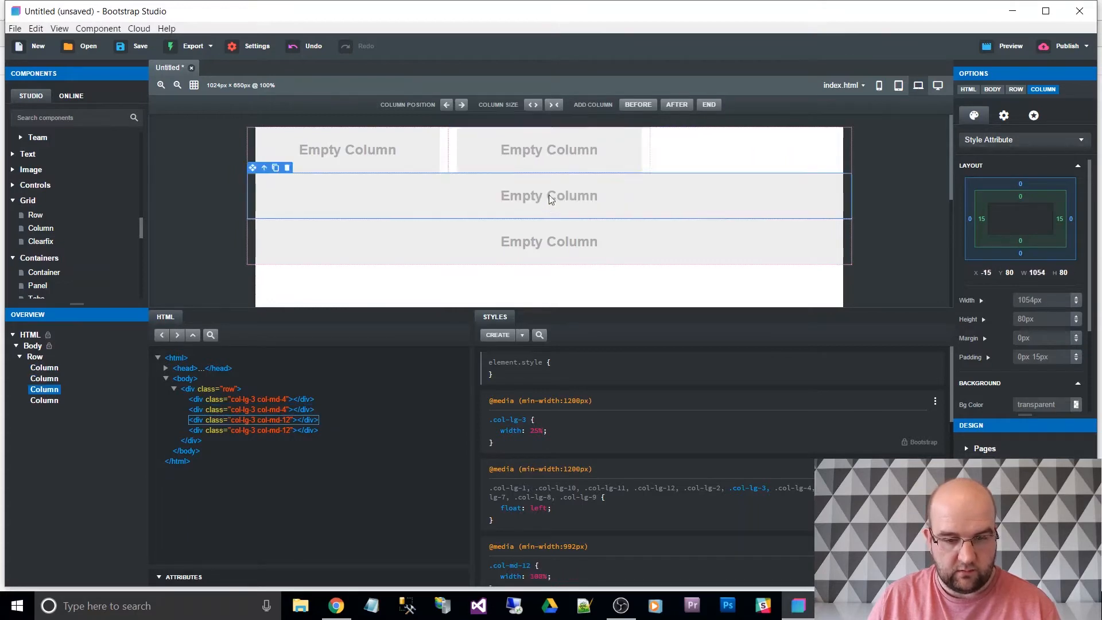
Step: Narrow the third column to col-md-4 and widen the fourth back to col-md-12
click(555, 105)
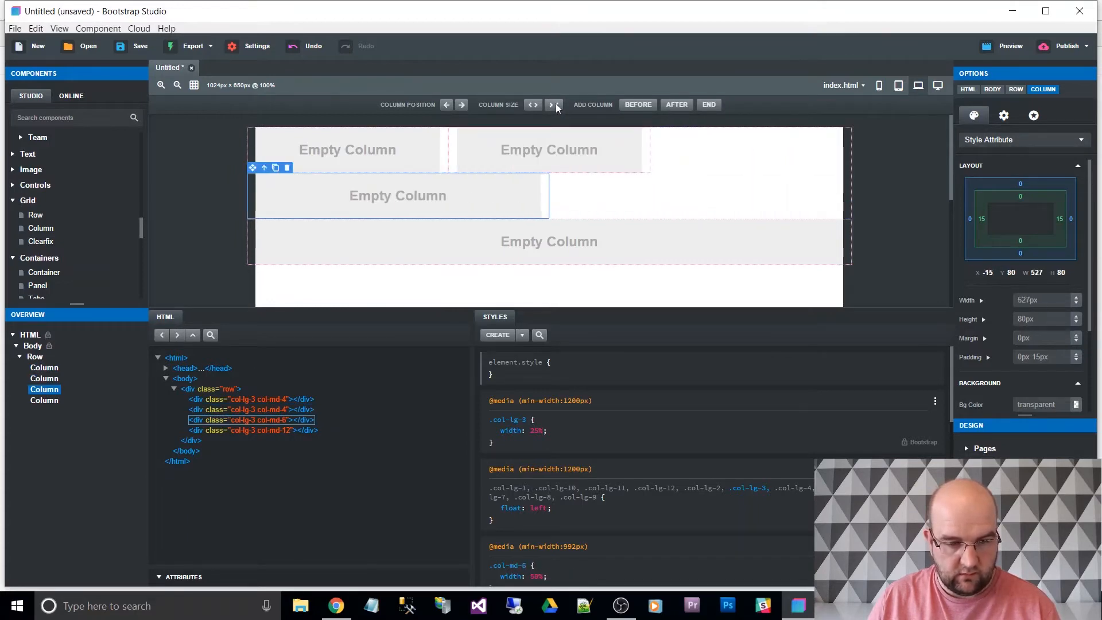
click(553, 105)
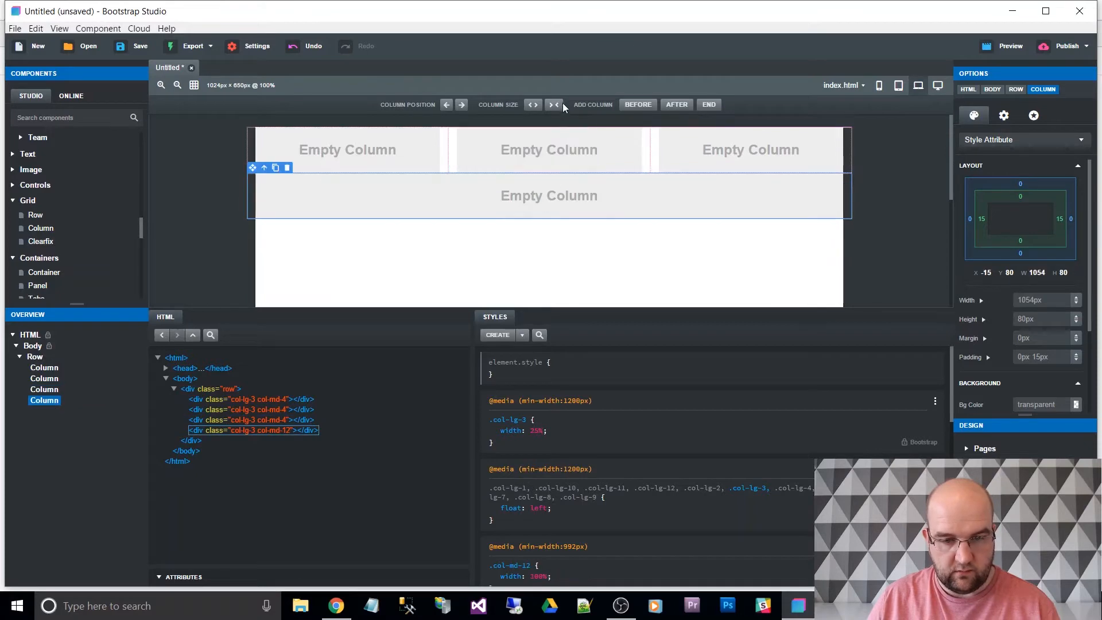
click(533, 105)
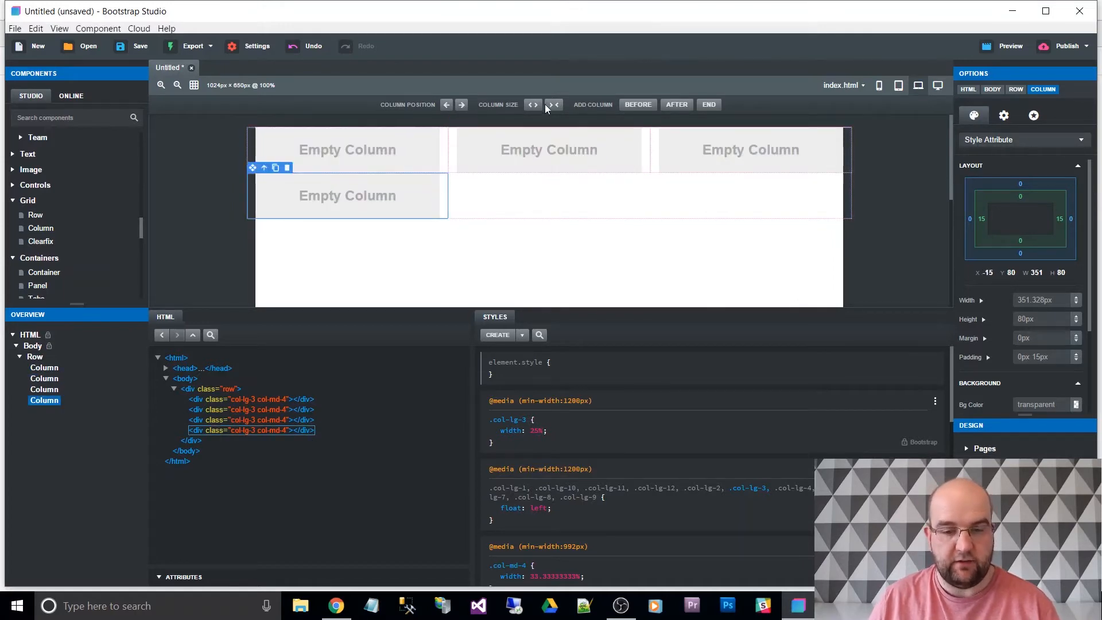
click(553, 105)
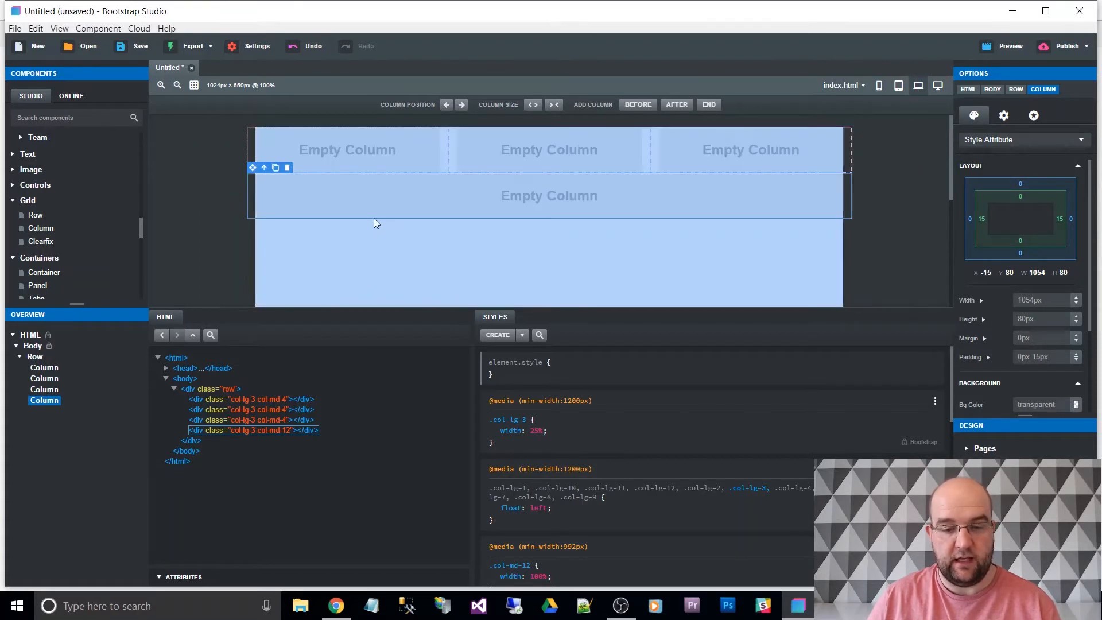
click(898, 85)
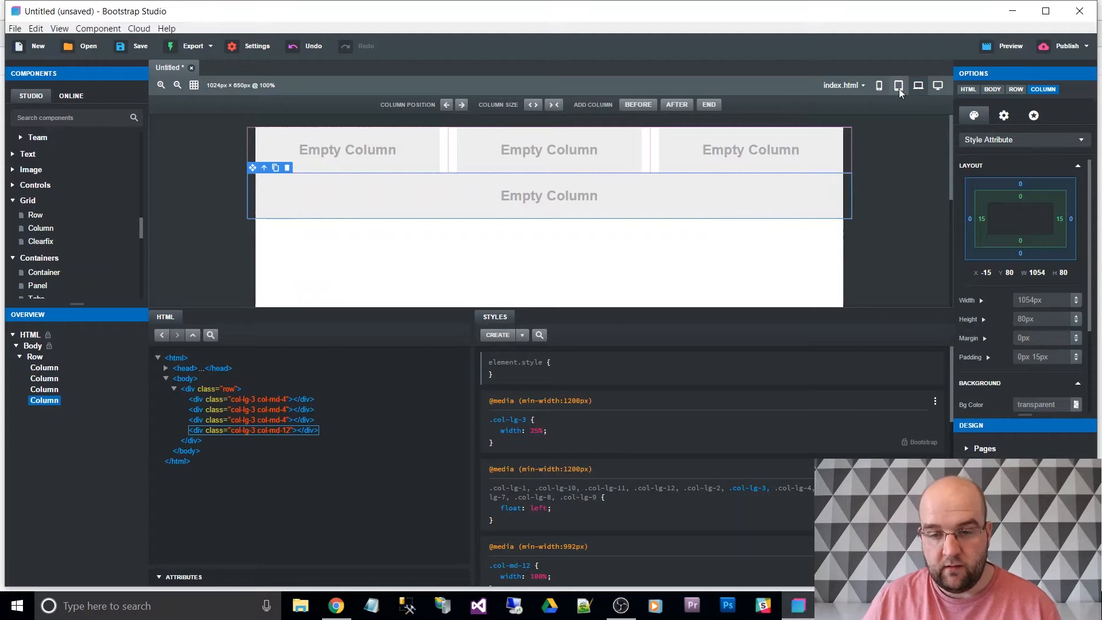
Step: At phone width, bring the first column to col-sm-6
click(878, 85)
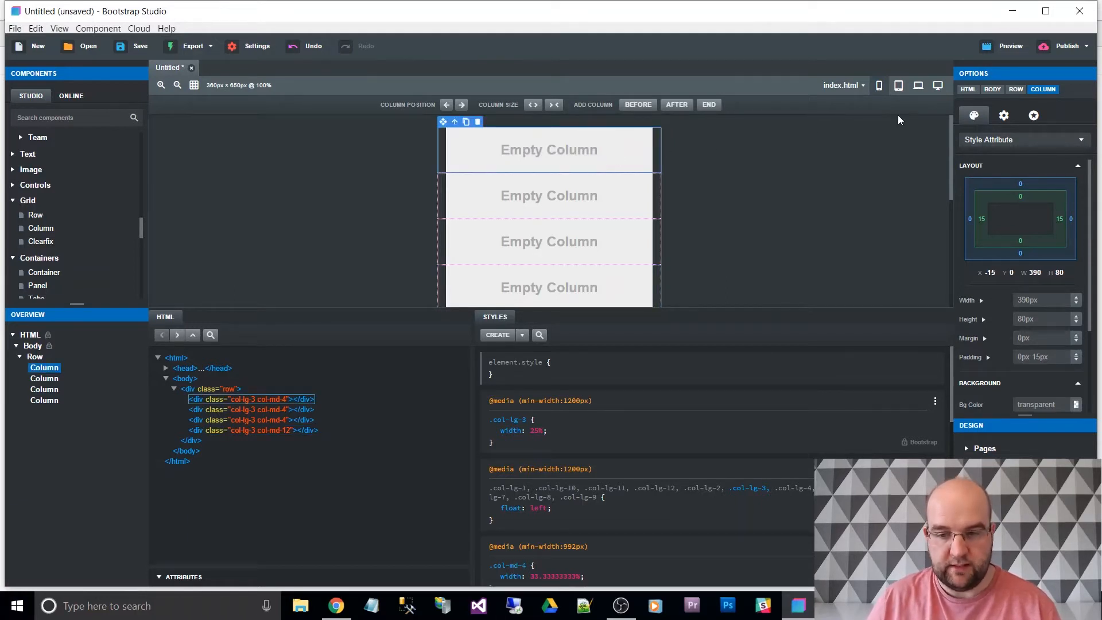
click(898, 85)
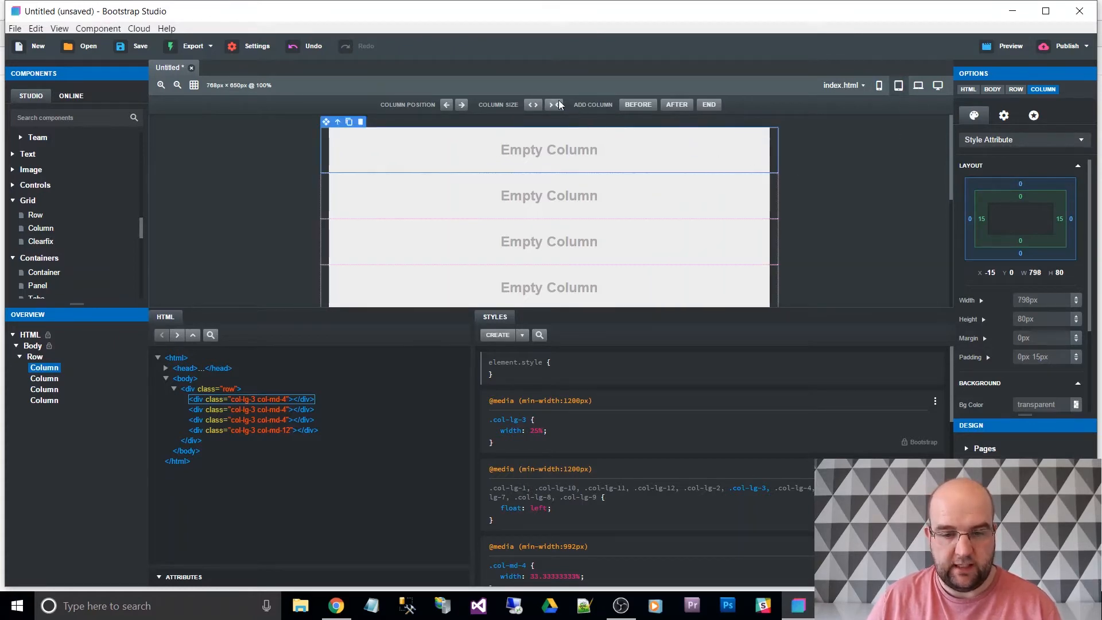
click(554, 105)
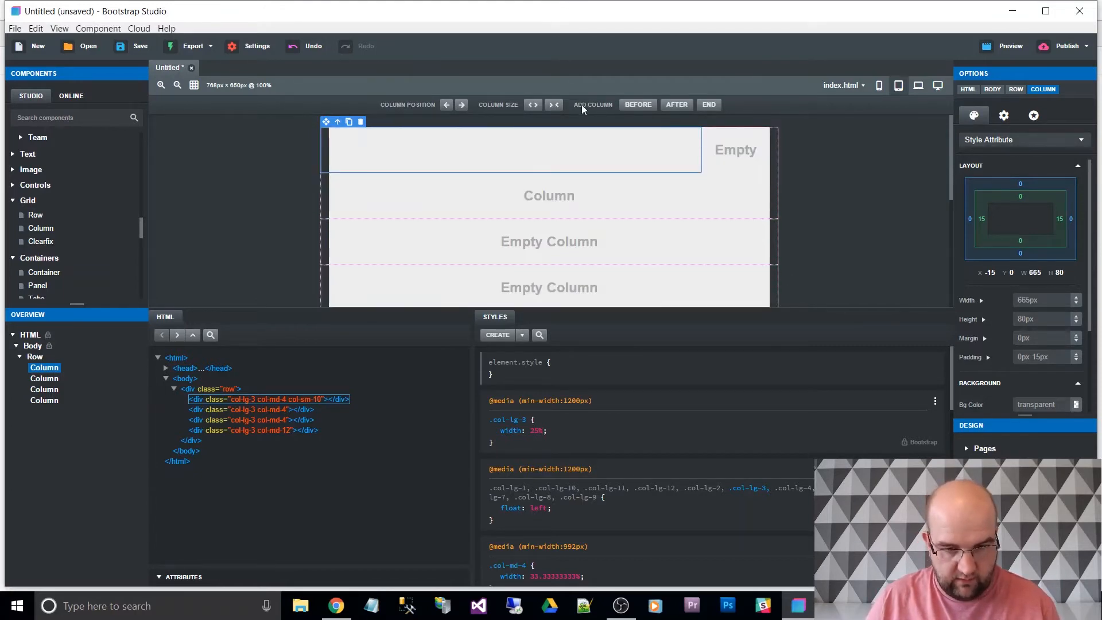
click(531, 105)
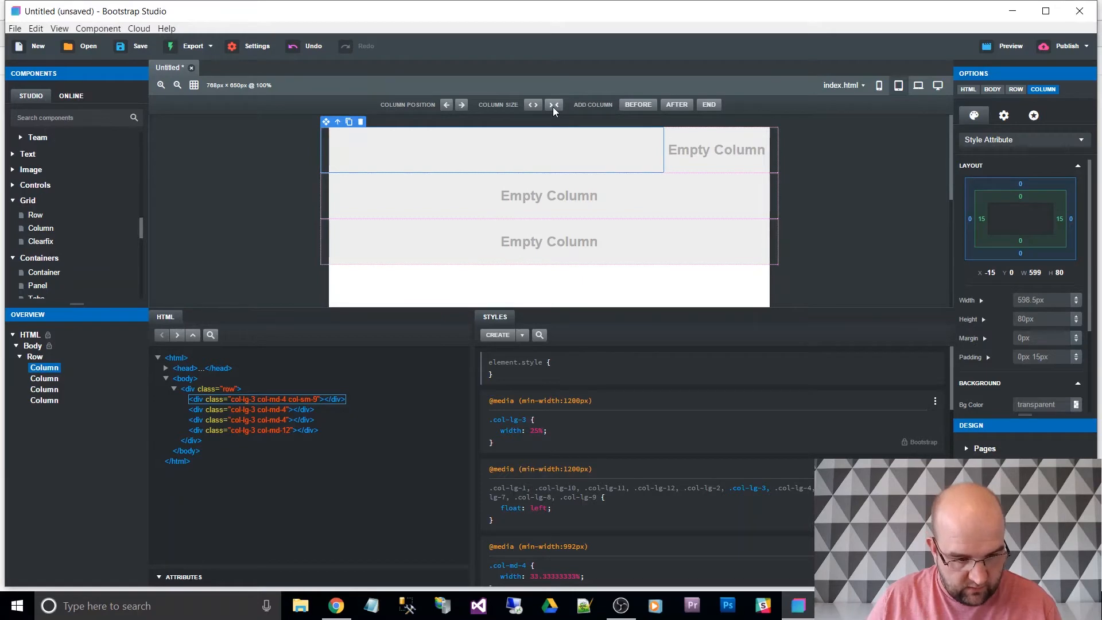
click(532, 104)
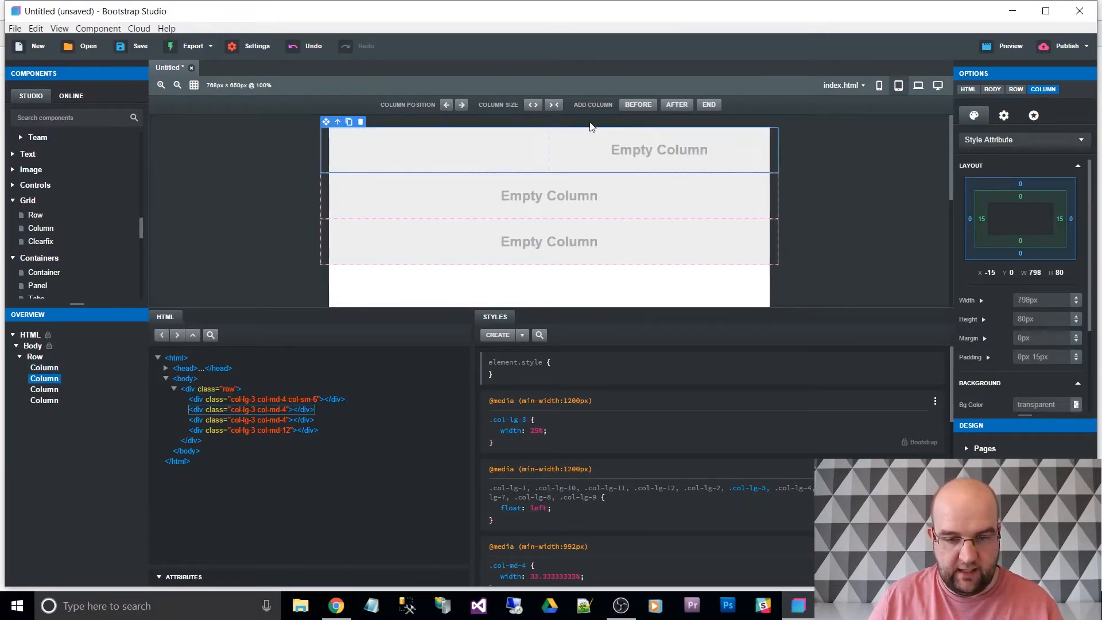
Step: Set the second and fourth columns to col-sm-6, forming a two-by-two grid
click(554, 104)
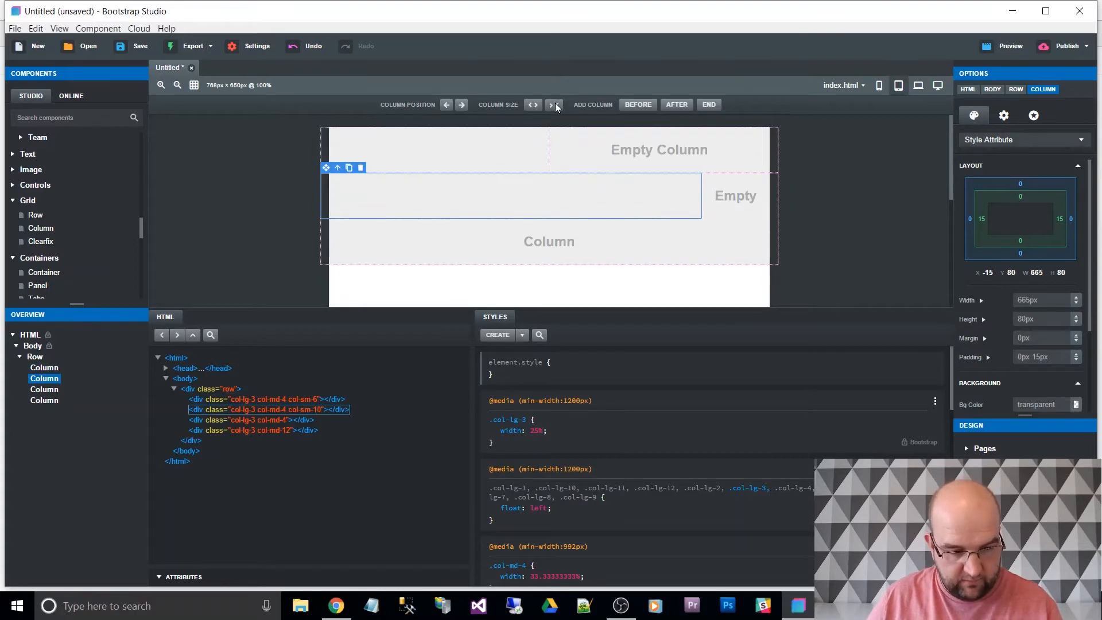
click(533, 104)
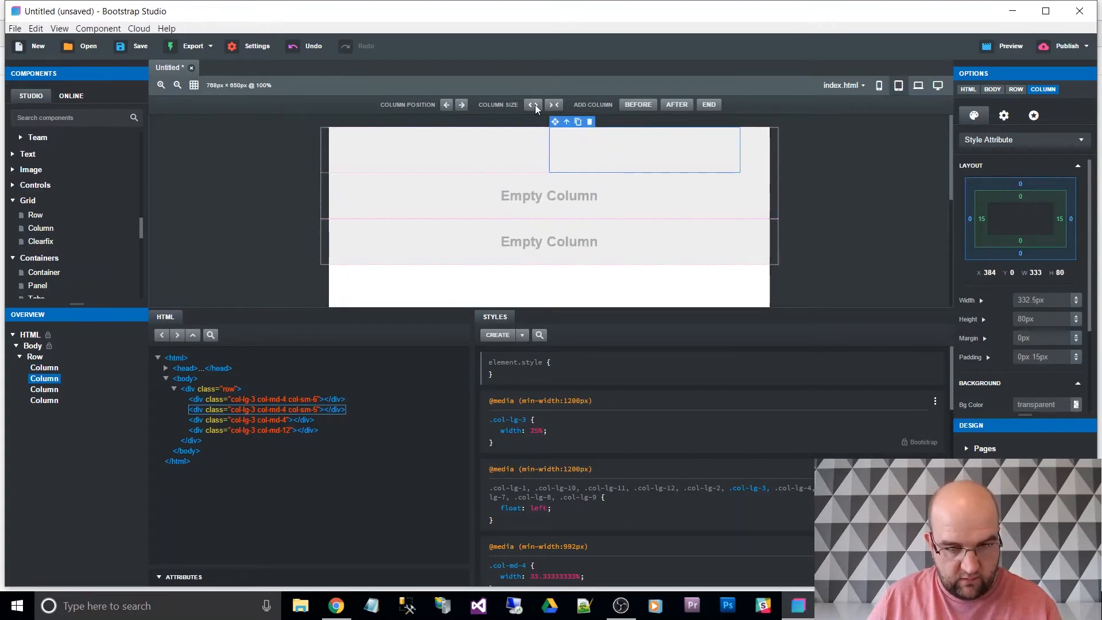
click(553, 104)
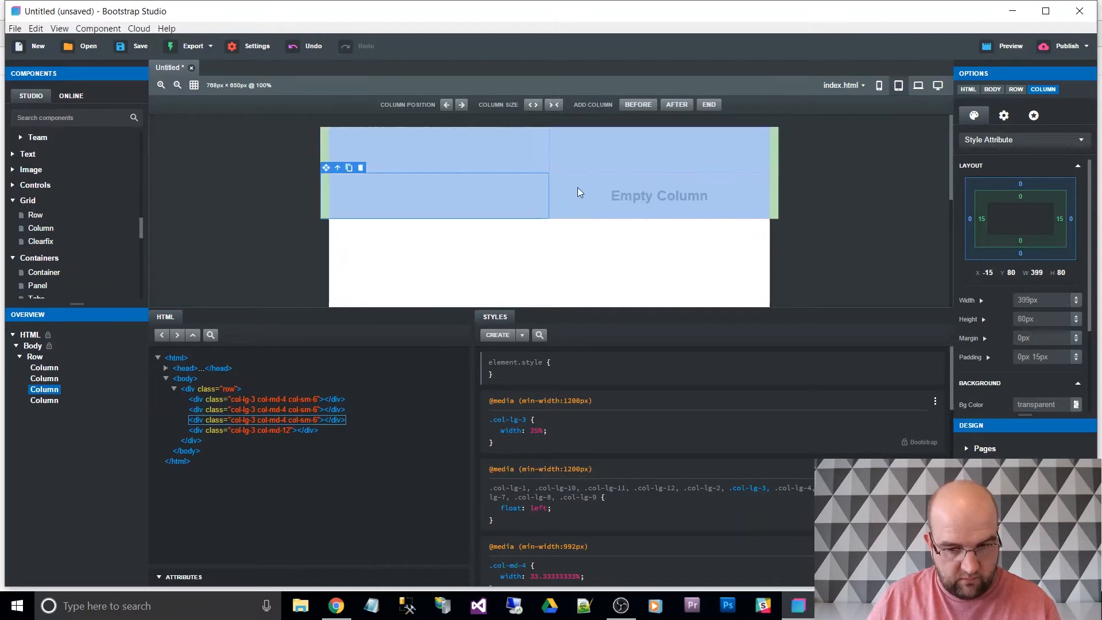
click(553, 105)
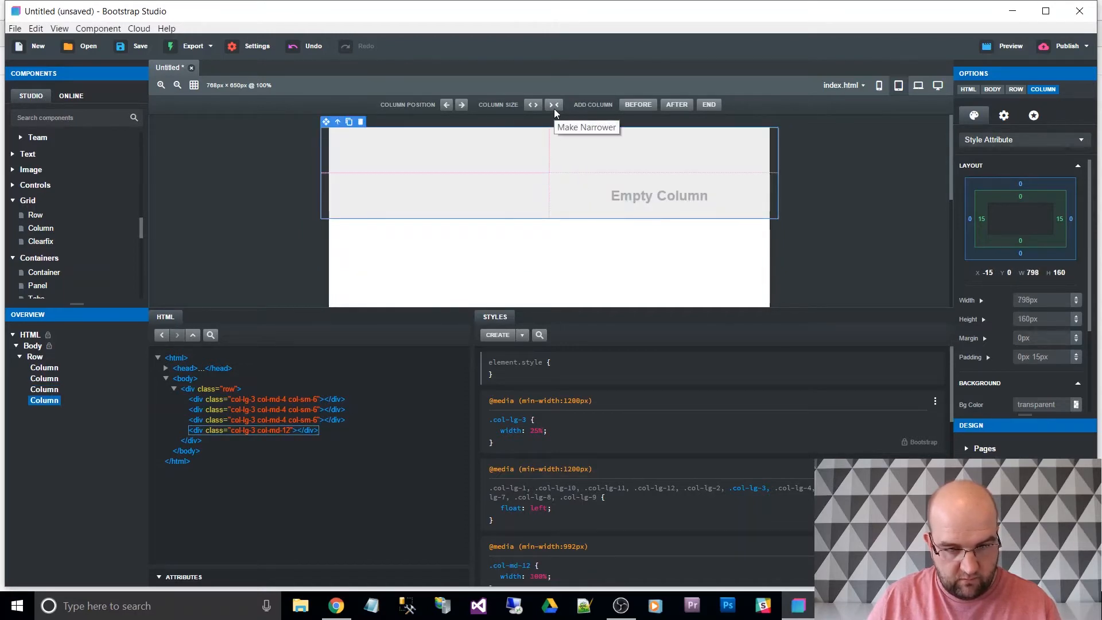
click(555, 104)
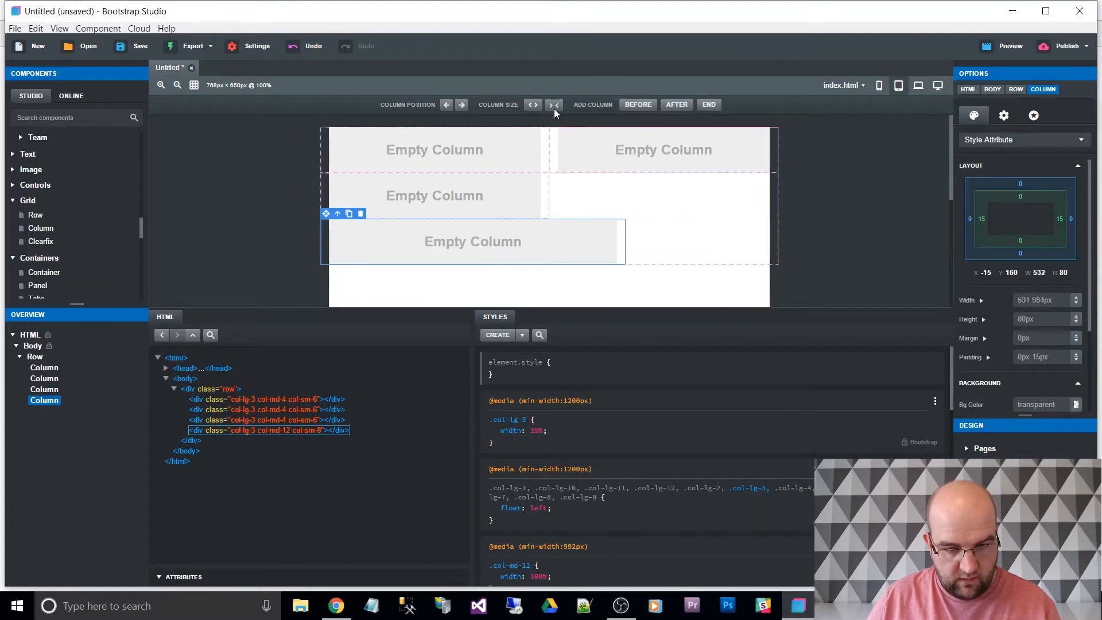
click(532, 105)
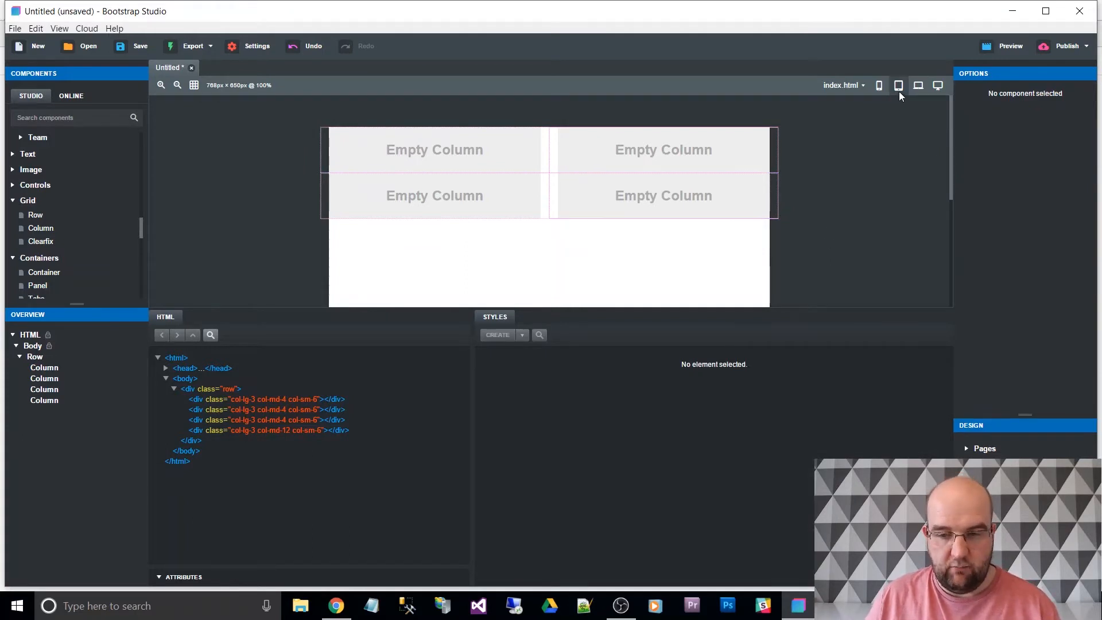
mouse_move(879, 85)
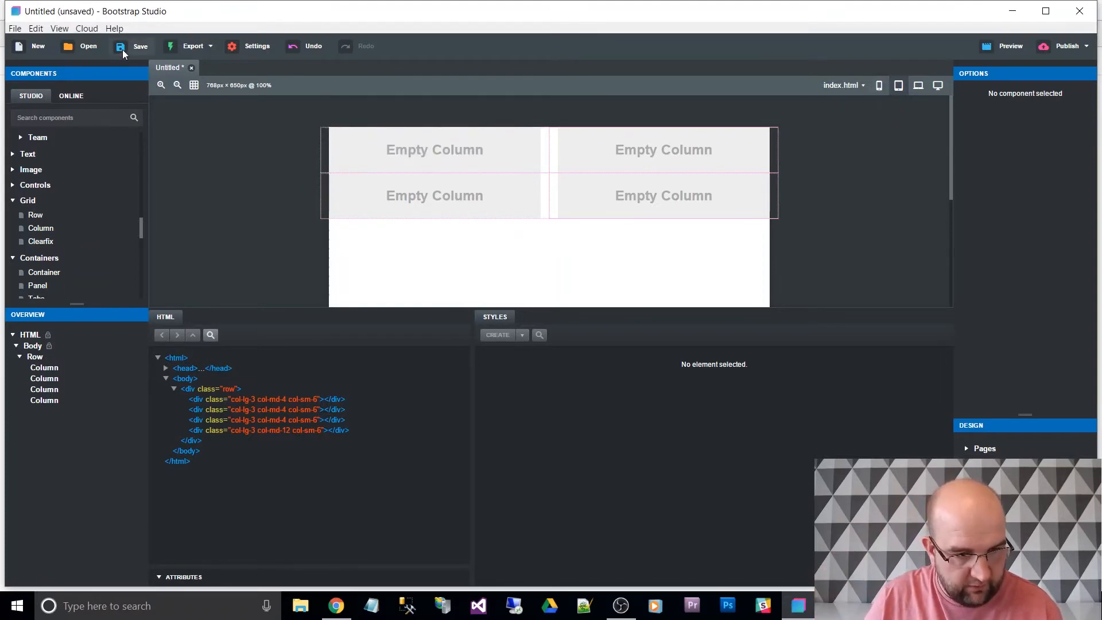
Step: Save the design as Untitled.bsdesign in the Sandbox folder
click(140, 46)
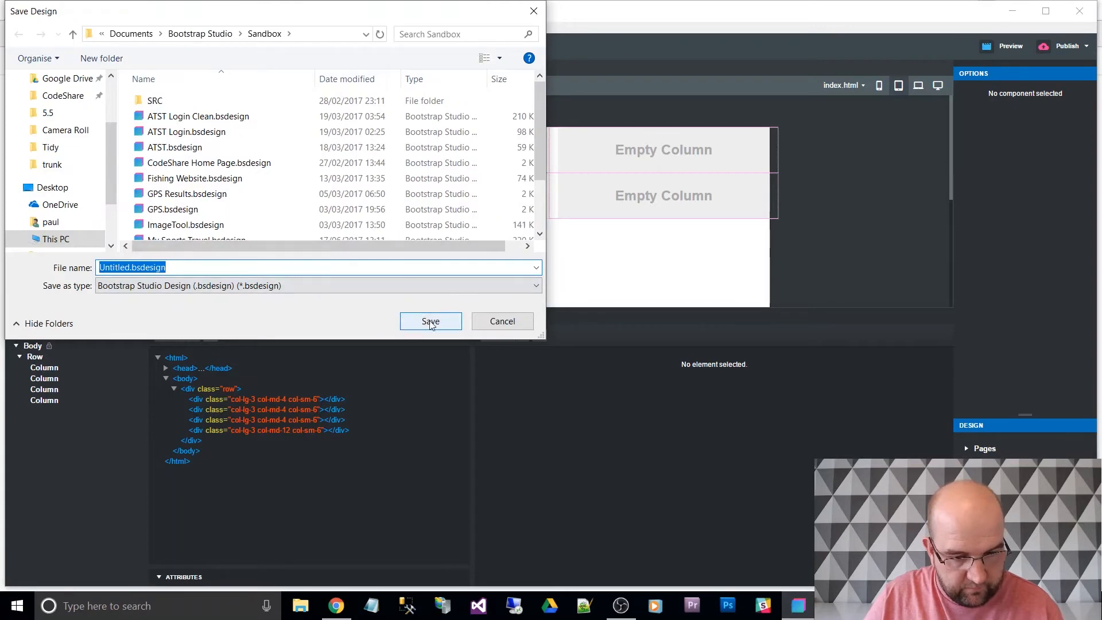
click(429, 322)
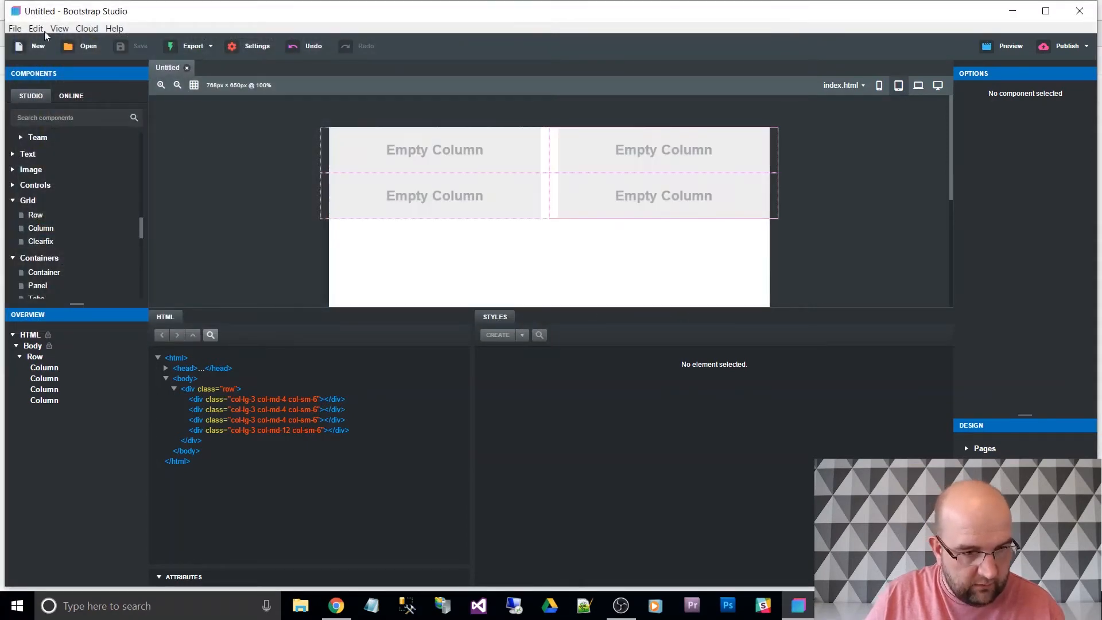
Step: Enable the live Preview and open the design in the web browser
click(59, 27)
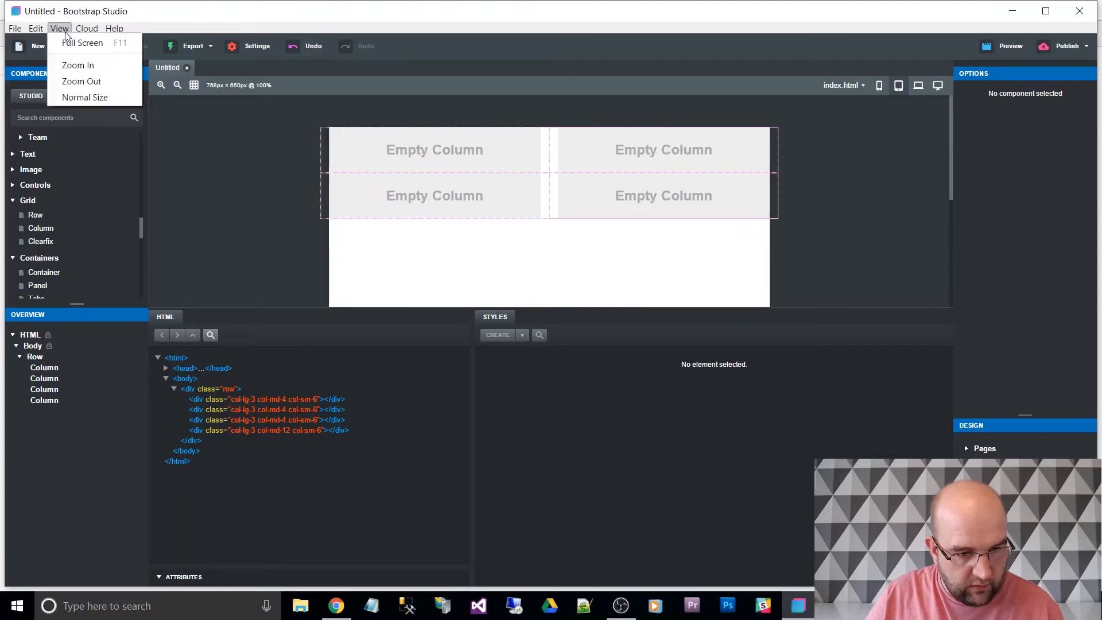
click(59, 28)
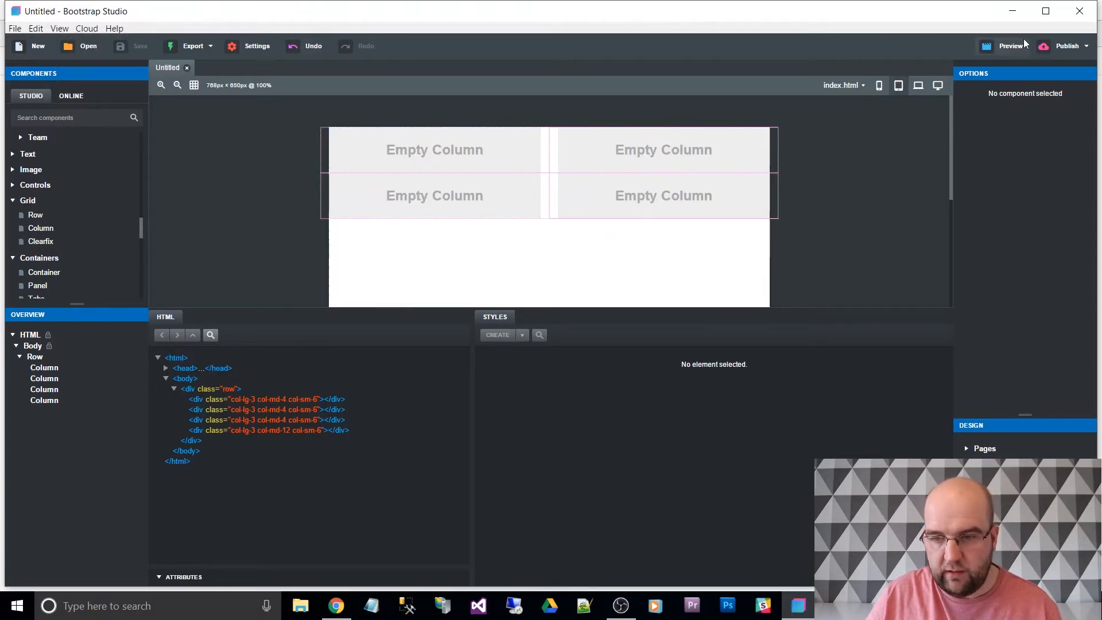
click(1010, 46)
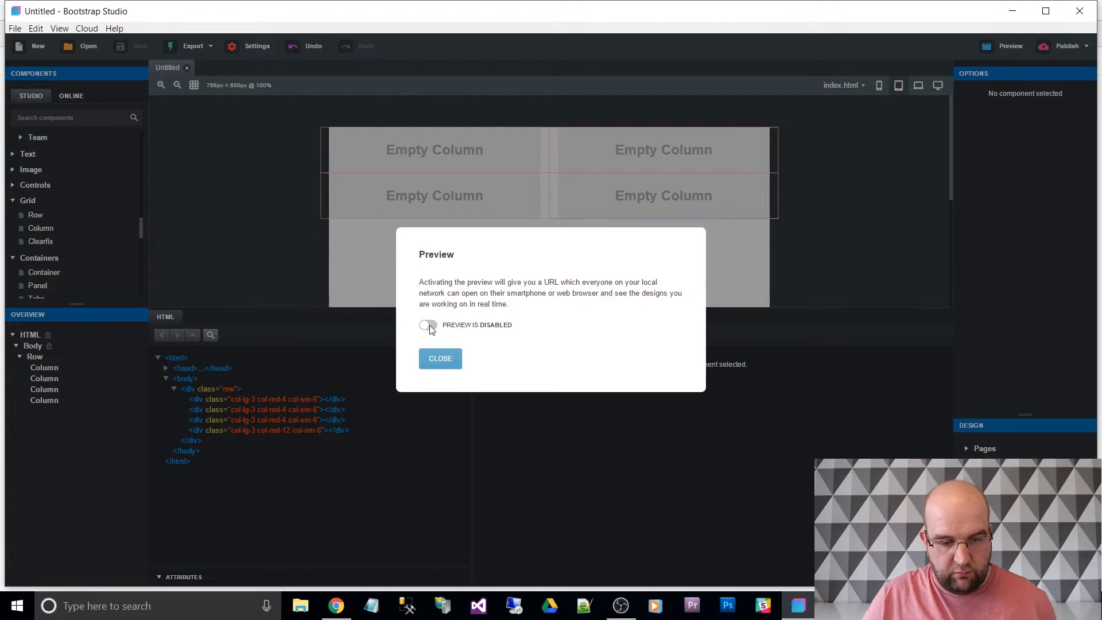
click(428, 325)
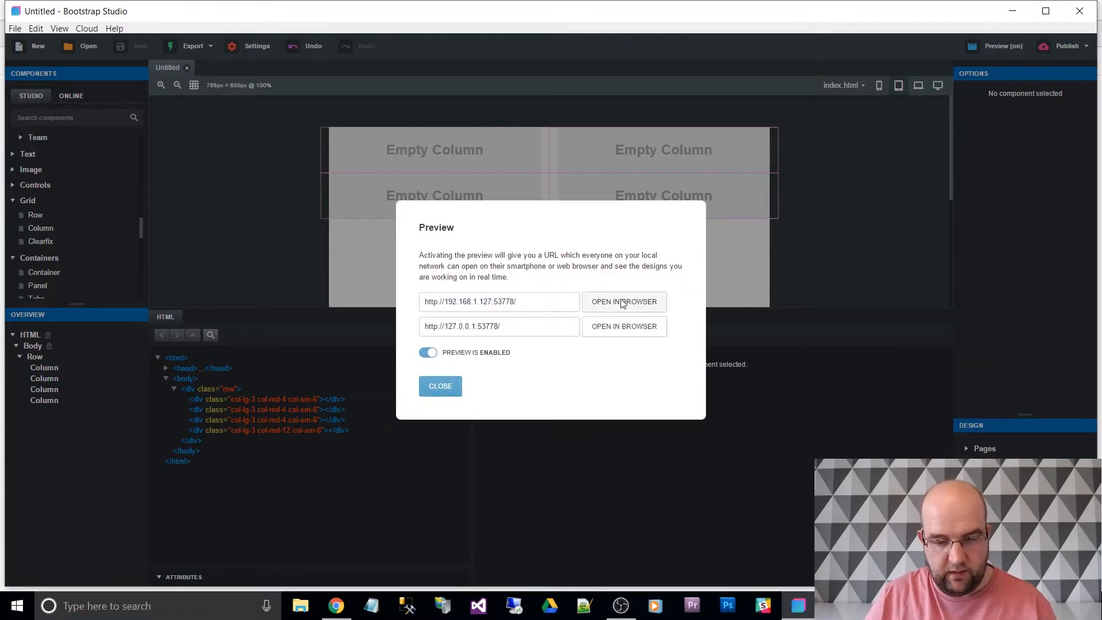
click(624, 302)
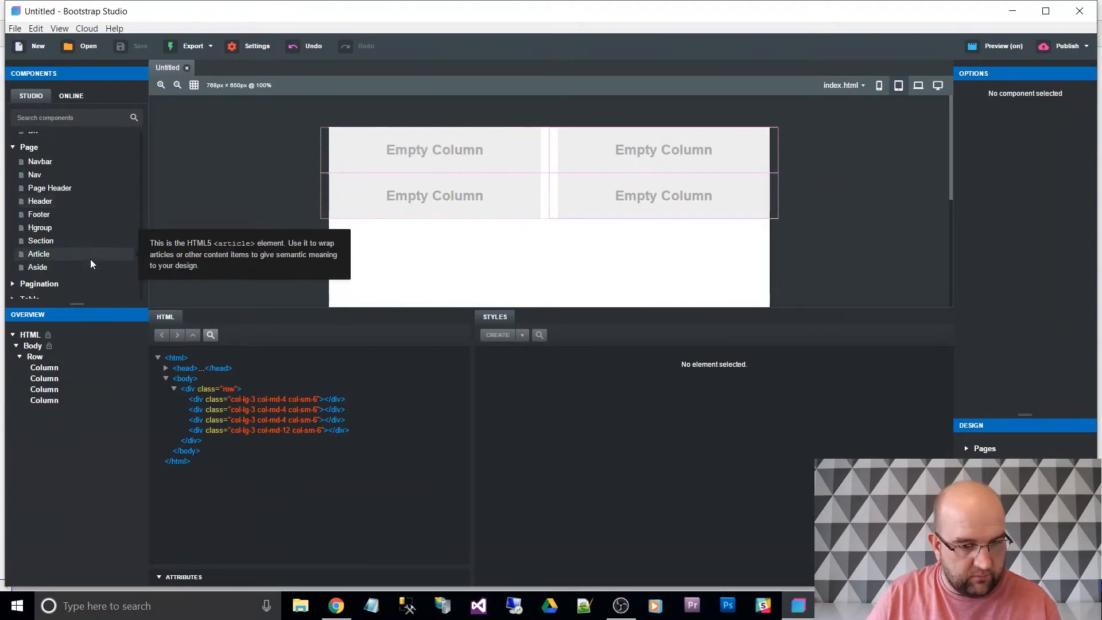
Step: Filter the Components panel to 'img' and add an Image to the first column
scroll(down, 3)
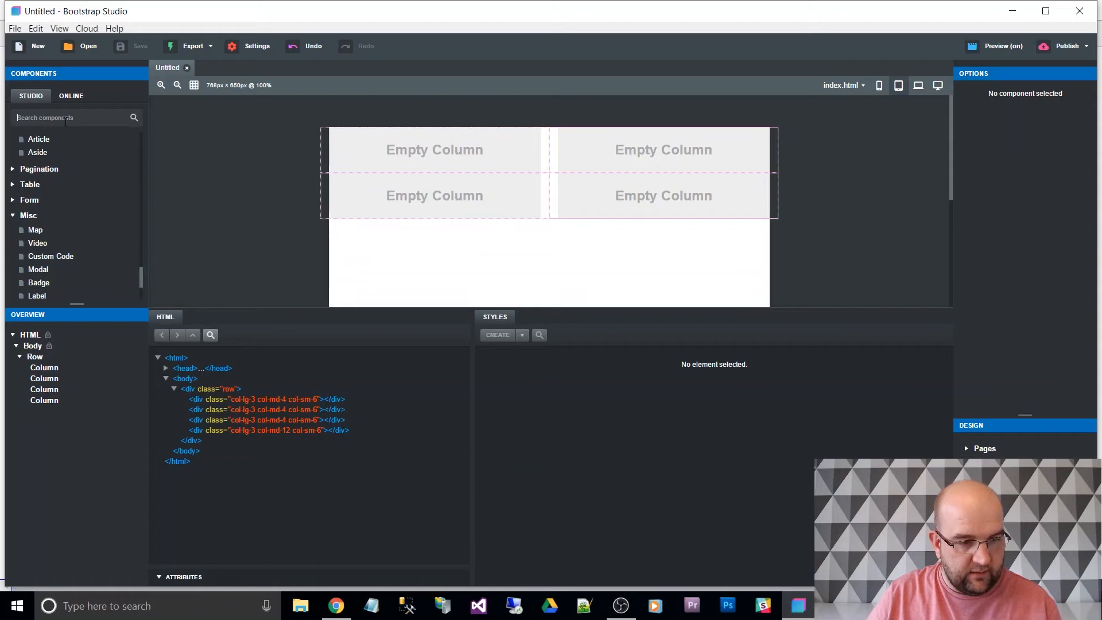
text(img)
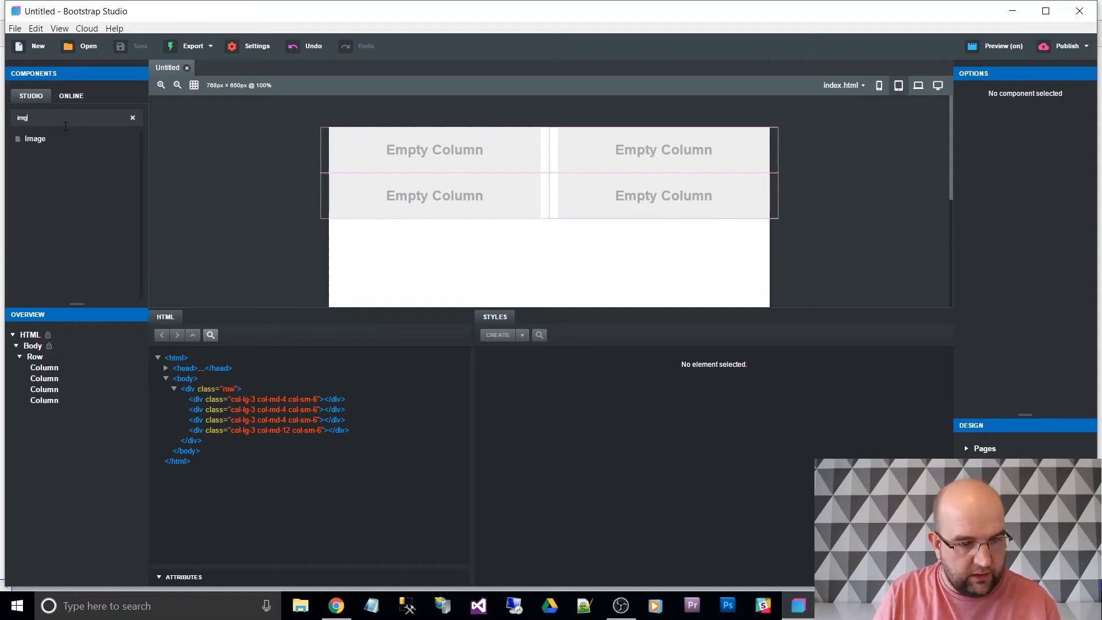
click(34, 139)
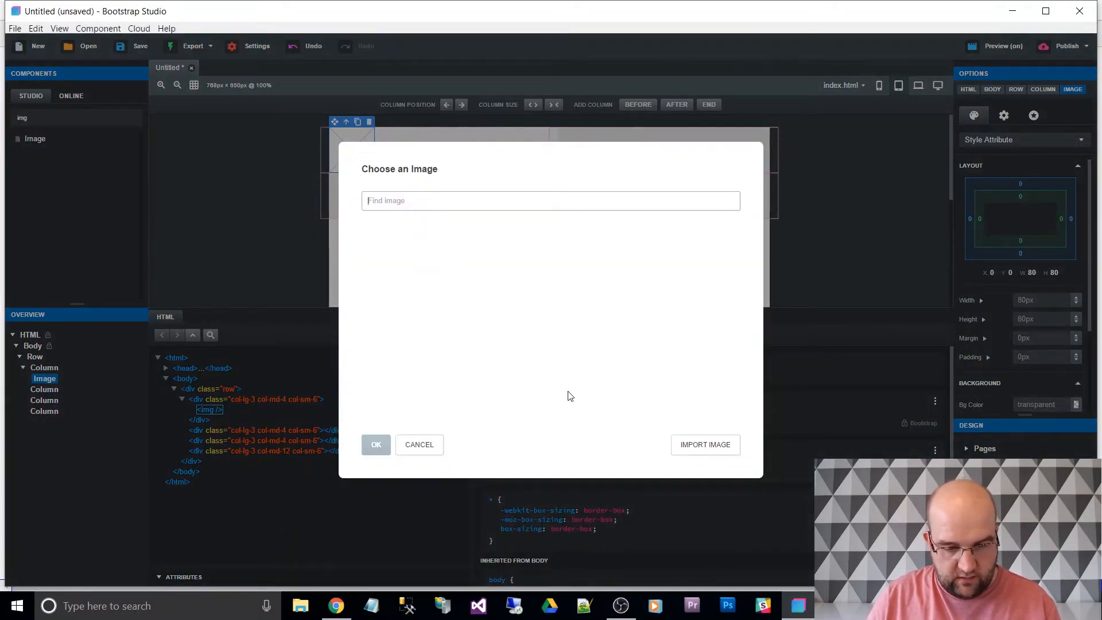
click(704, 444)
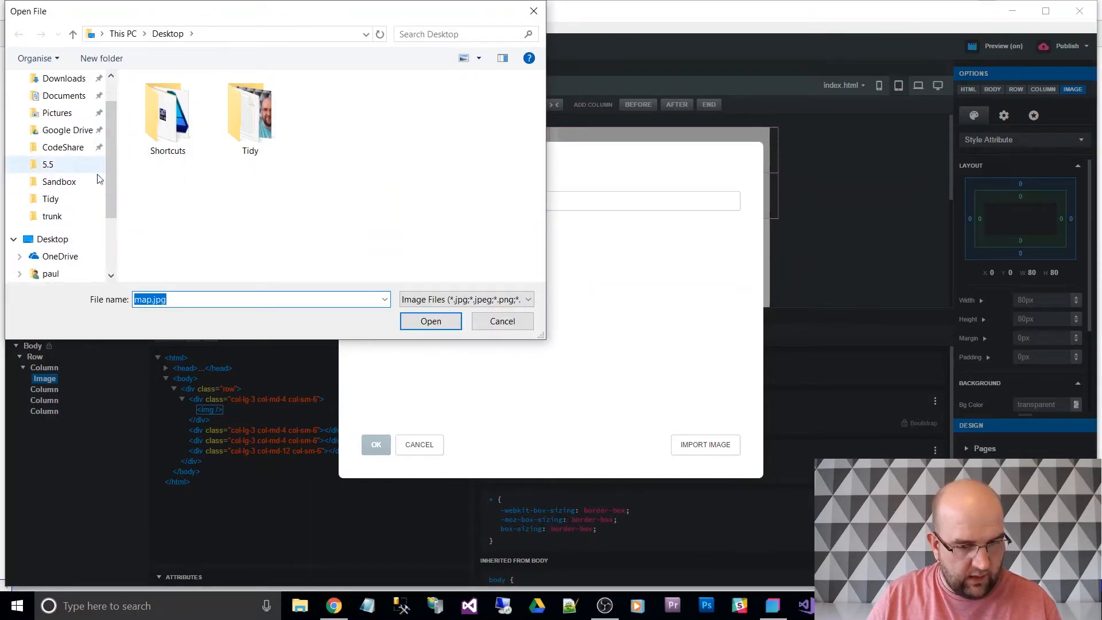
click(501, 320)
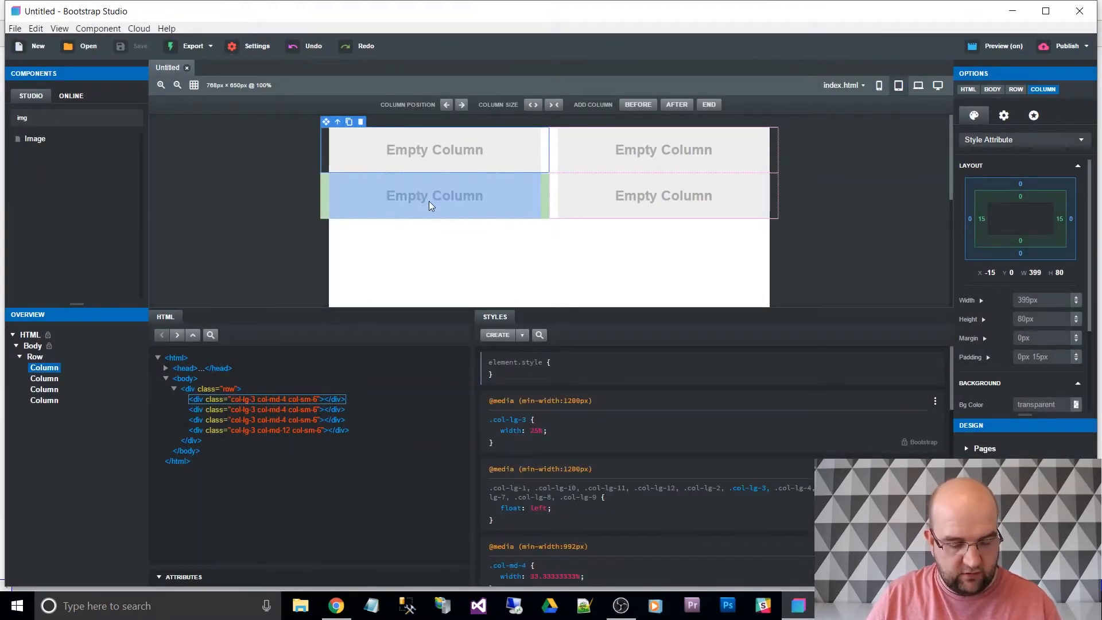
click(434, 149)
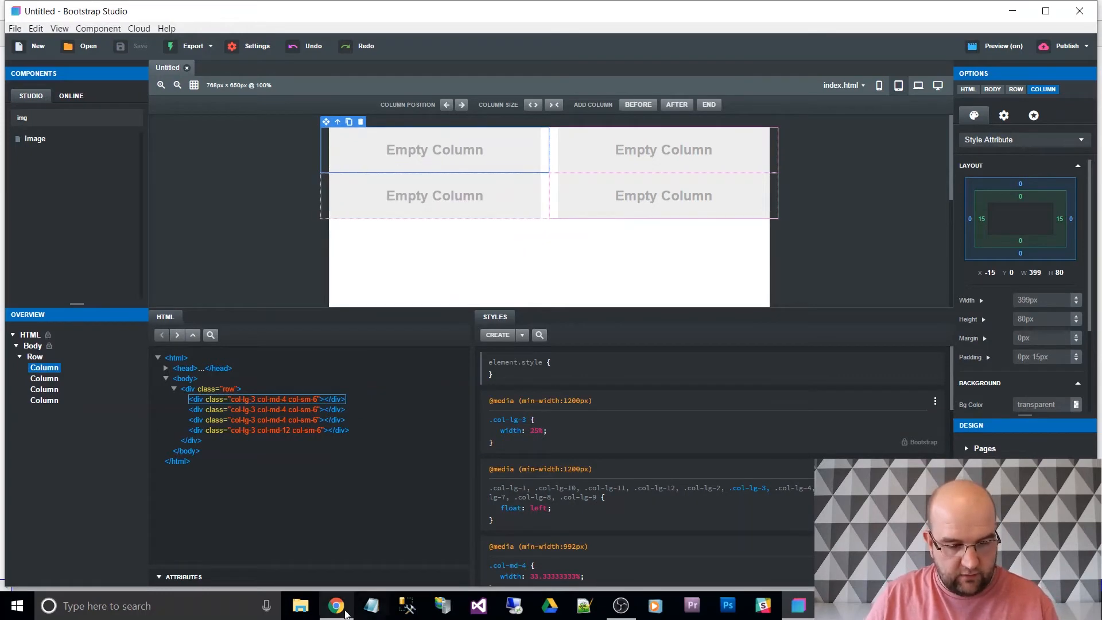
Step: Load loremipsum.net in Chrome and select its lorem ipsum paragraph
click(337, 605)
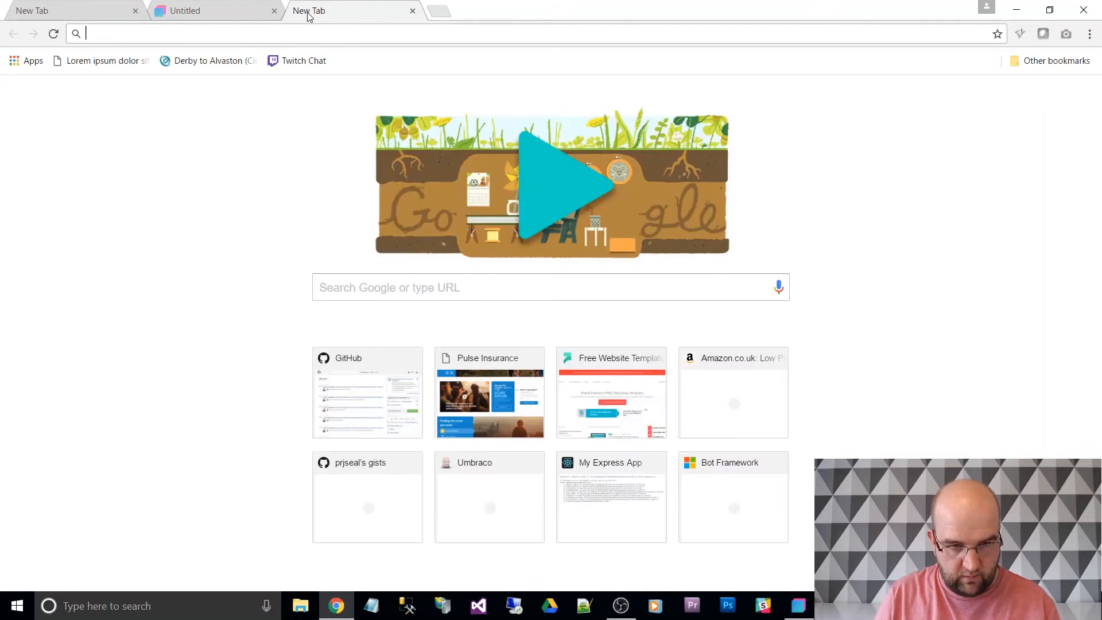
text(loremipsum.net)
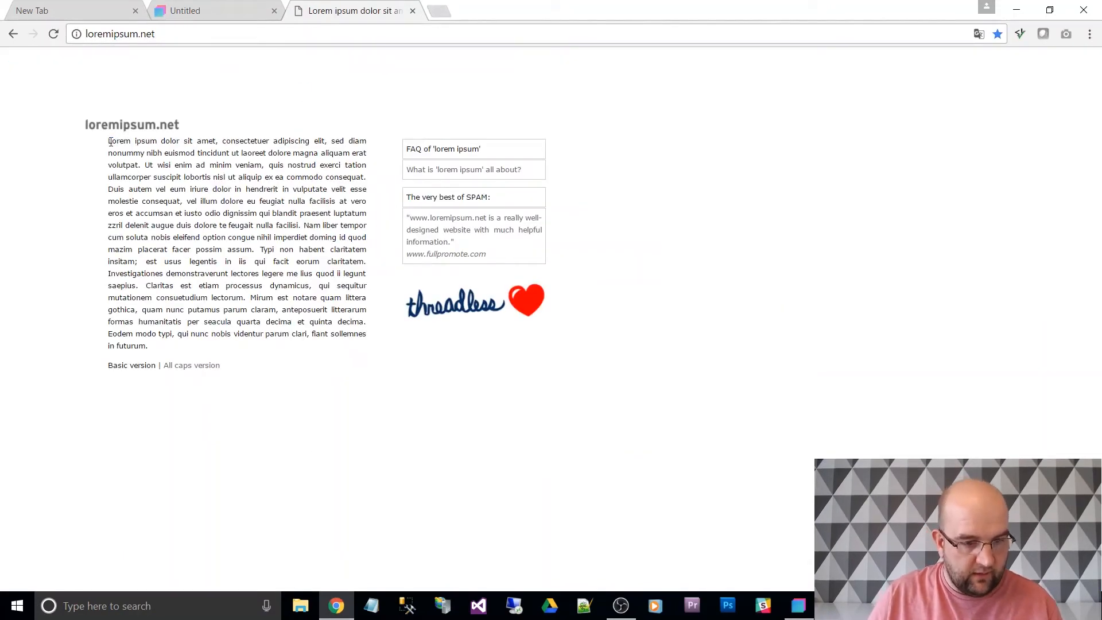
drag(108, 140, 298, 225)
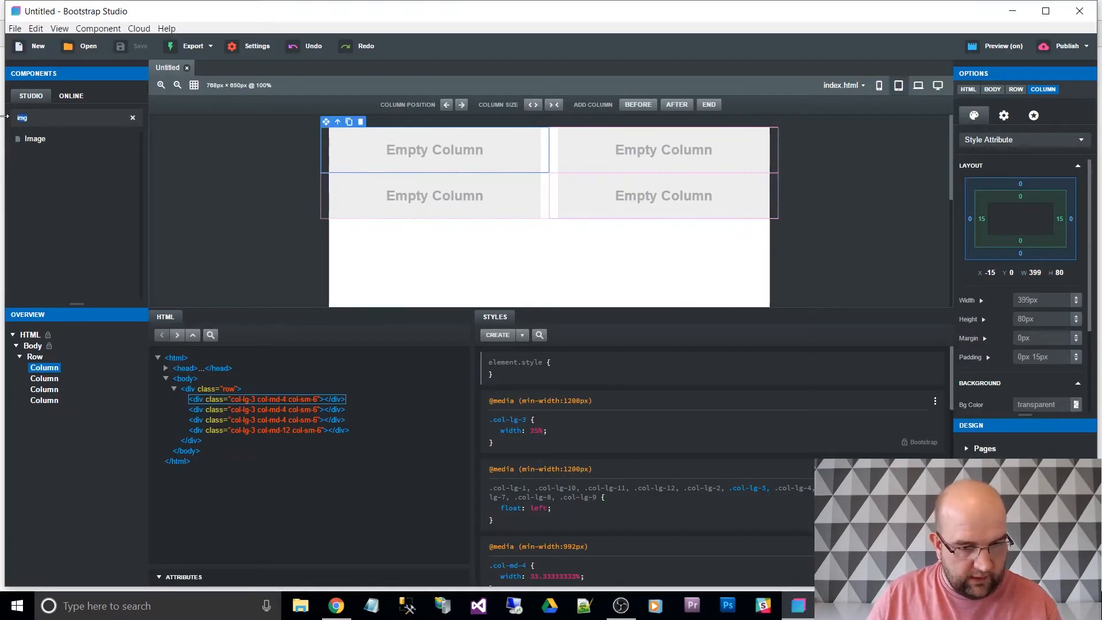
Step: Add a Paragraph to the fourth column and fill it with the lorem ipsum text
text(ipa)
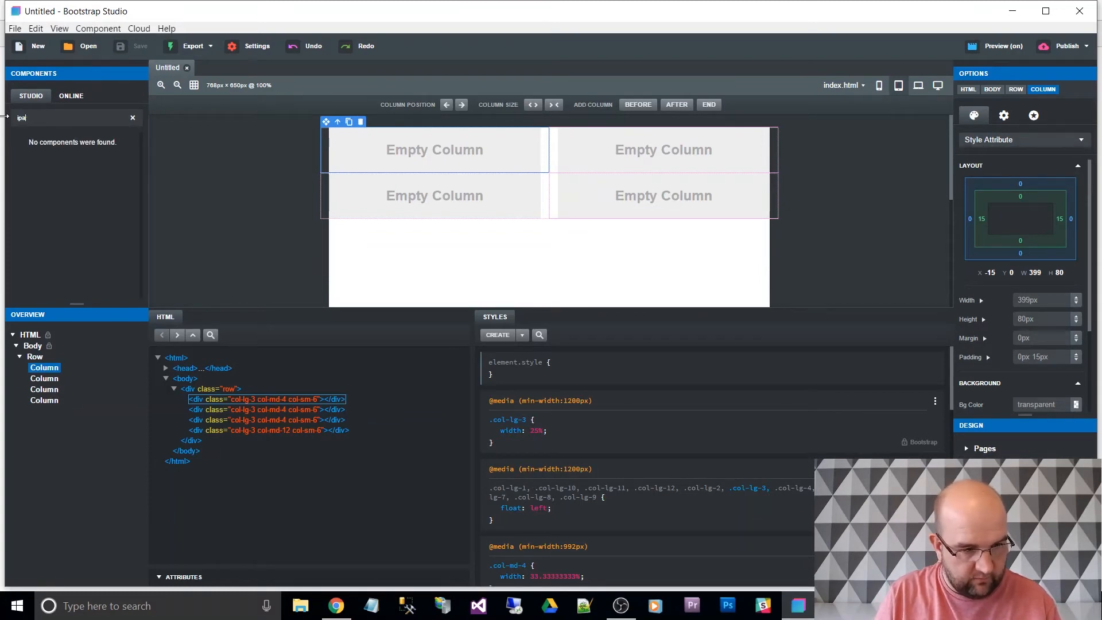
text(par)
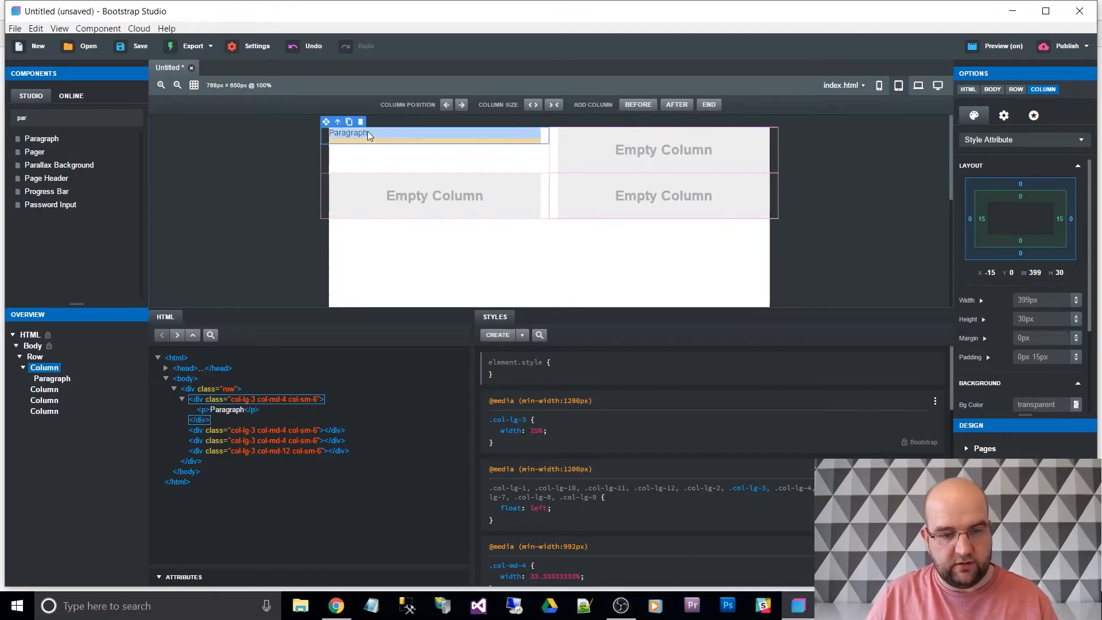
double_click(348, 133)
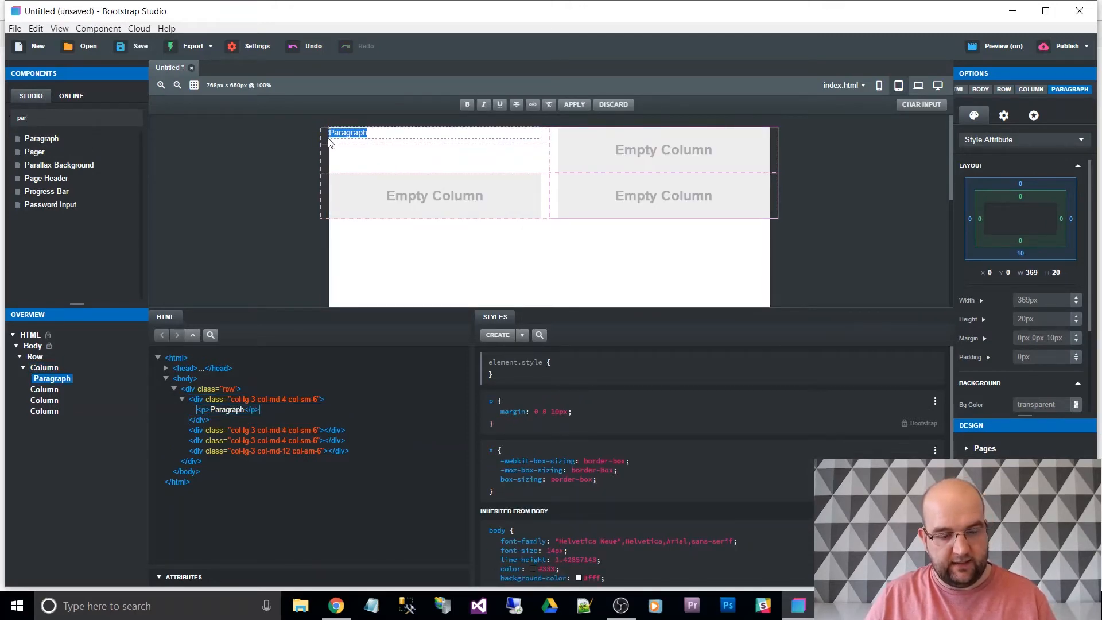
click(663, 149)
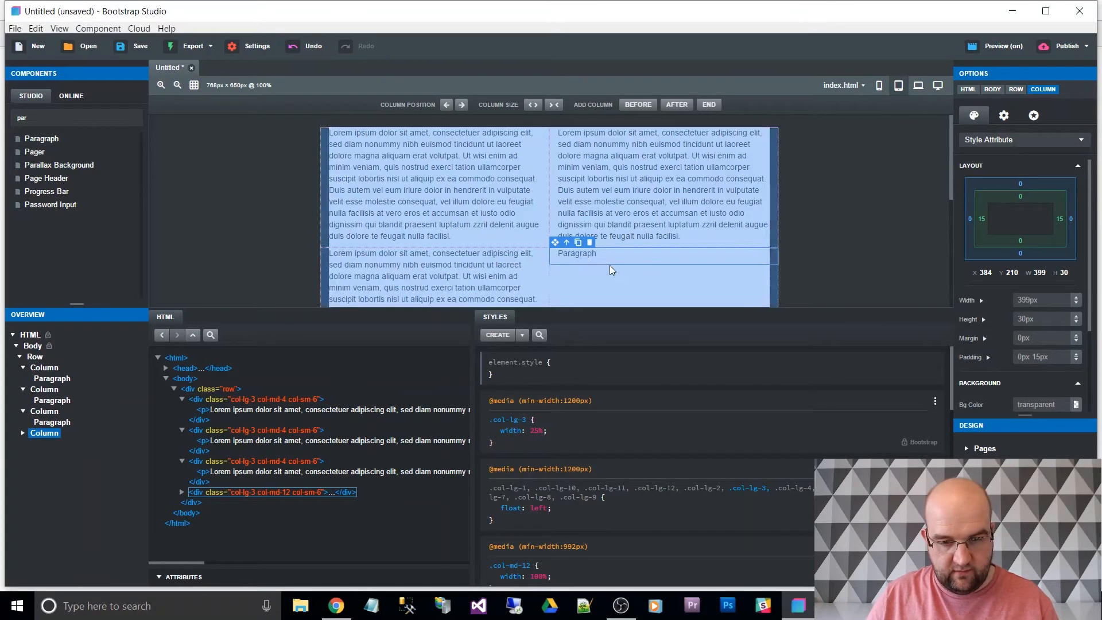
double_click(577, 252)
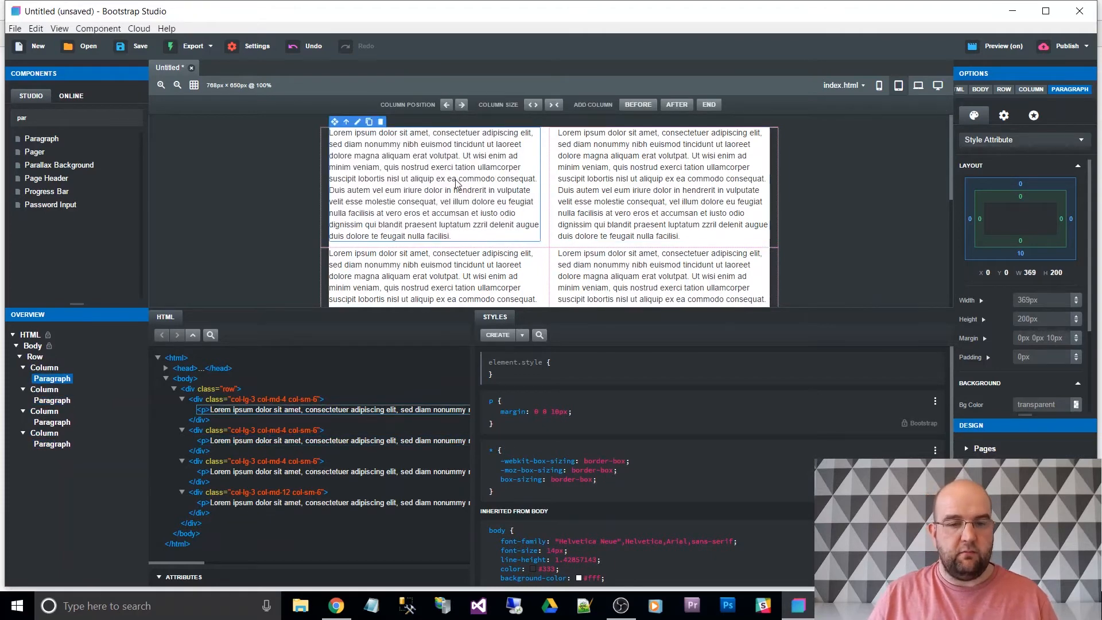
mouse_move(422, 181)
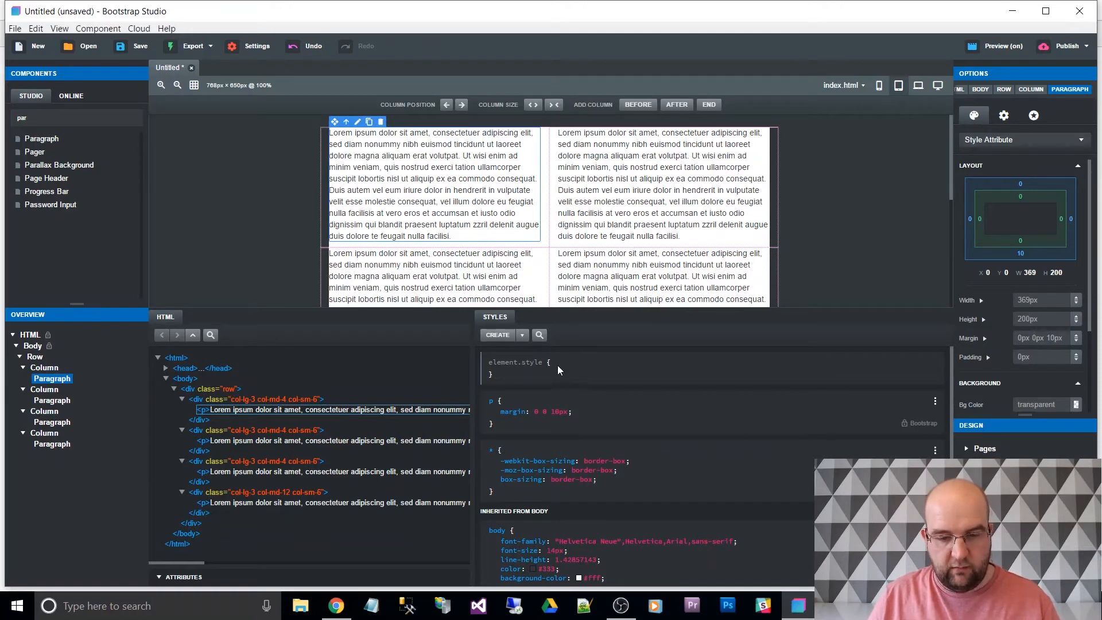
Step: Give the first paragraph an inline color of red and the second color green
click(513, 372)
text(colo)
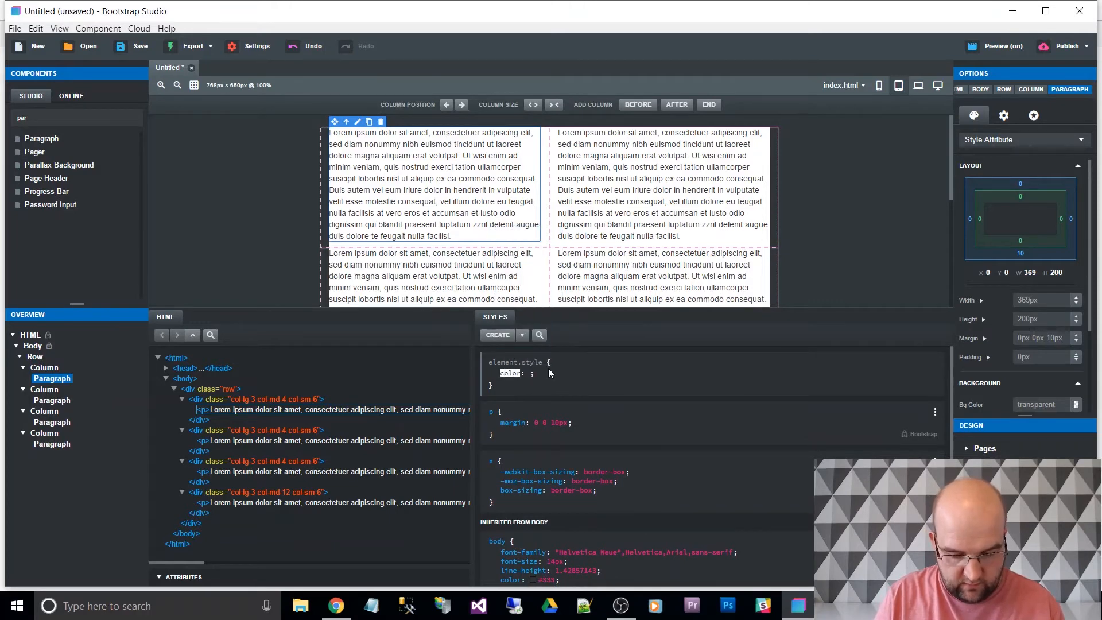
text(red)
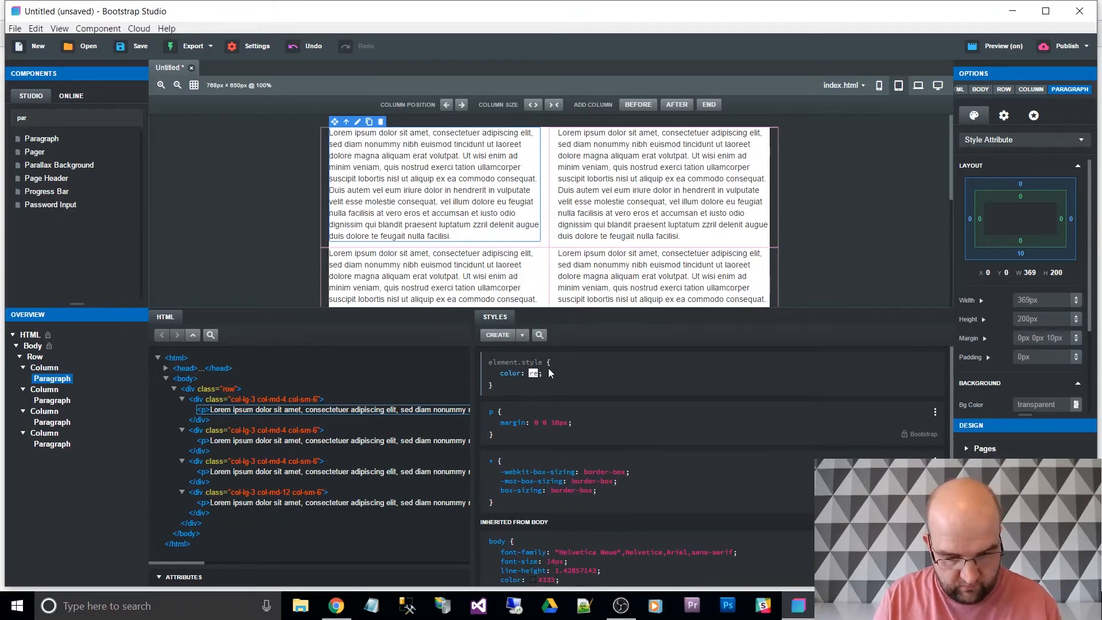
text(red)
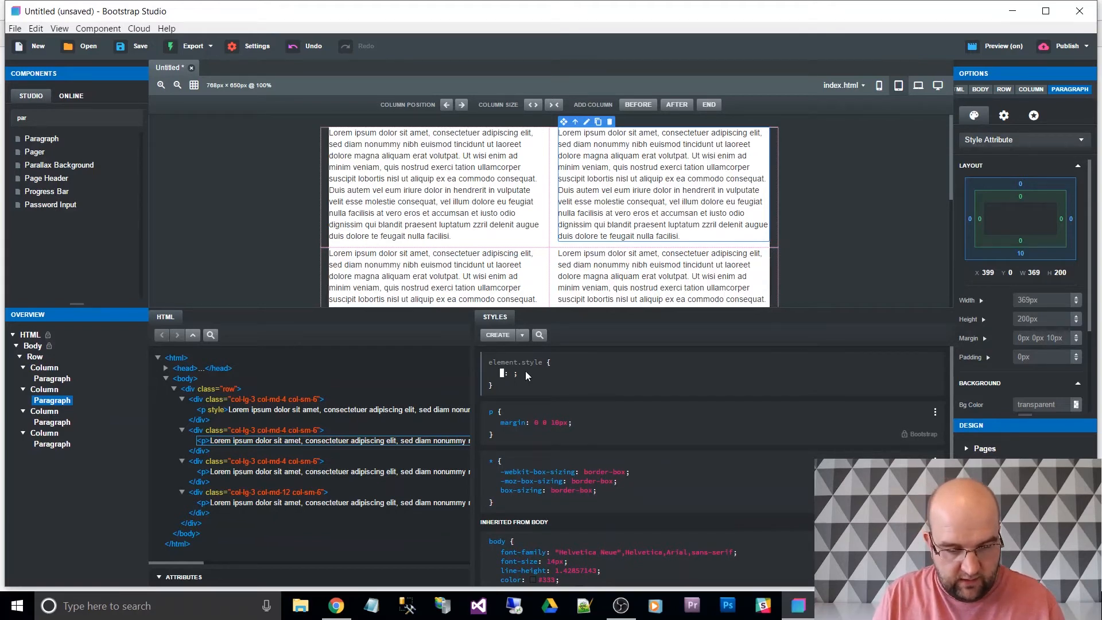
text(color)
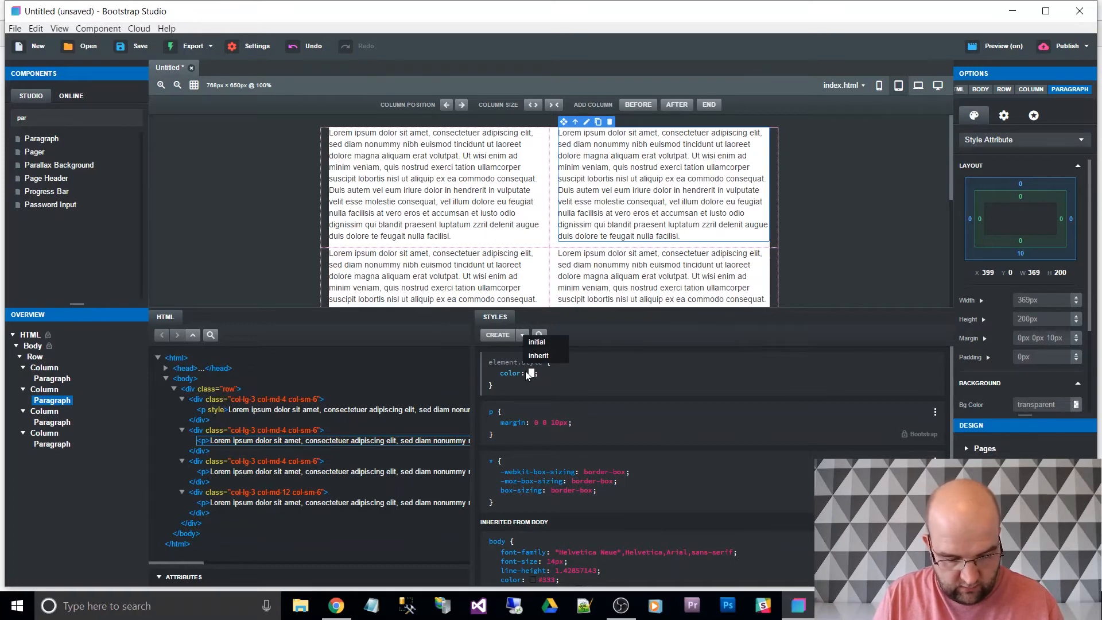
text(green)
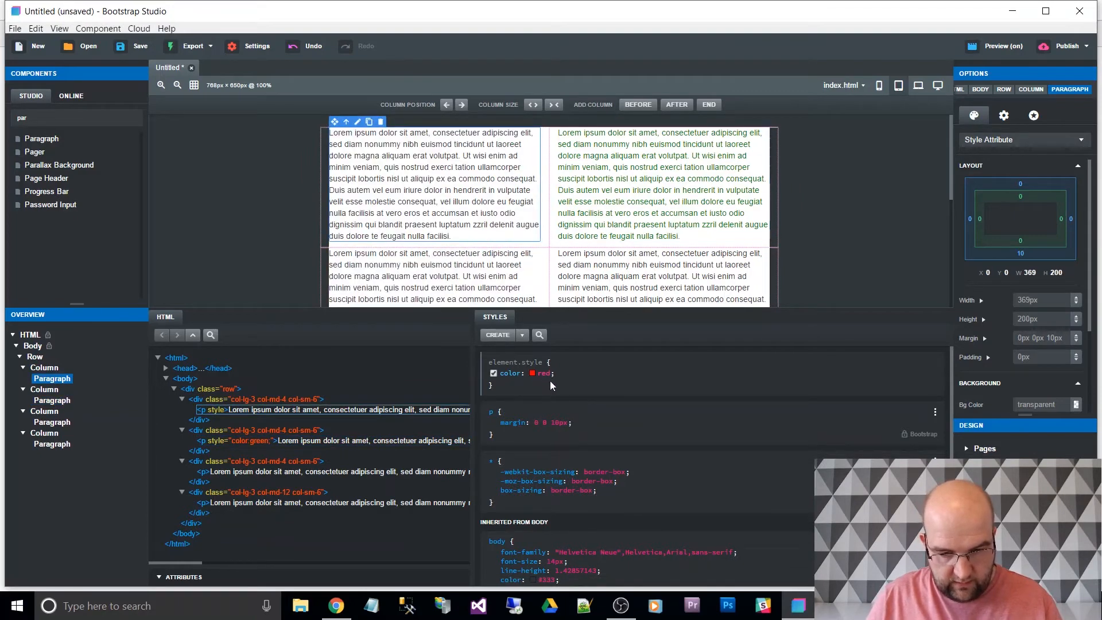
Step: Give the third paragraph an inline color of blue and the fourth color purple
click(494, 373)
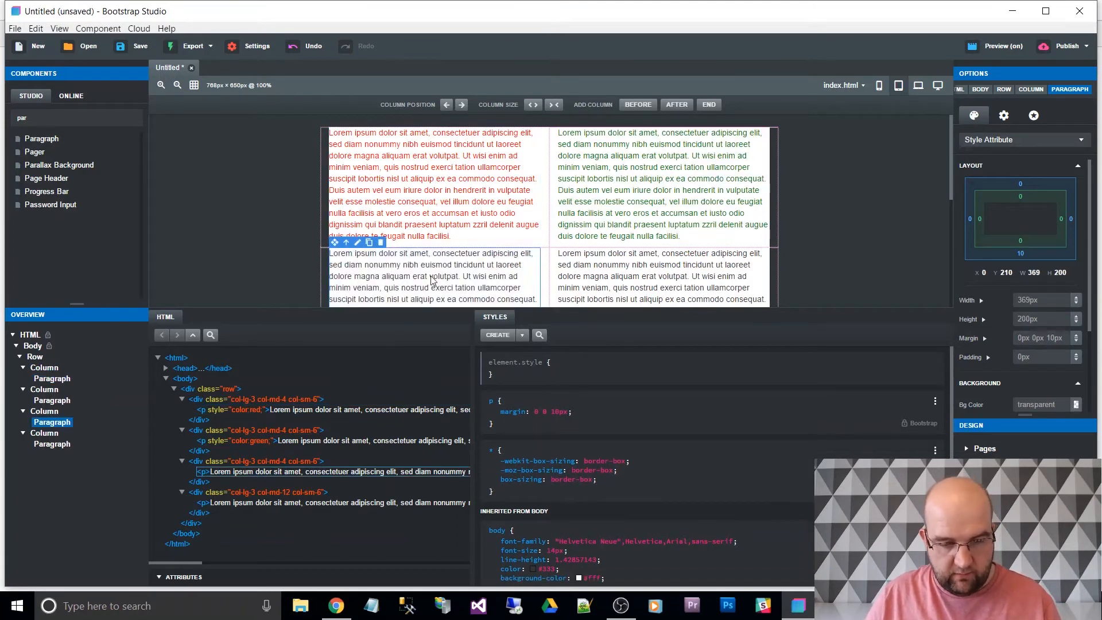
click(514, 372)
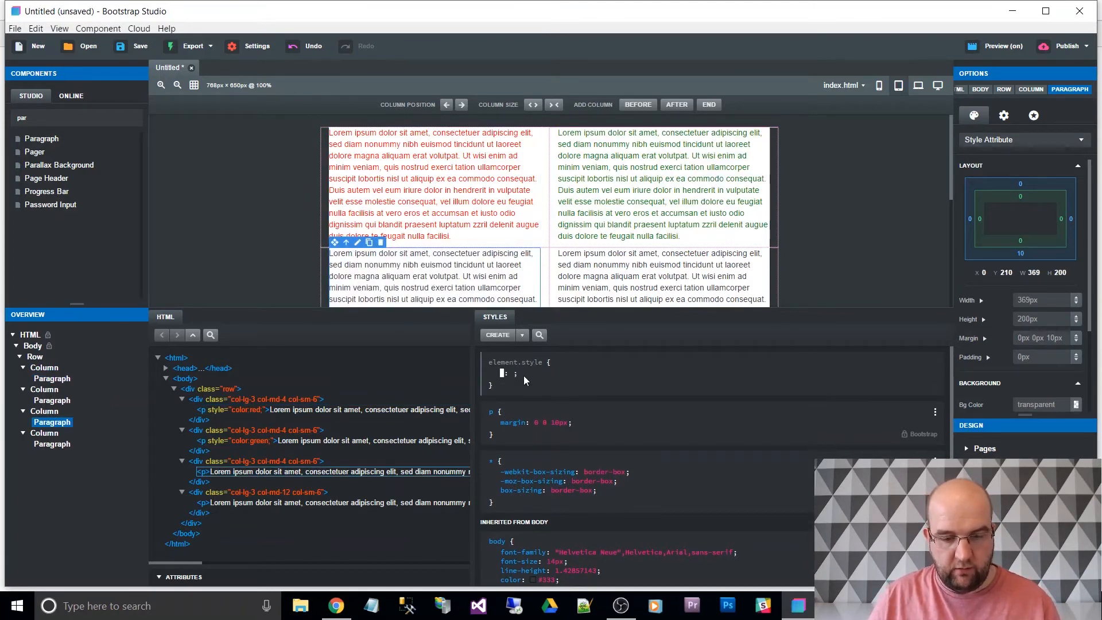
text(color)
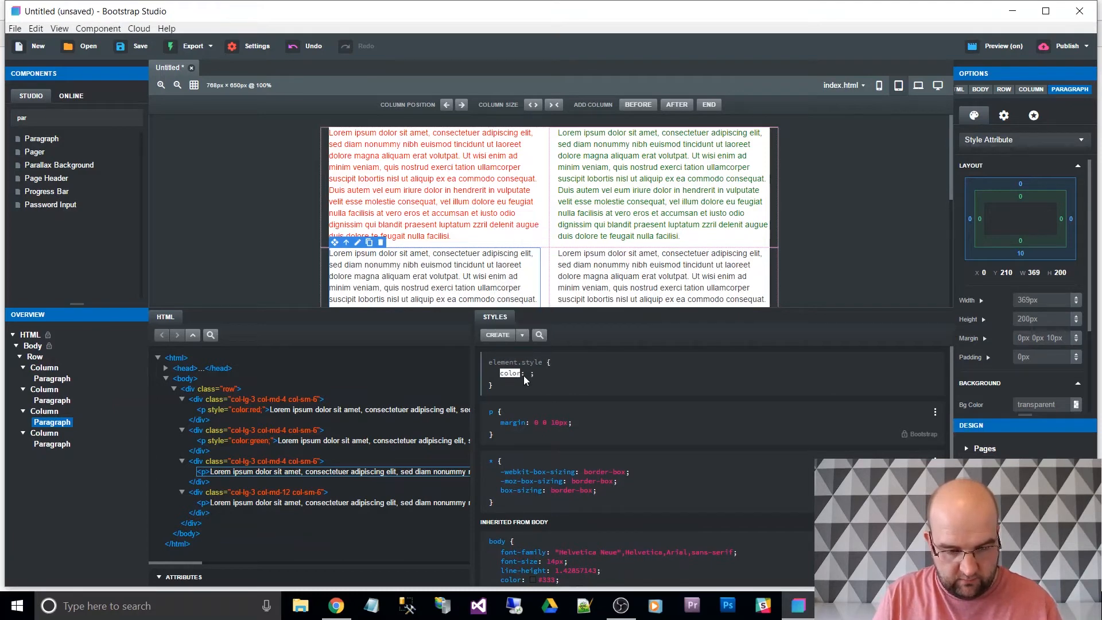
text(blu)
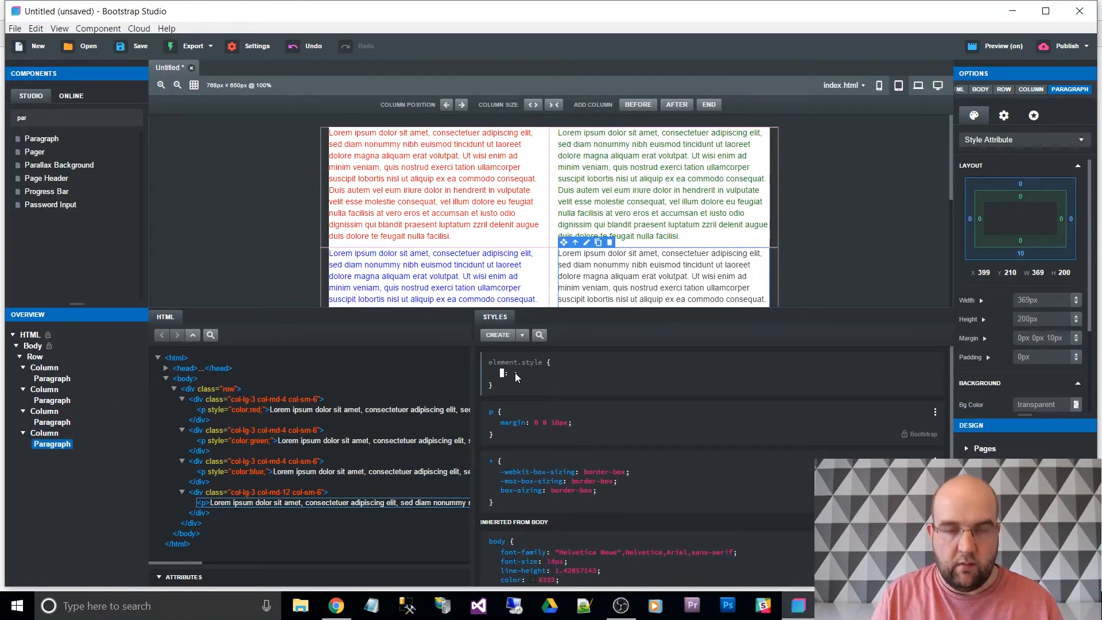
text(color)
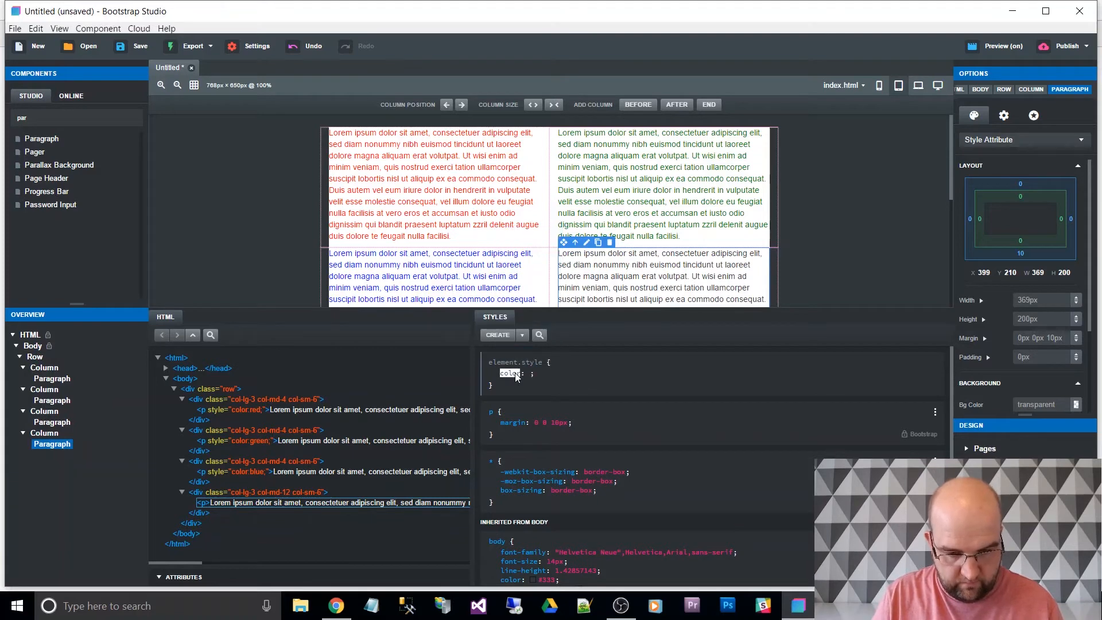
text(purpl)
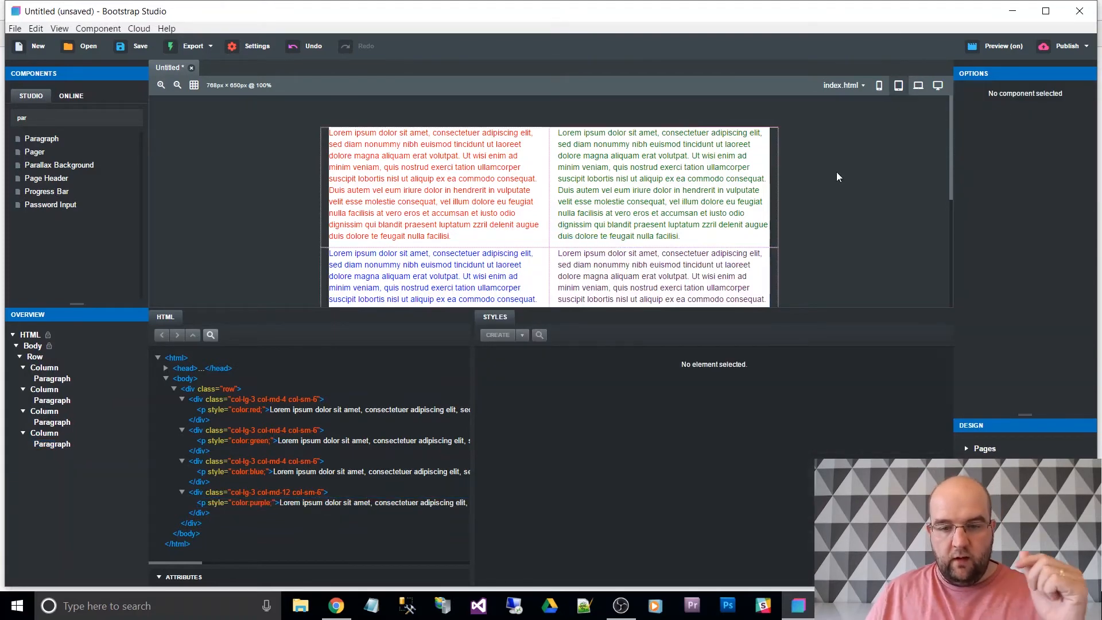
Step: Preview the layout at phone, tablet and desktop widths
click(879, 85)
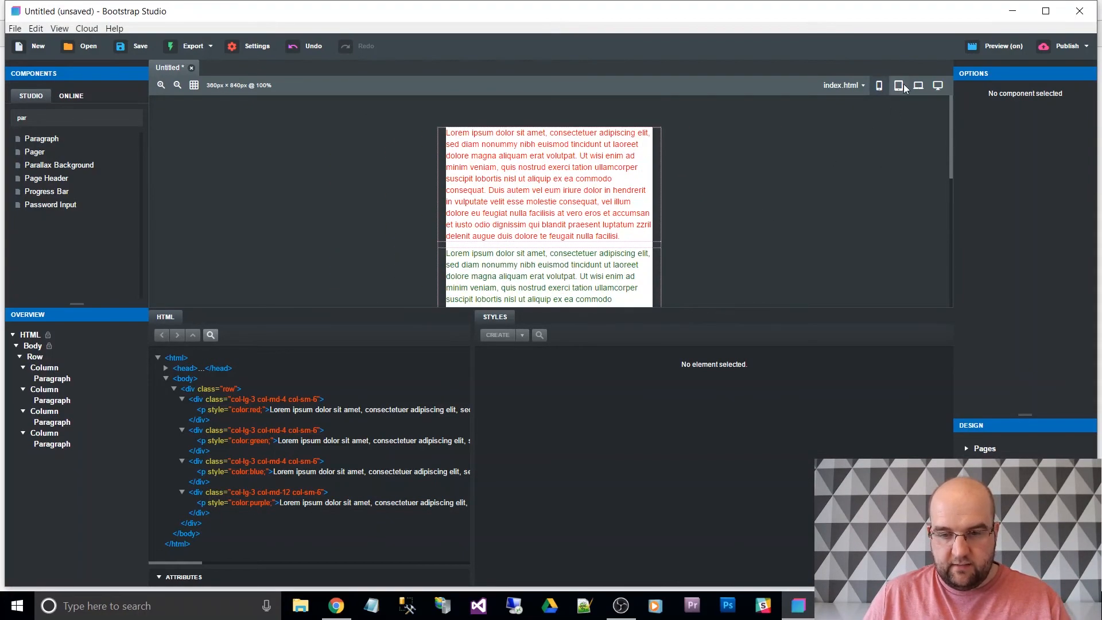
click(898, 85)
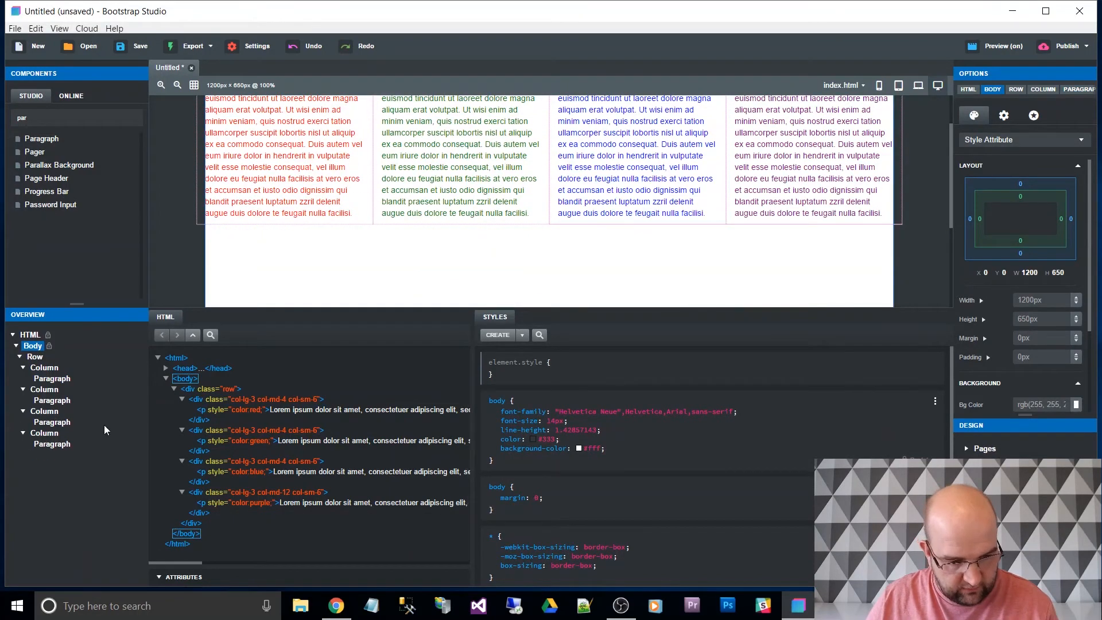
Step: Copy the red column and paste it inside the row
right_click(44, 368)
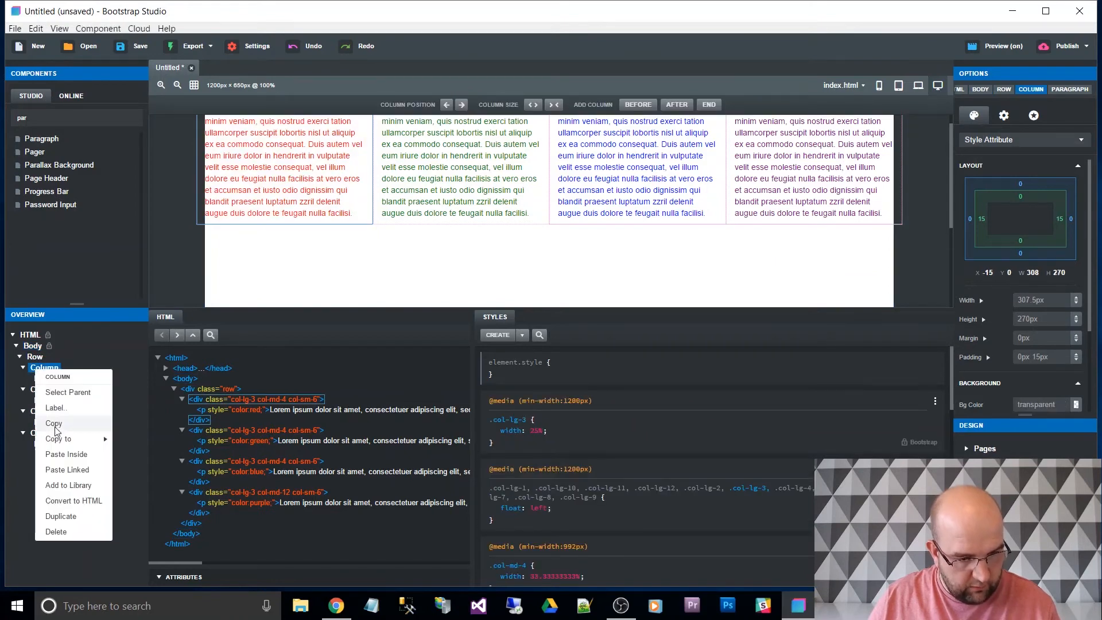
click(34, 357)
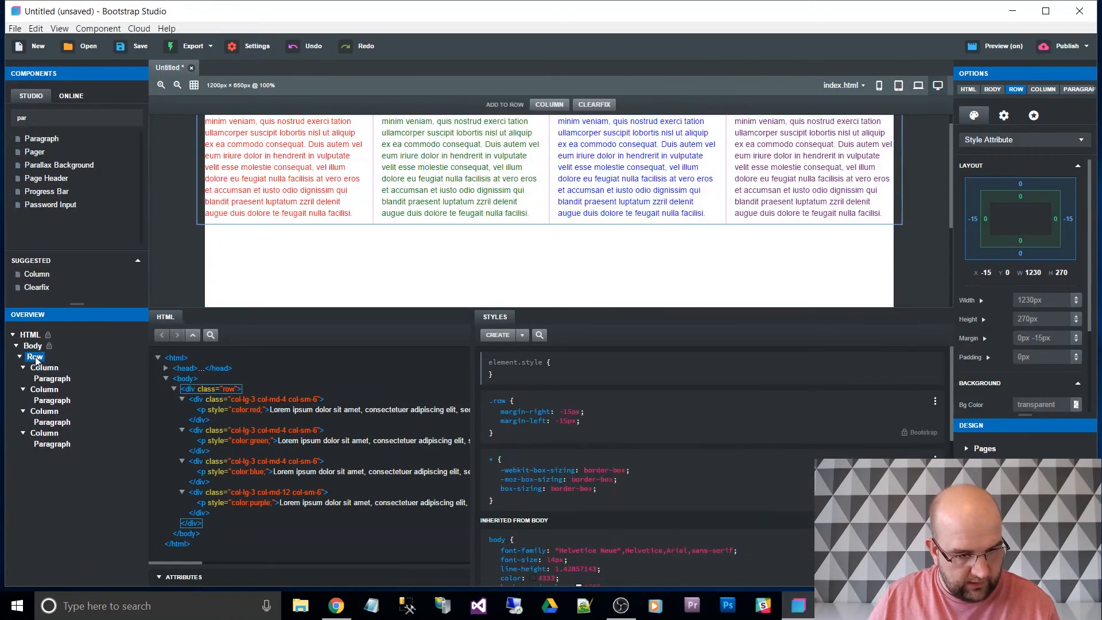
right_click(33, 357)
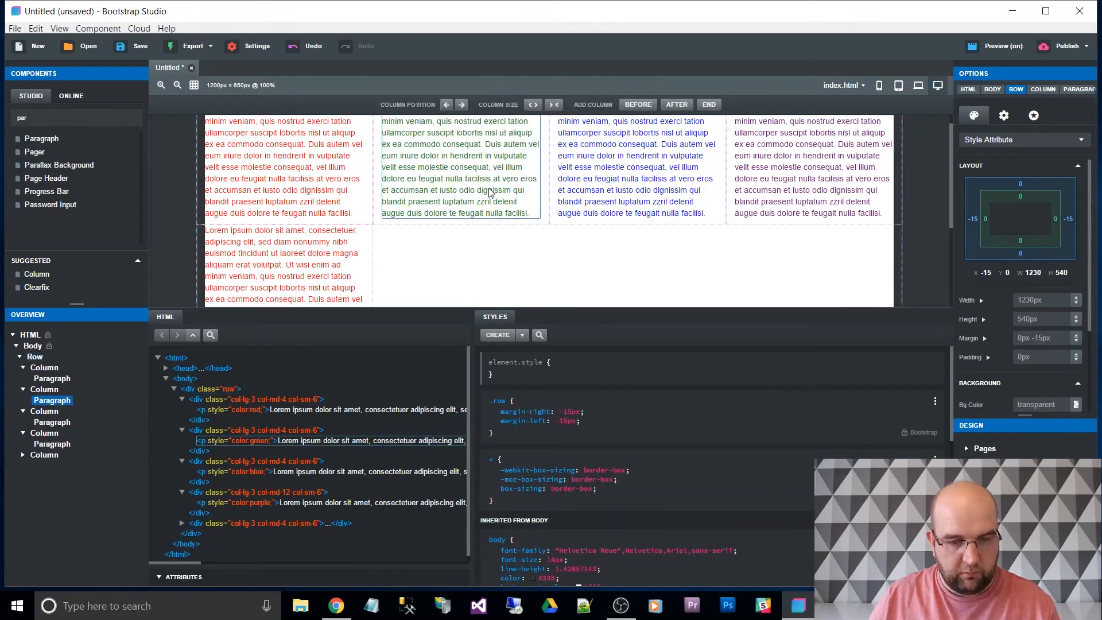
click(52, 400)
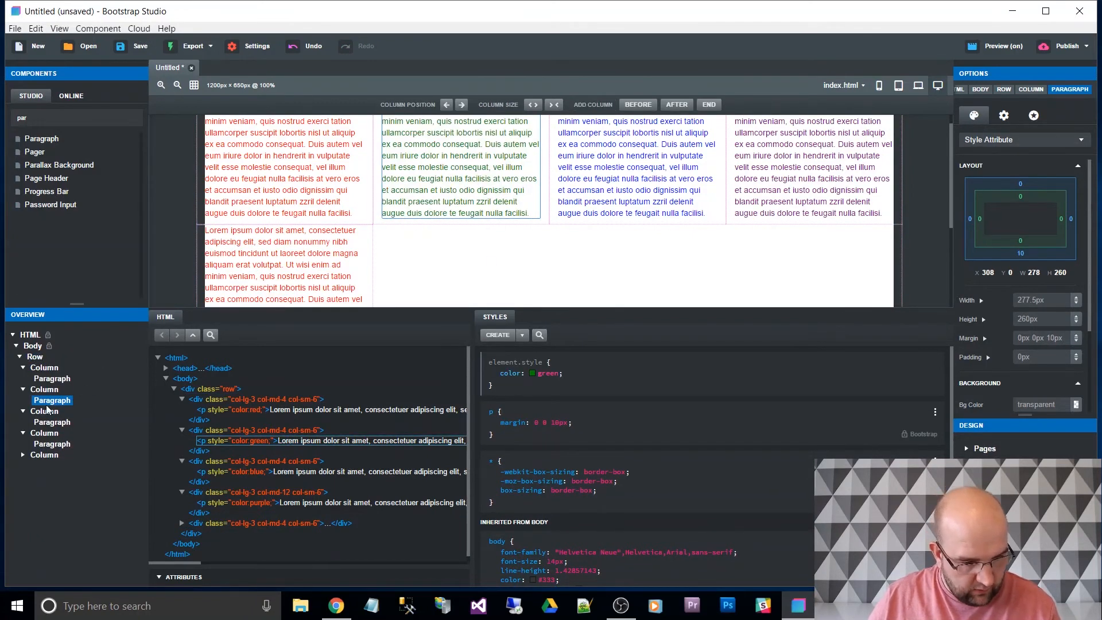
Step: Duplicate the green, blue and purple columns into the row the same way
right_click(51, 400)
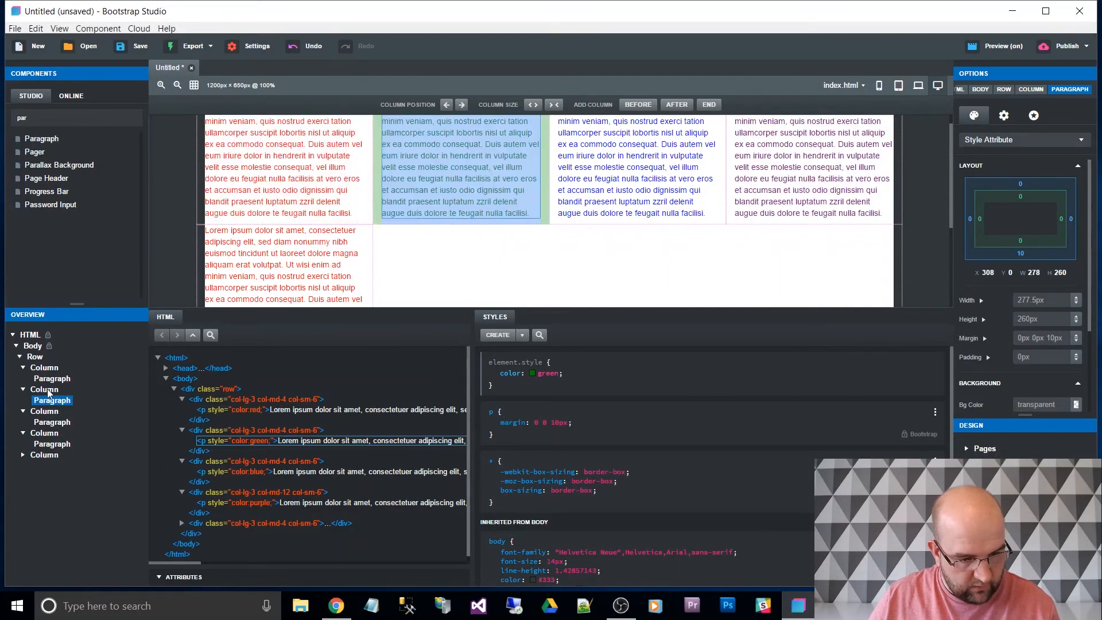
right_click(45, 389)
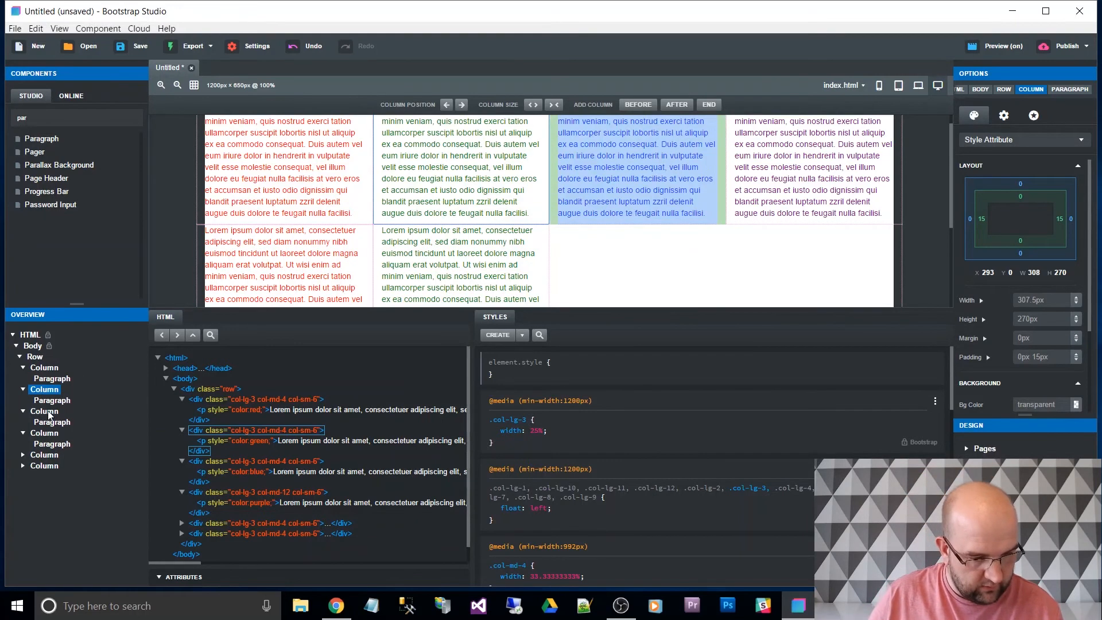
right_click(44, 411)
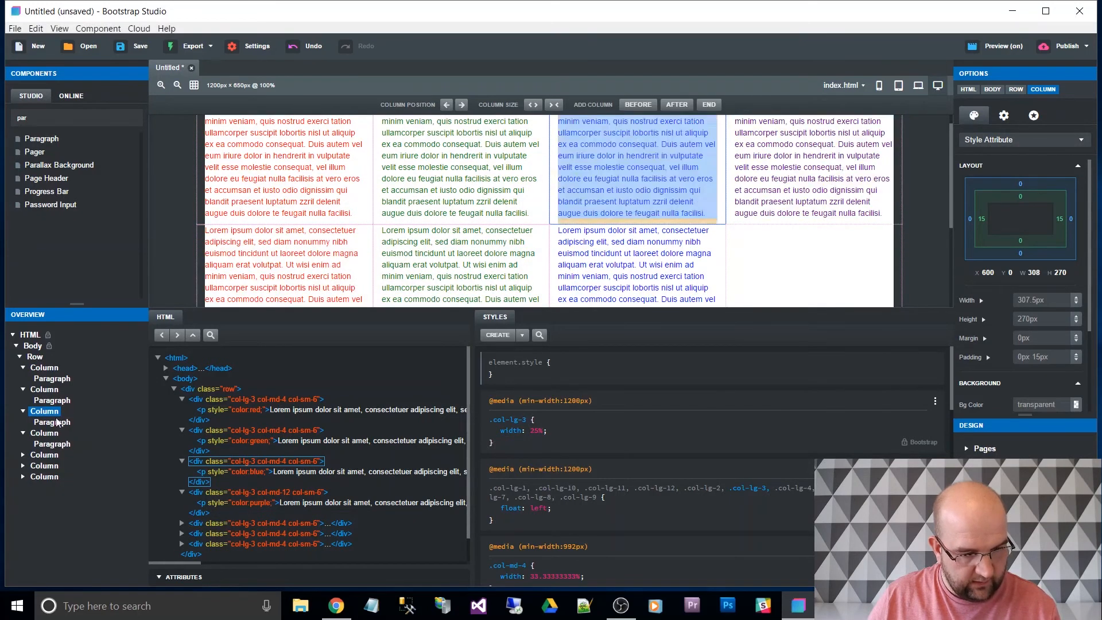
right_click(44, 412)
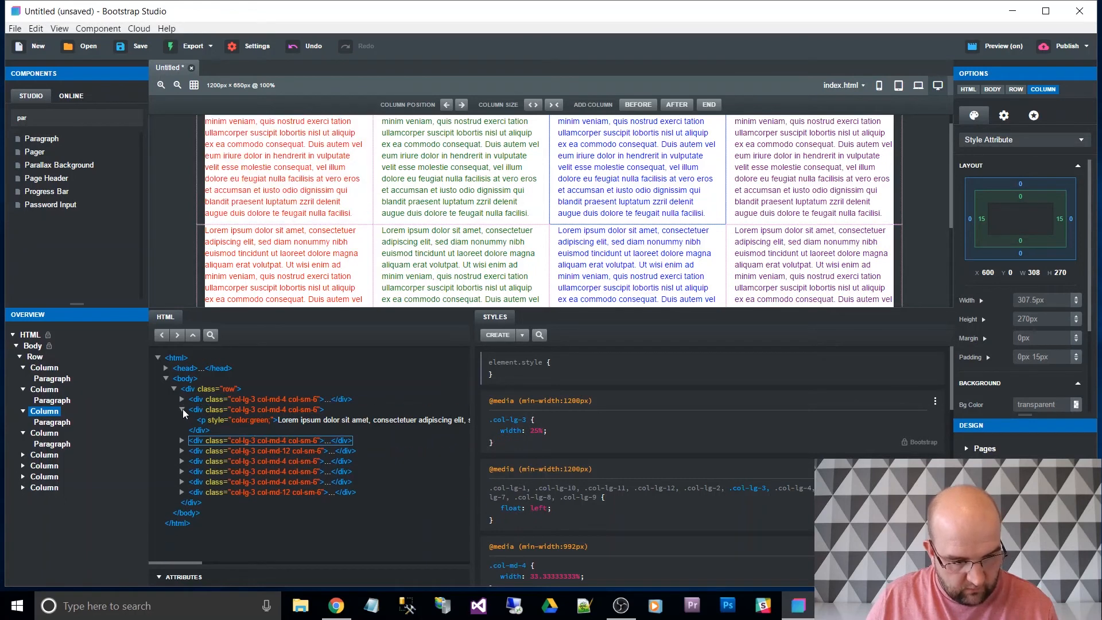
Step: View the eight-column design in Chrome's live preview with the window maximised
click(182, 409)
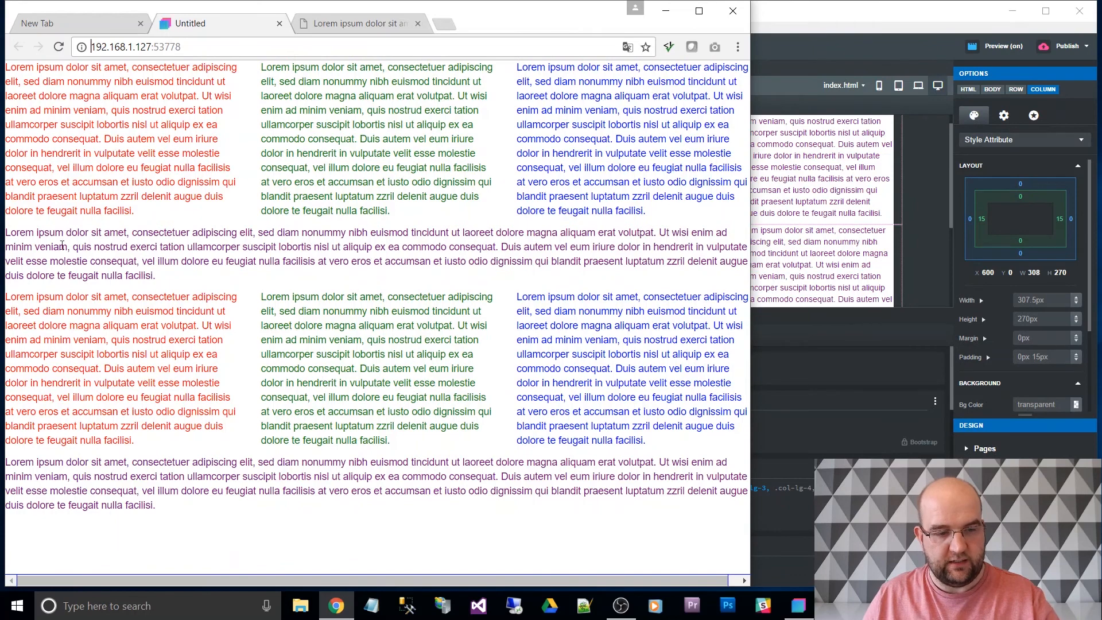
mouse_move(703, 259)
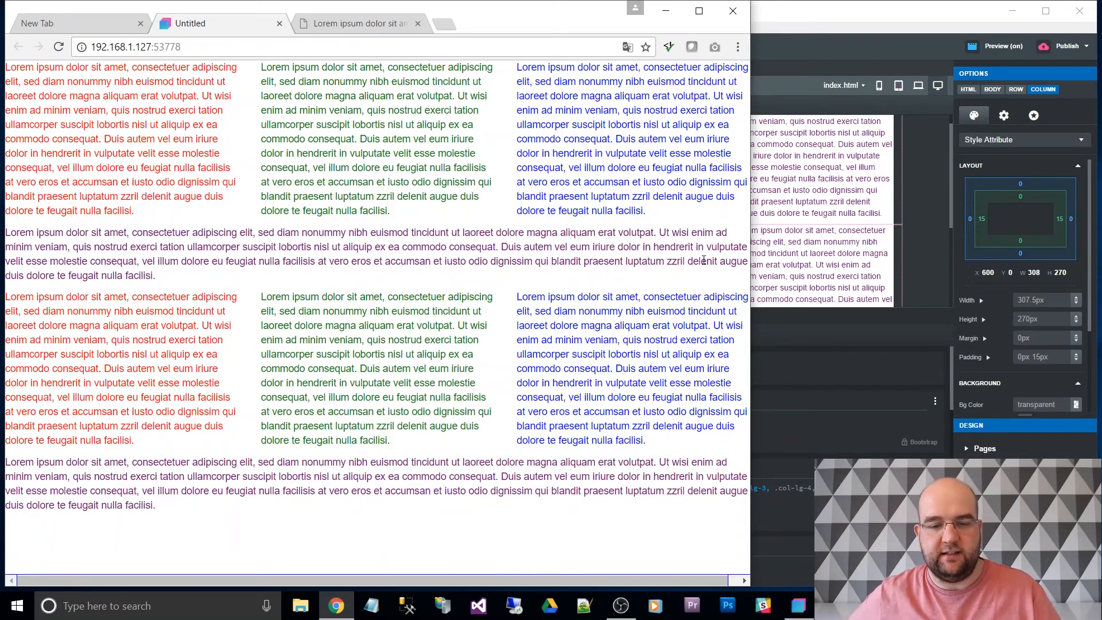
mouse_move(680, 207)
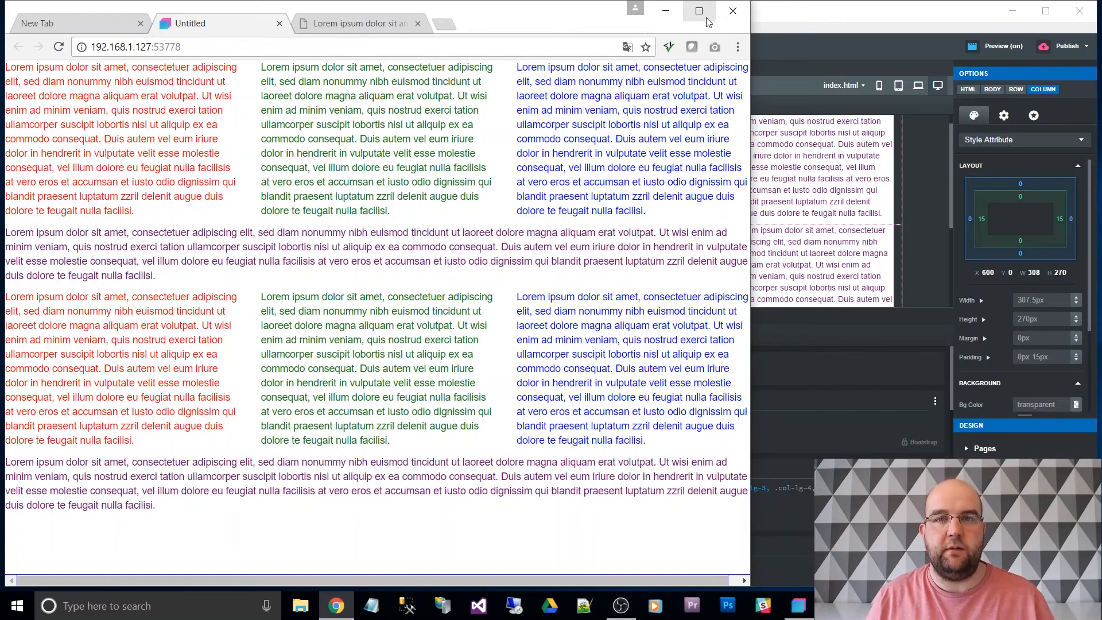
mouse_move(700, 10)
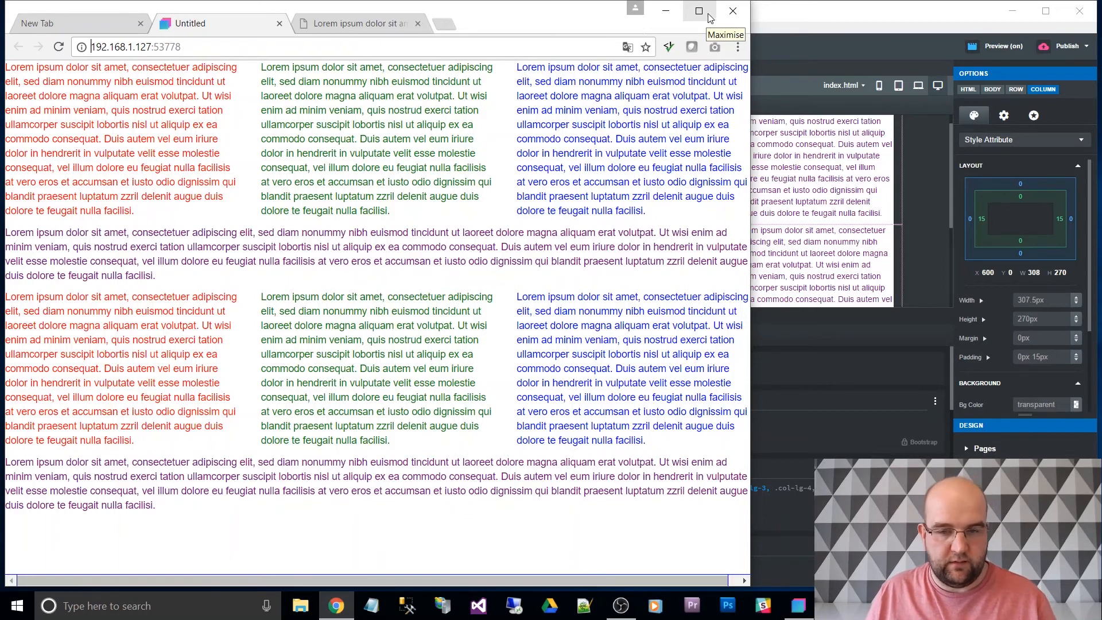
click(700, 10)
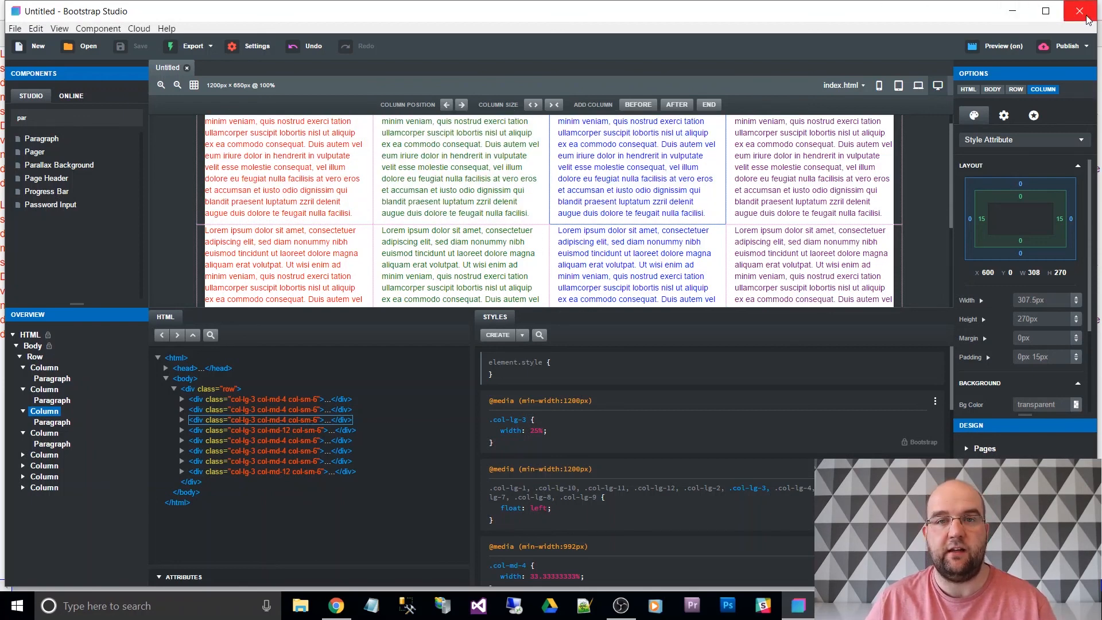
mouse_move(1082, 11)
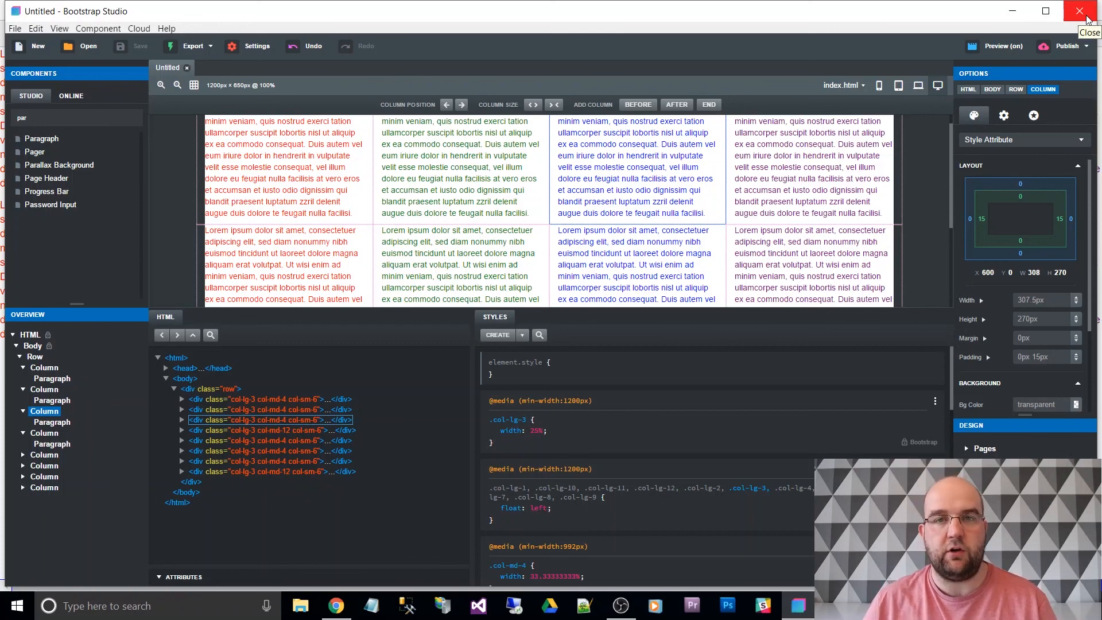